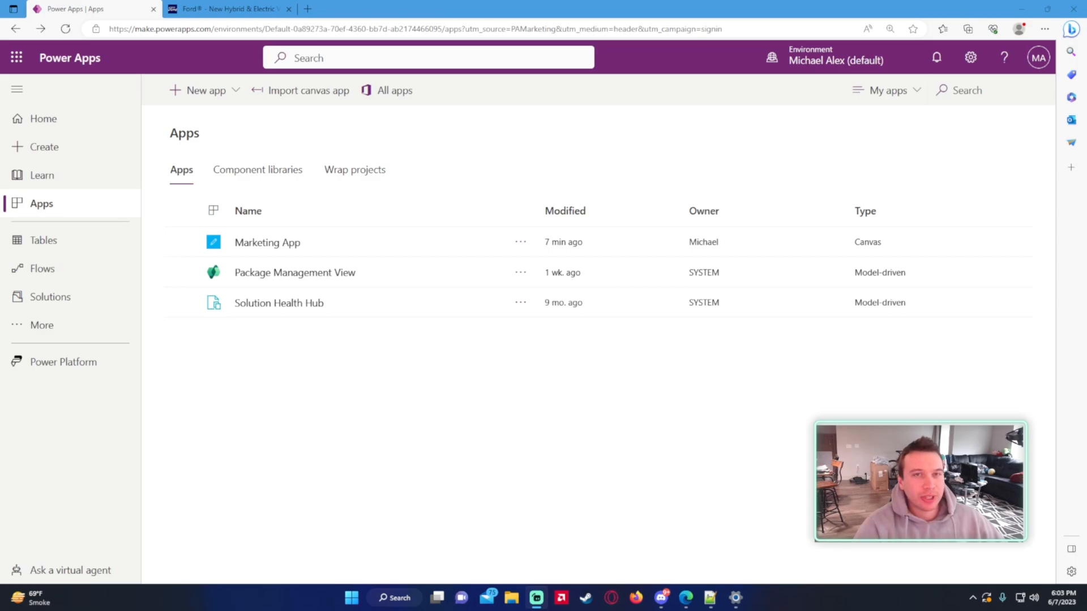
mouse_move(240, 594)
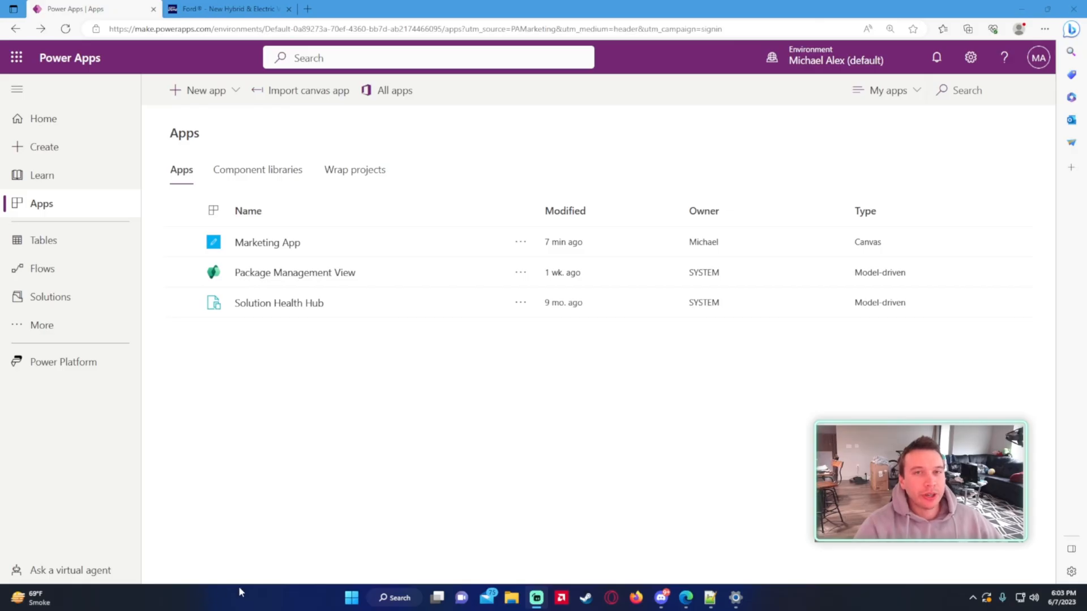
mouse_move(271, 567)
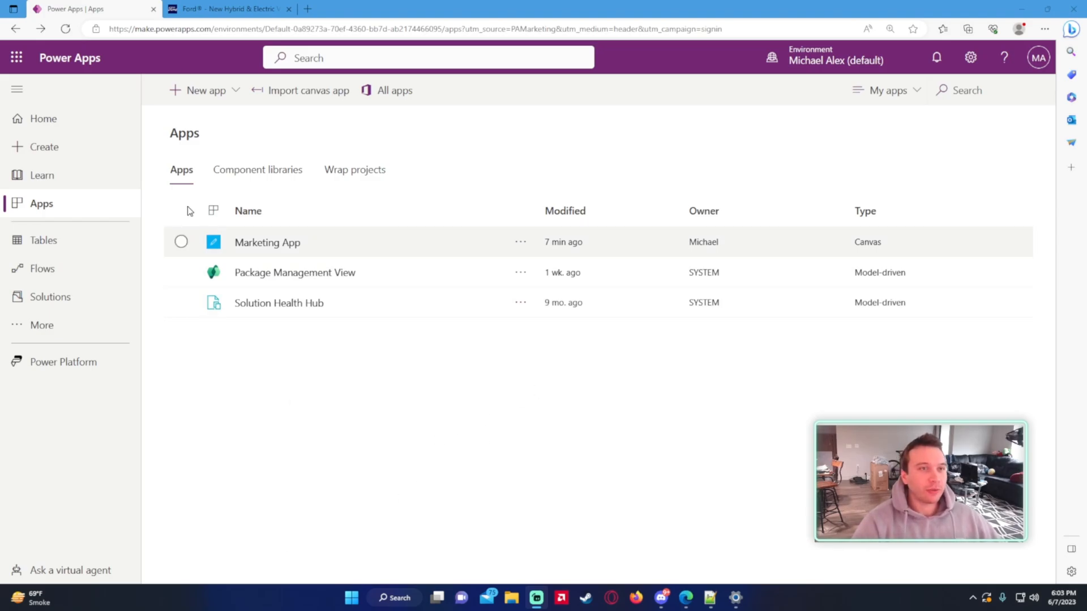
Preview the car maker's website Vehicles menu for reference, then return to the Power Apps list.
click(229, 9)
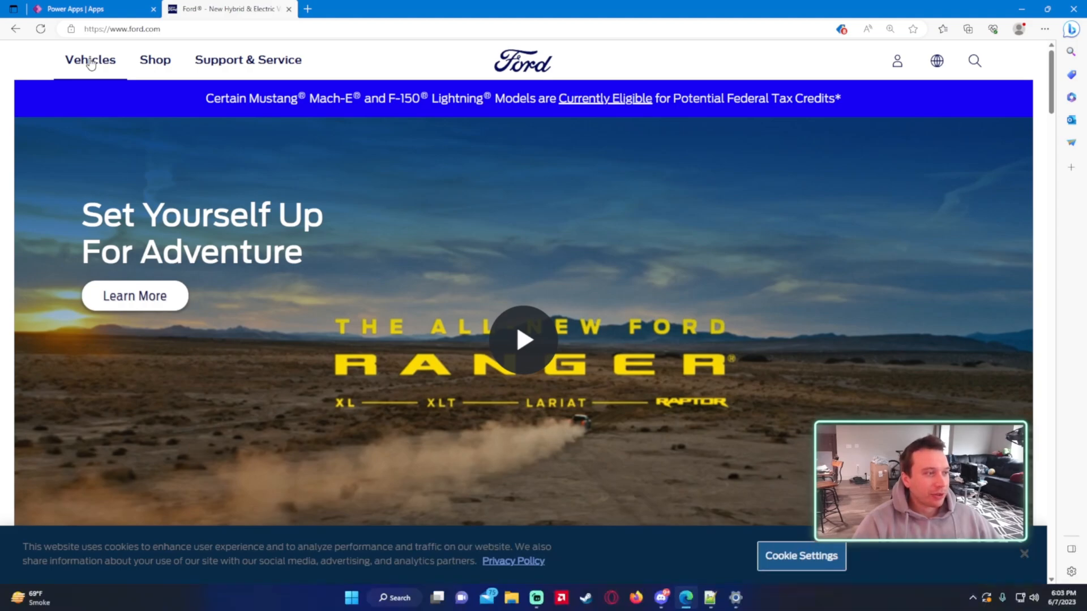
click(90, 60)
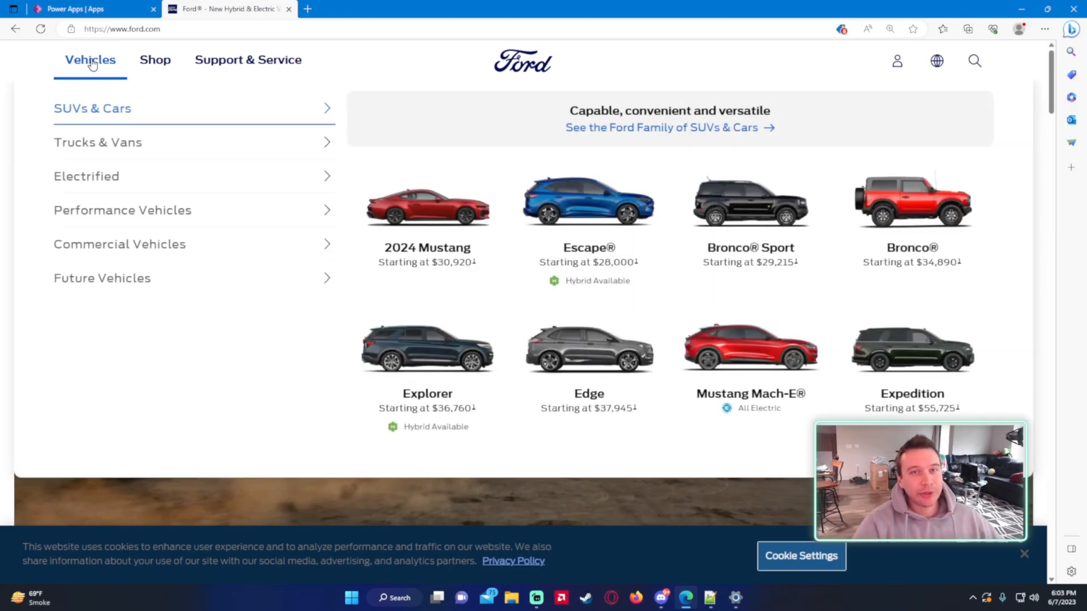
click(85, 9)
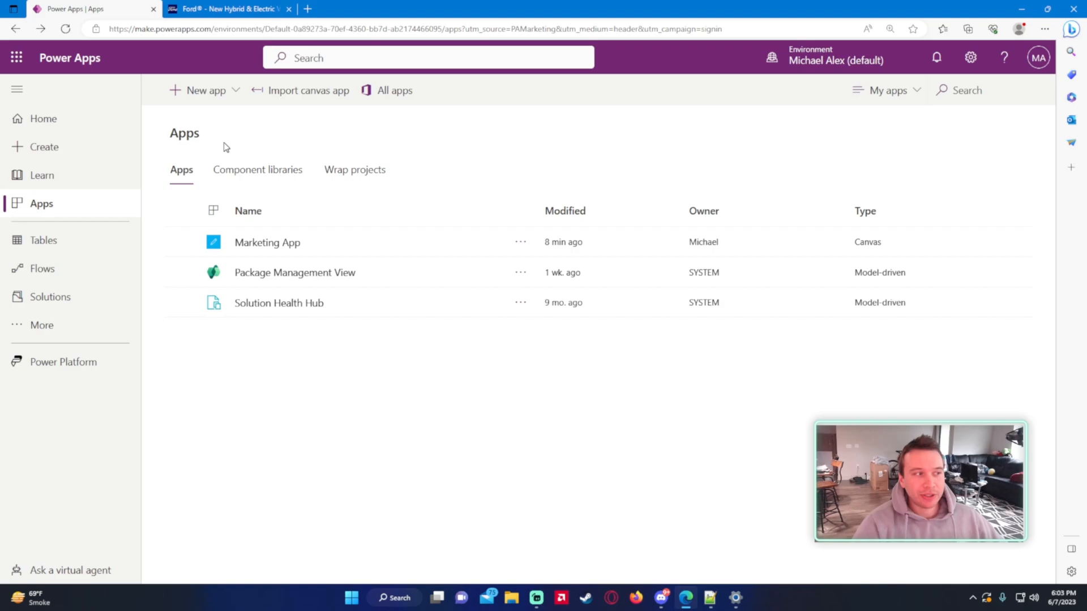
mouse_move(204, 93)
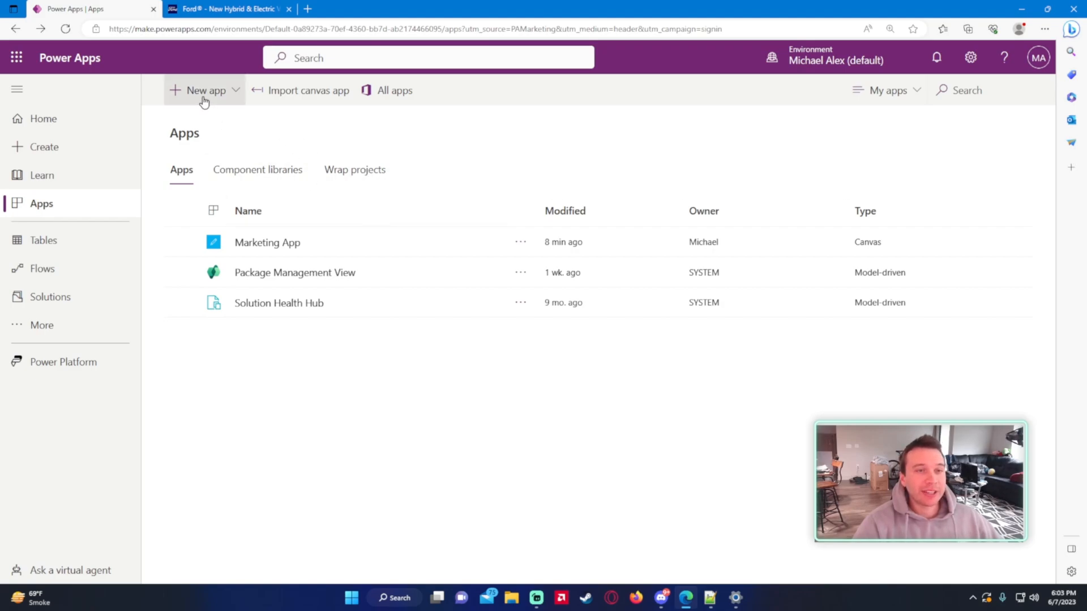
Create a new blank tablet canvas app named 'Car App'.
click(204, 90)
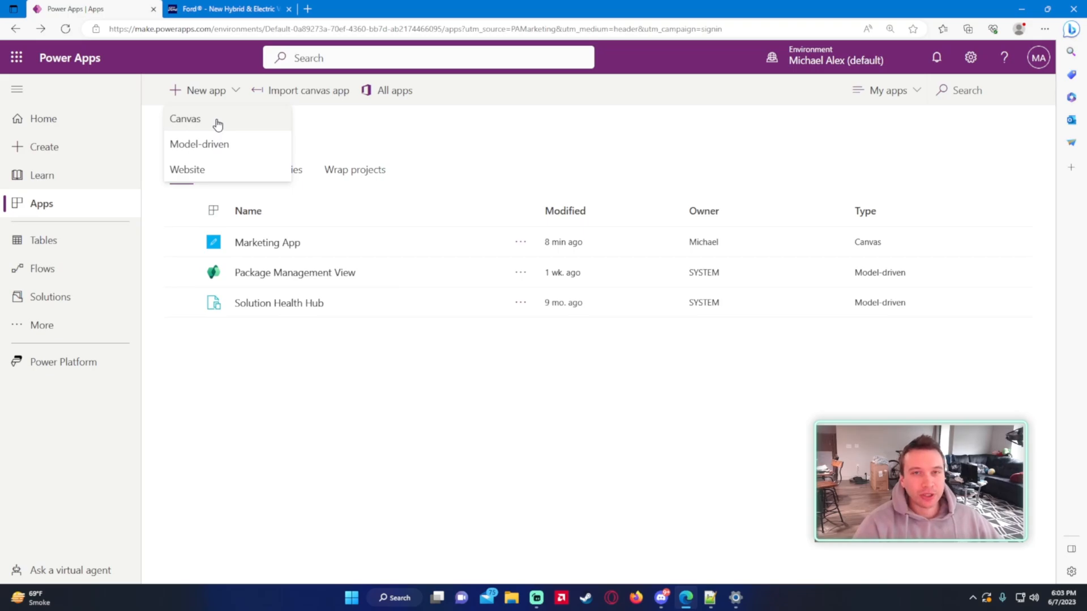
click(186, 119)
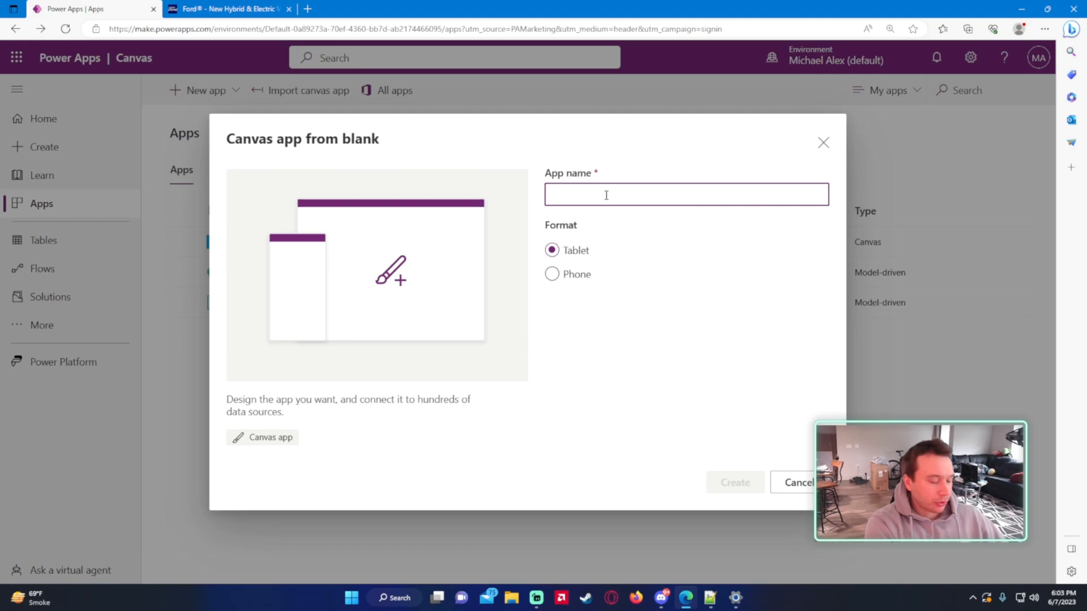
text(Car App)
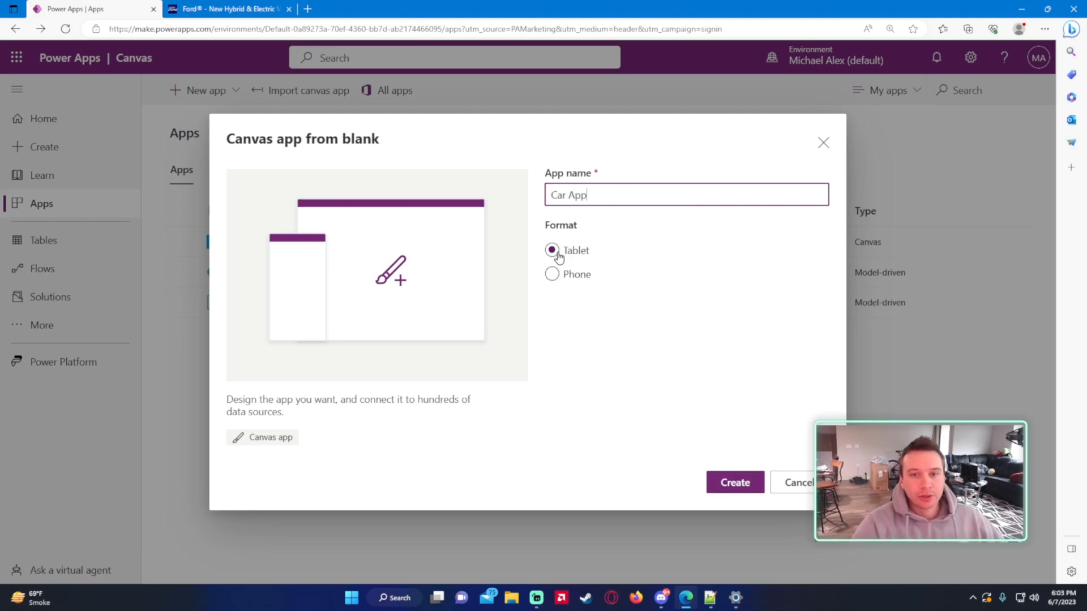
click(735, 483)
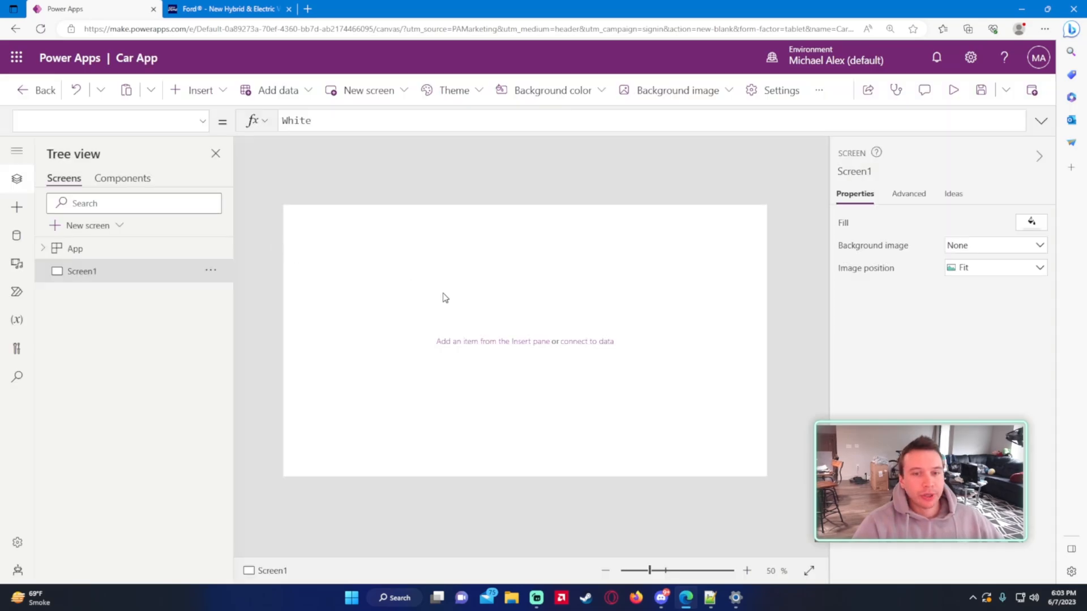
mouse_move(872, 331)
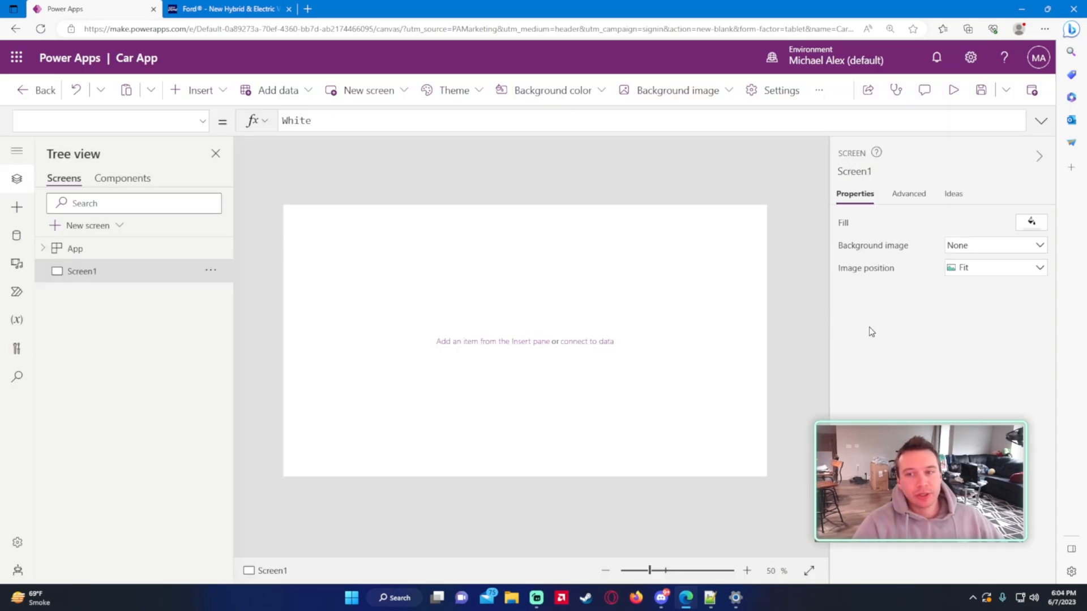
Insert a Rectangle as a full-width header bar across the top of Screen1.
click(199, 91)
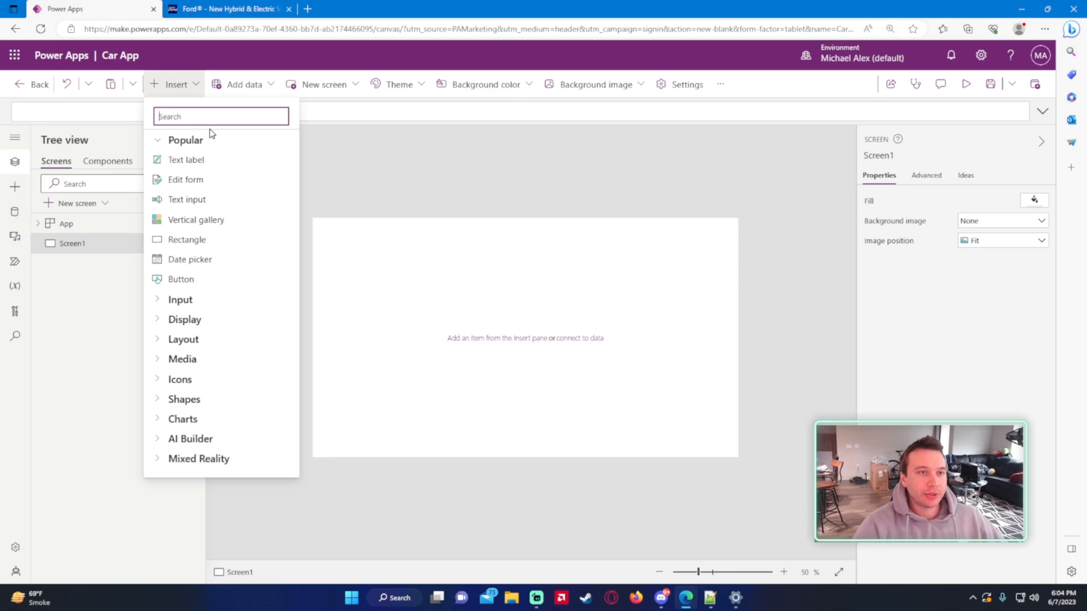
mouse_move(214, 161)
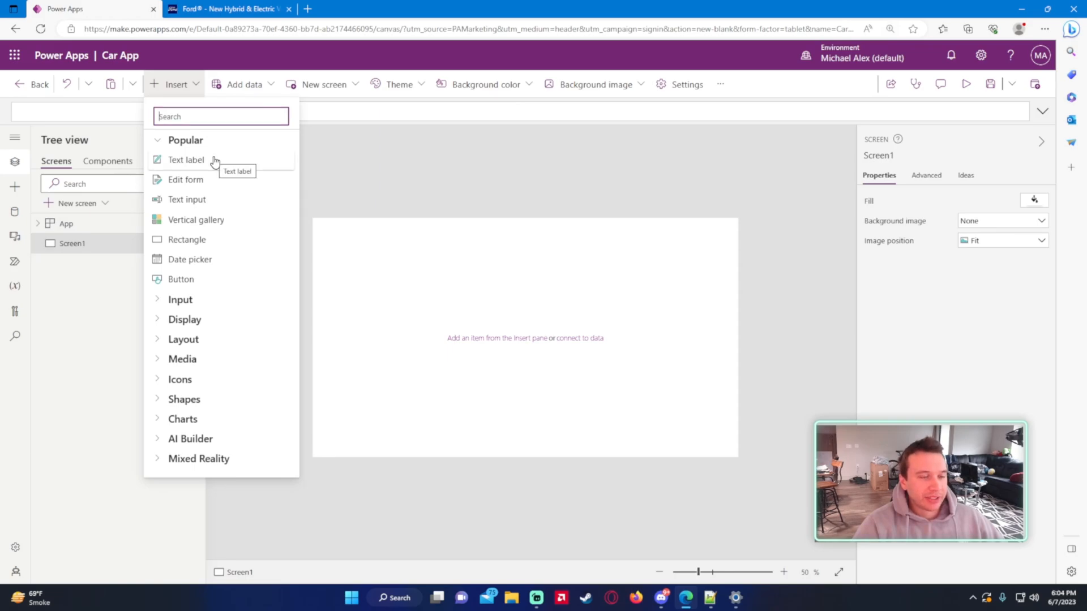
text(recta)
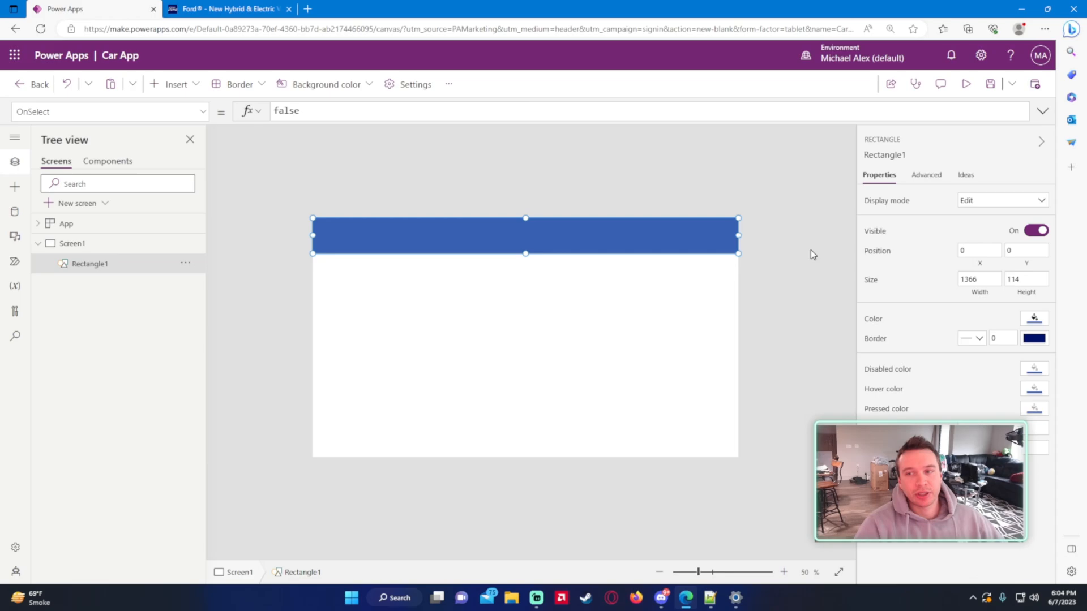
mouse_move(637, 381)
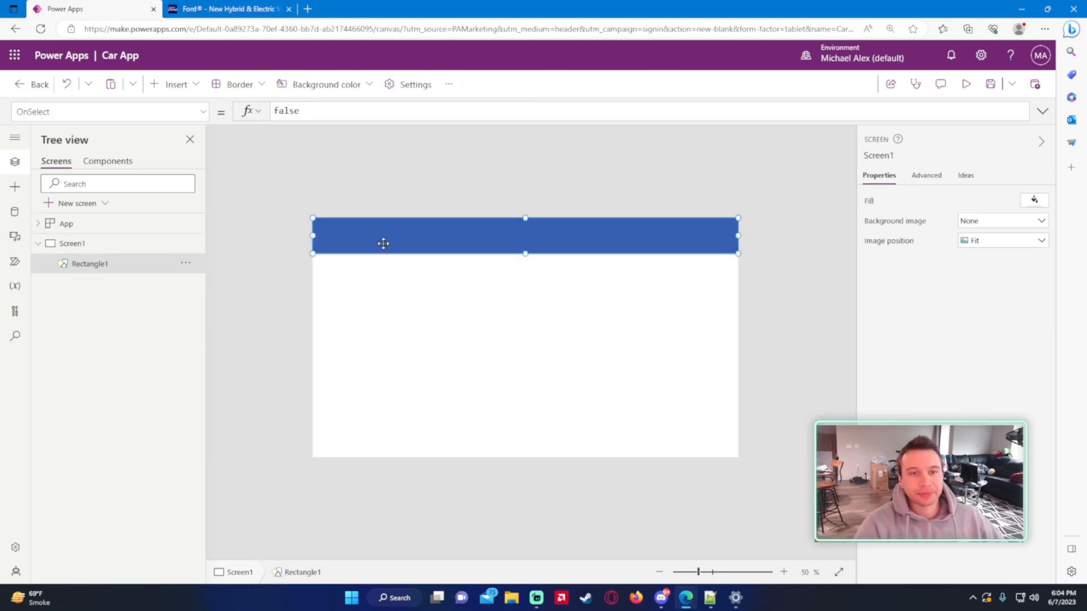
click(1034, 200)
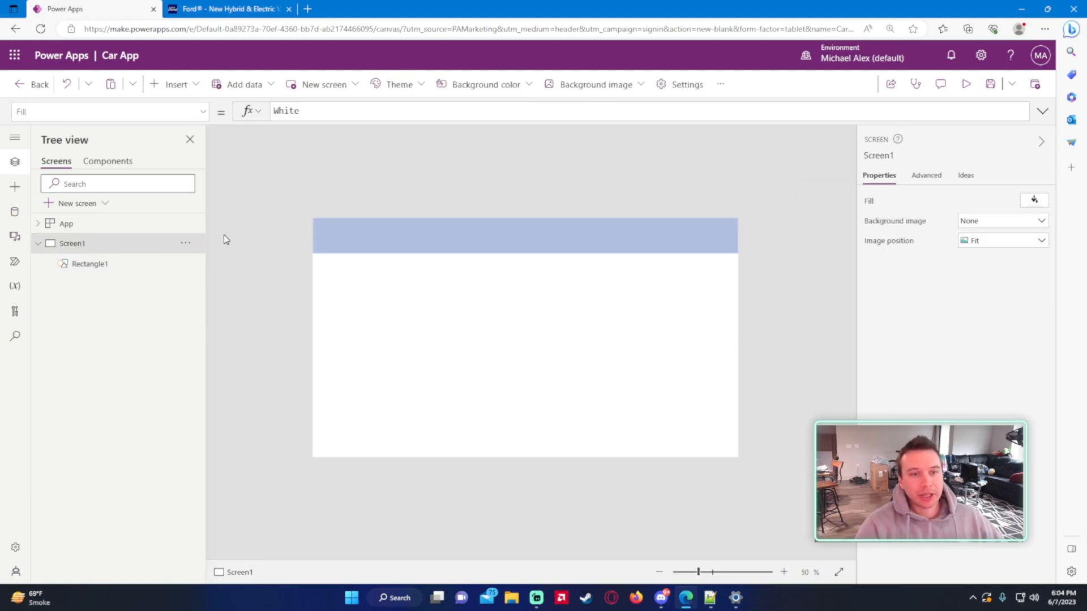
Add a centered text label renamed Label_Vehicle with 30-point text, a quarter of the screen wide.
click(175, 83)
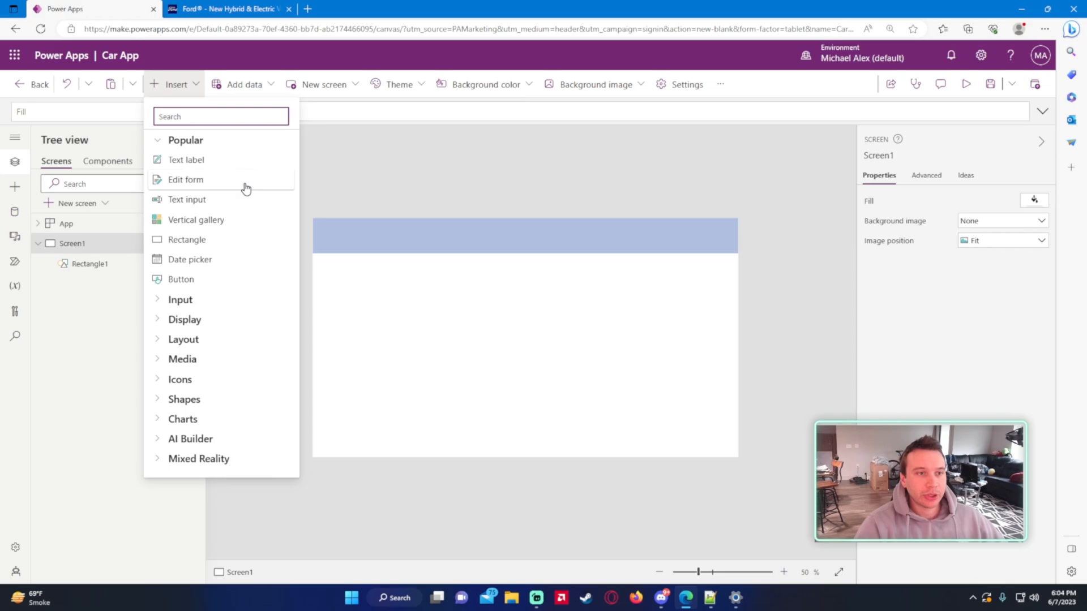
click(186, 160)
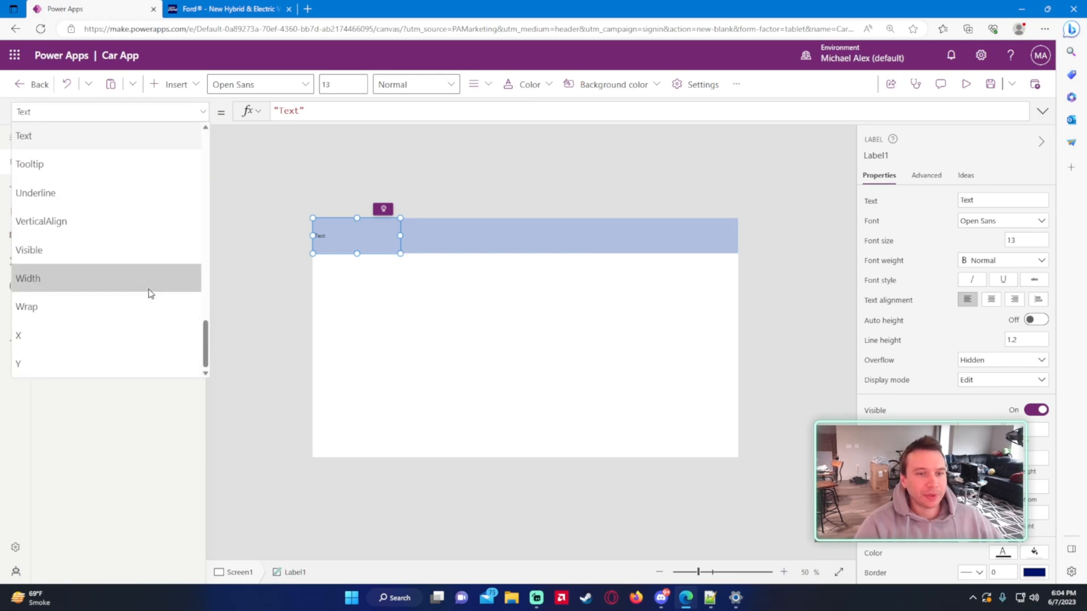
mouse_move(138, 294)
text(Parent.Width /)
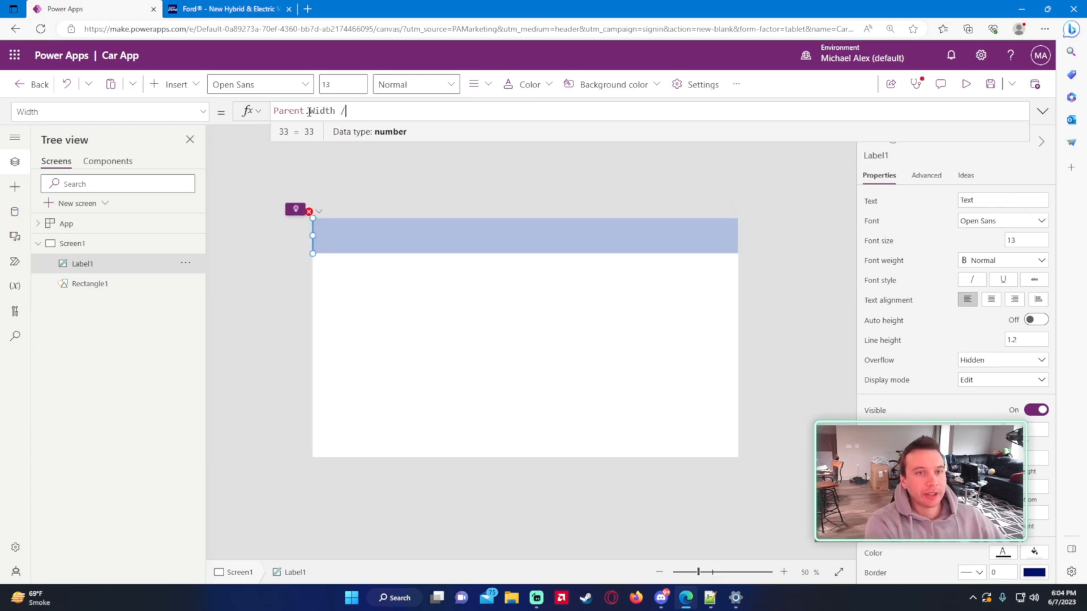
text(3)
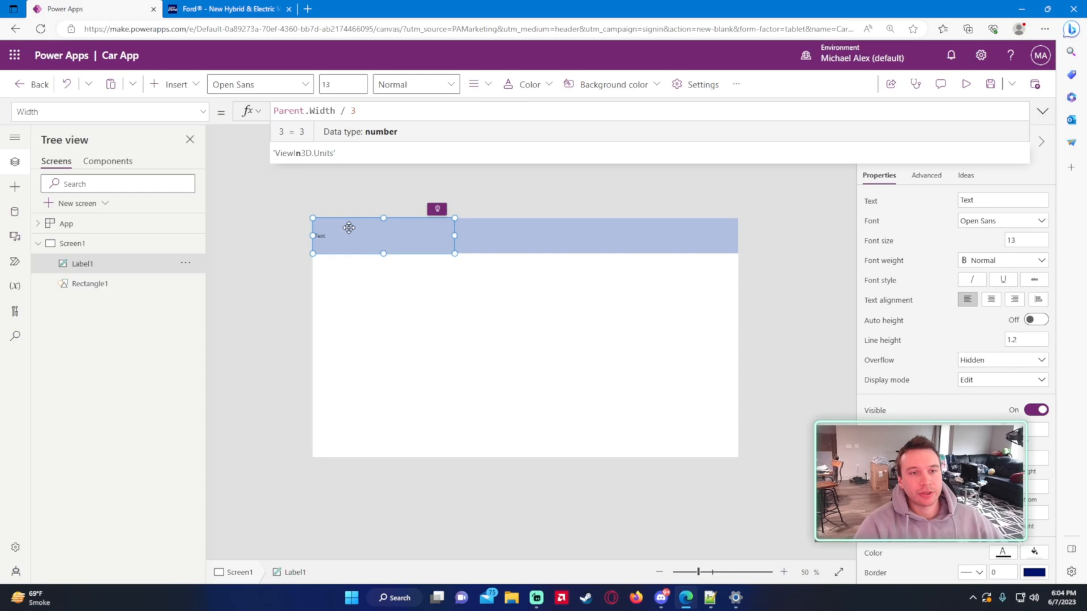
mouse_move(382, 238)
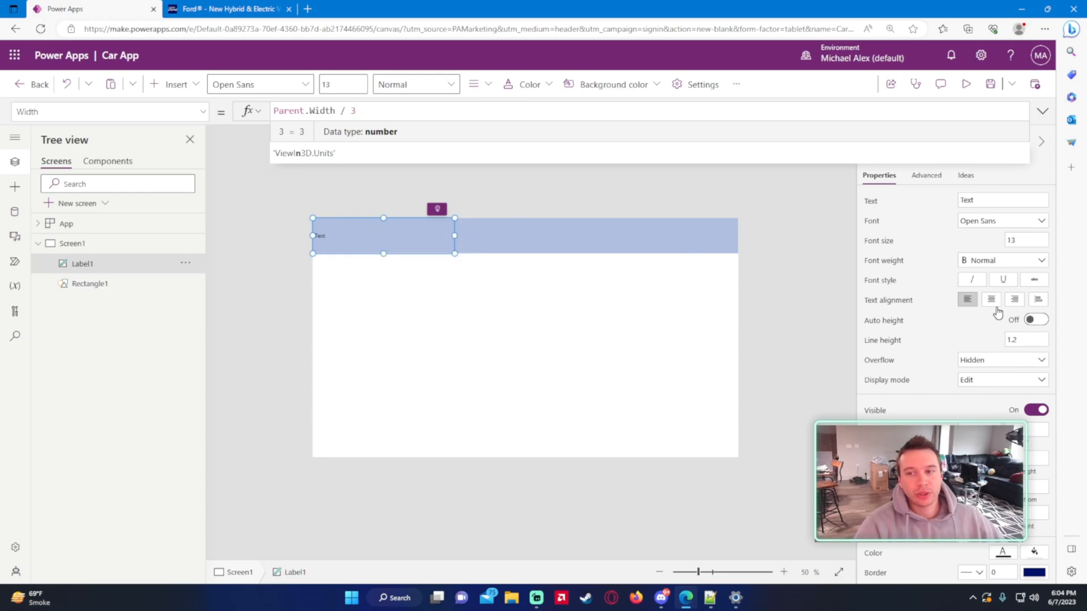
click(991, 299)
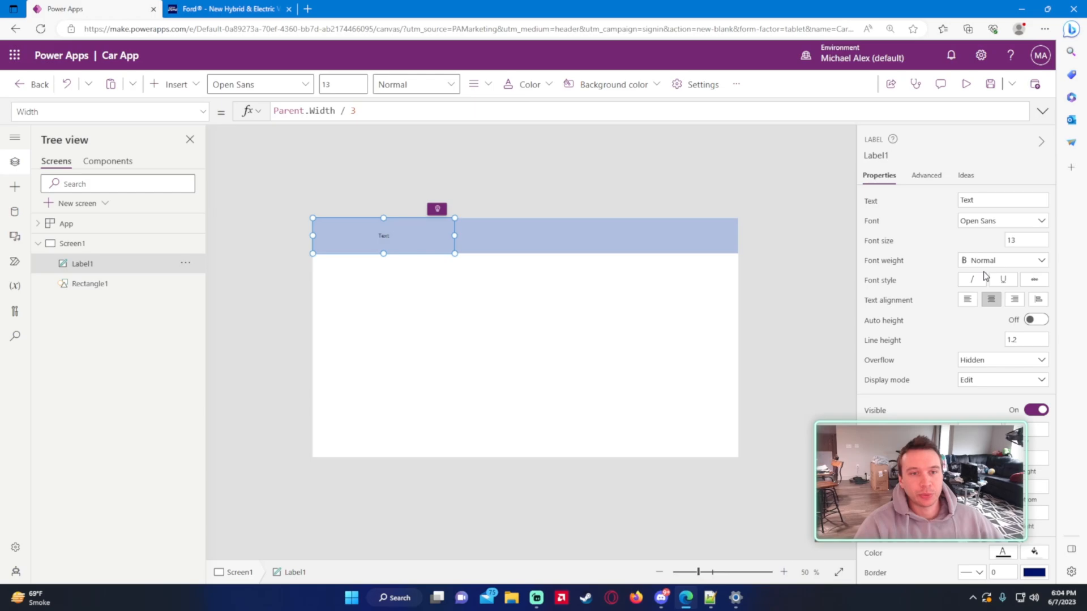
text(25)
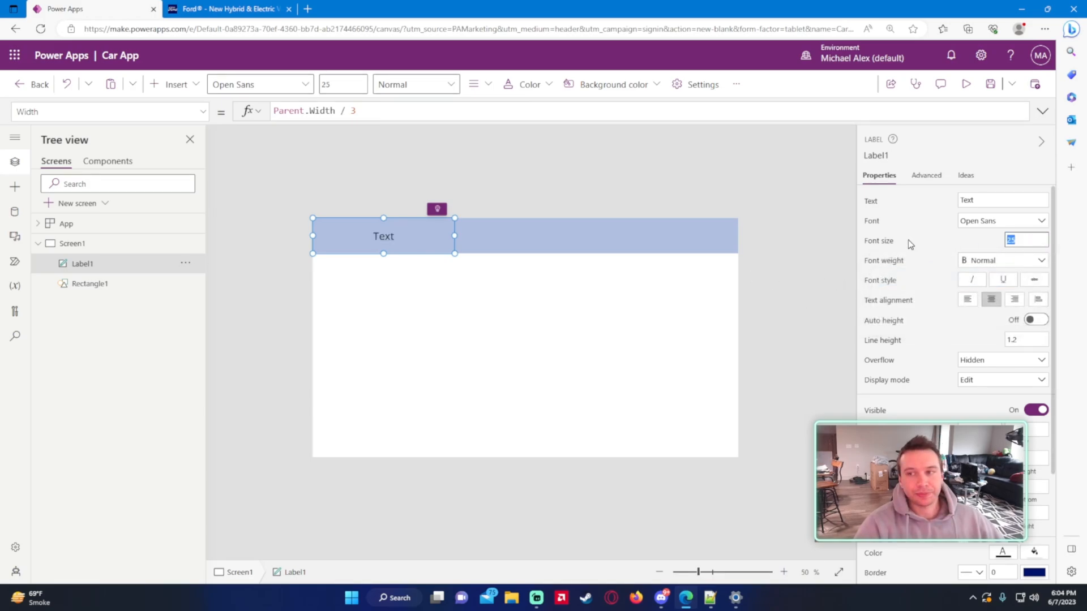
text(30)
click(563, 111)
text(4)
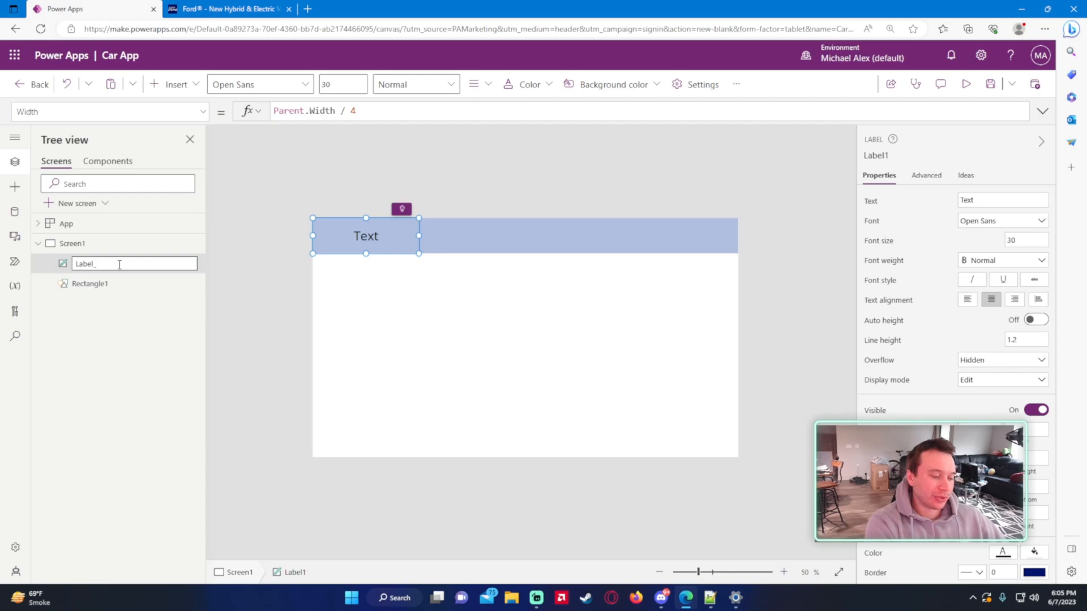
text(Label_Vehicle)
click(648, 111)
text("V")
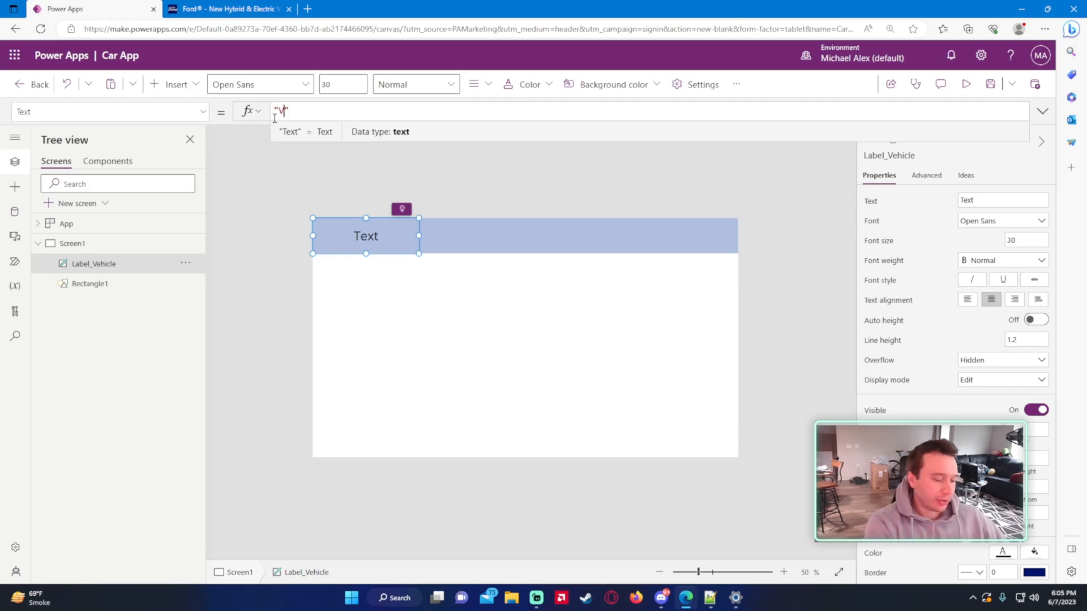
Check the car maker's website for reference, then reselect the Vehicles label on the canvas.
click(229, 9)
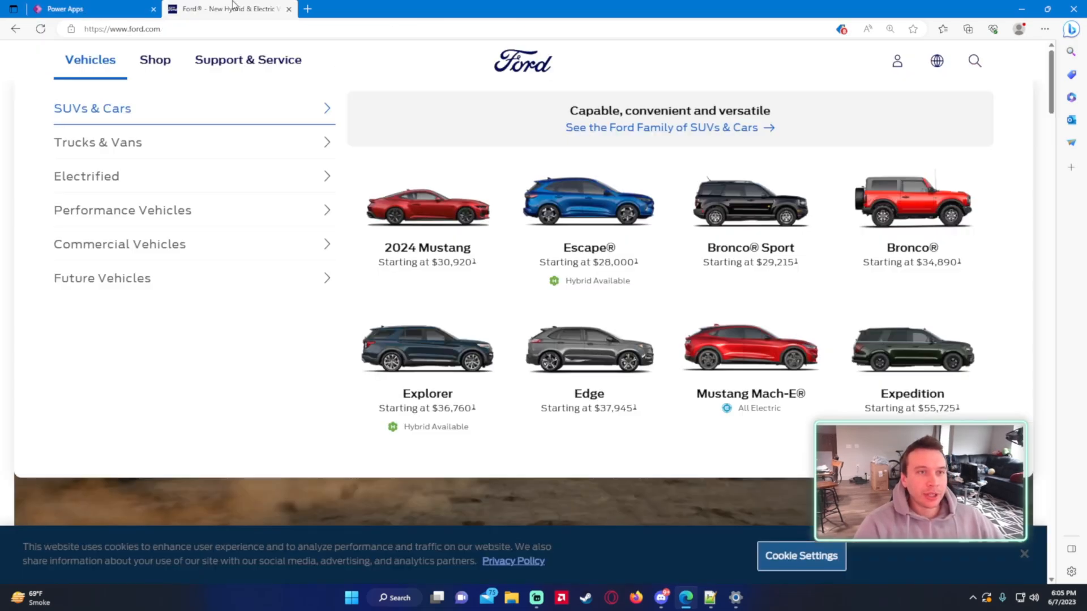
mouse_move(62, 223)
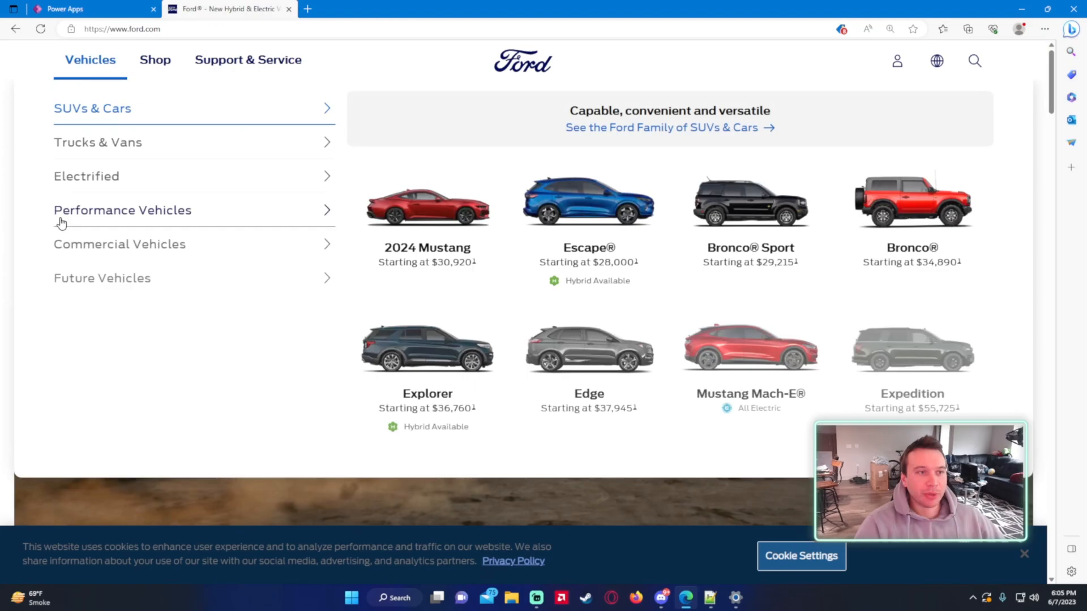
click(66, 9)
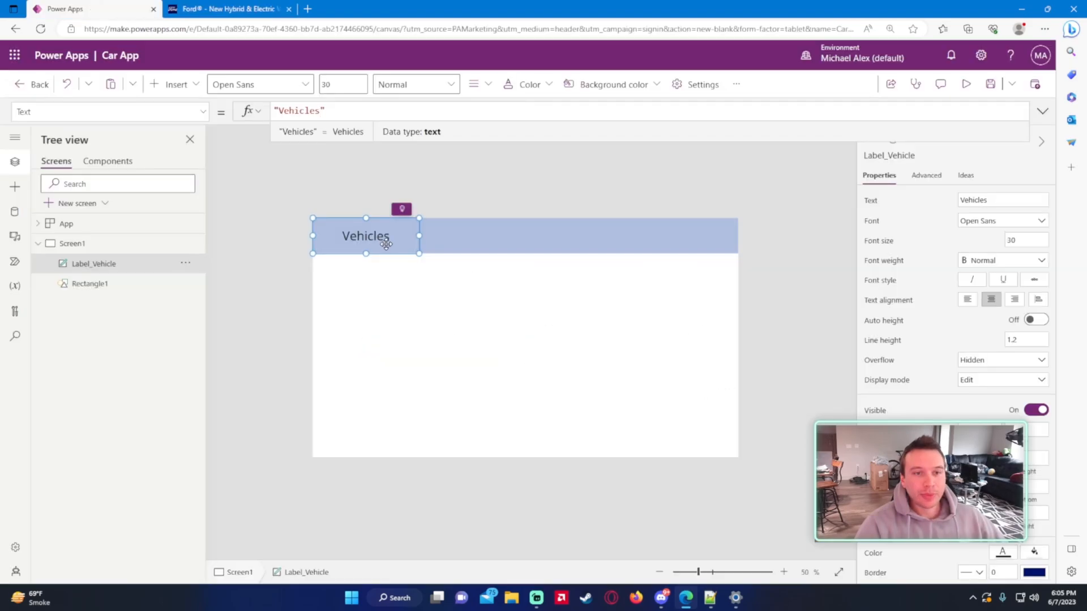
scroll(down, 3)
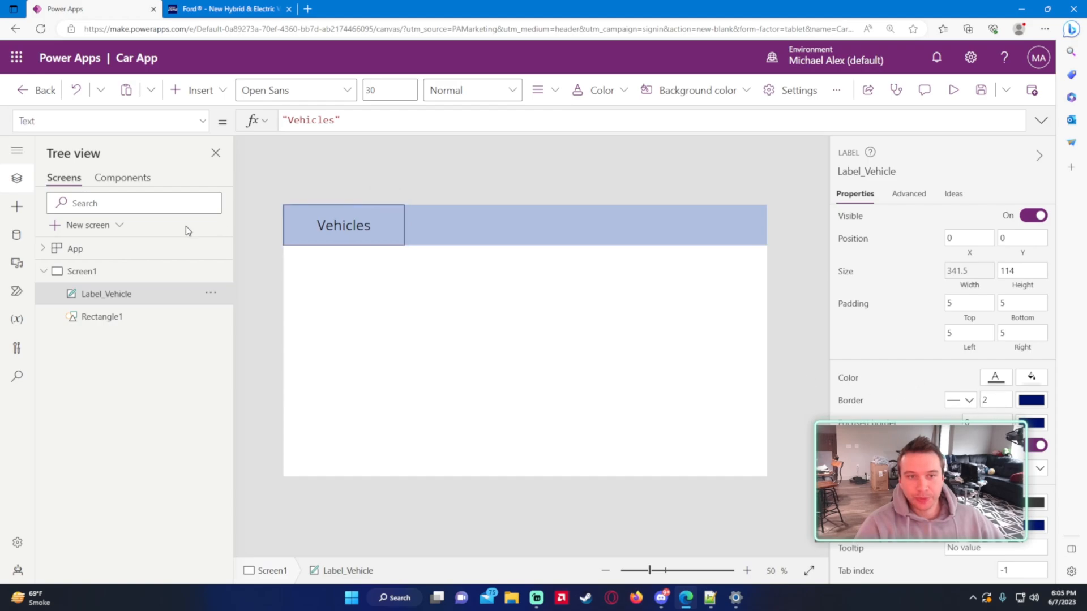
click(343, 226)
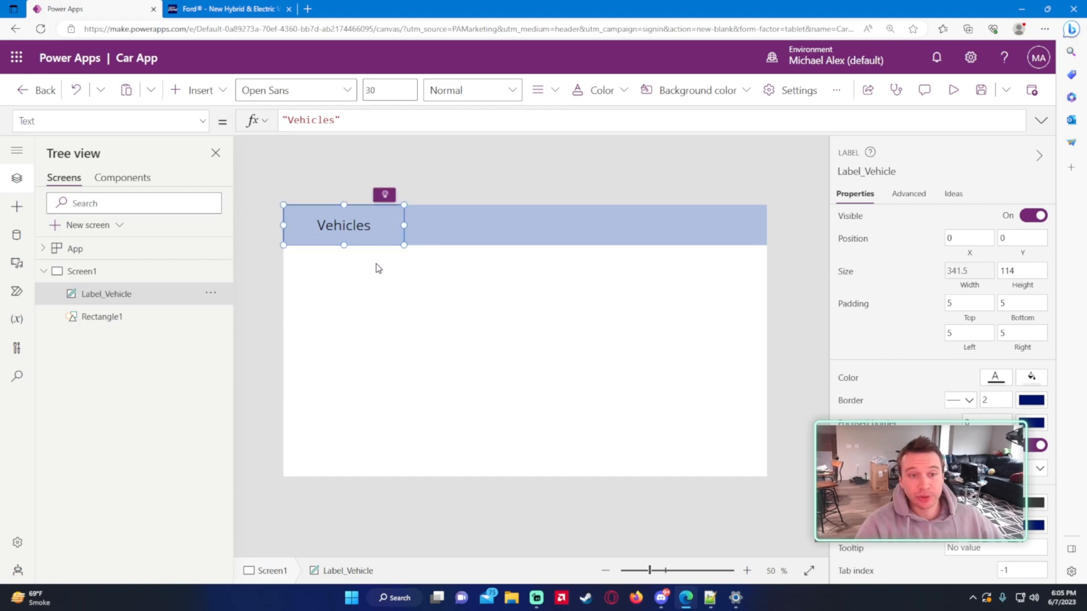
mouse_move(412, 275)
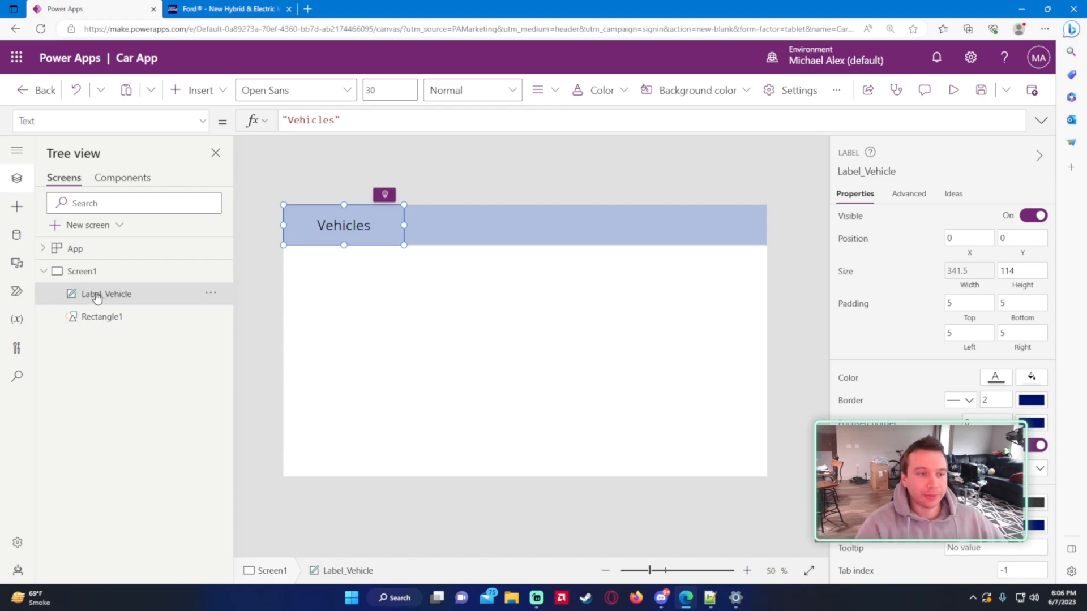
mouse_move(353, 260)
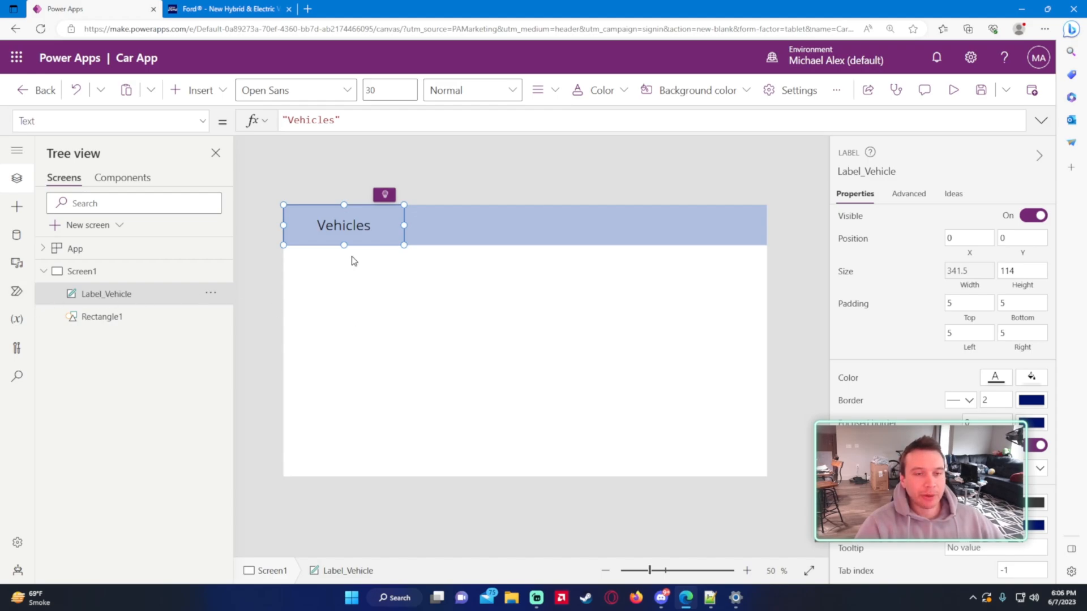
mouse_move(327, 248)
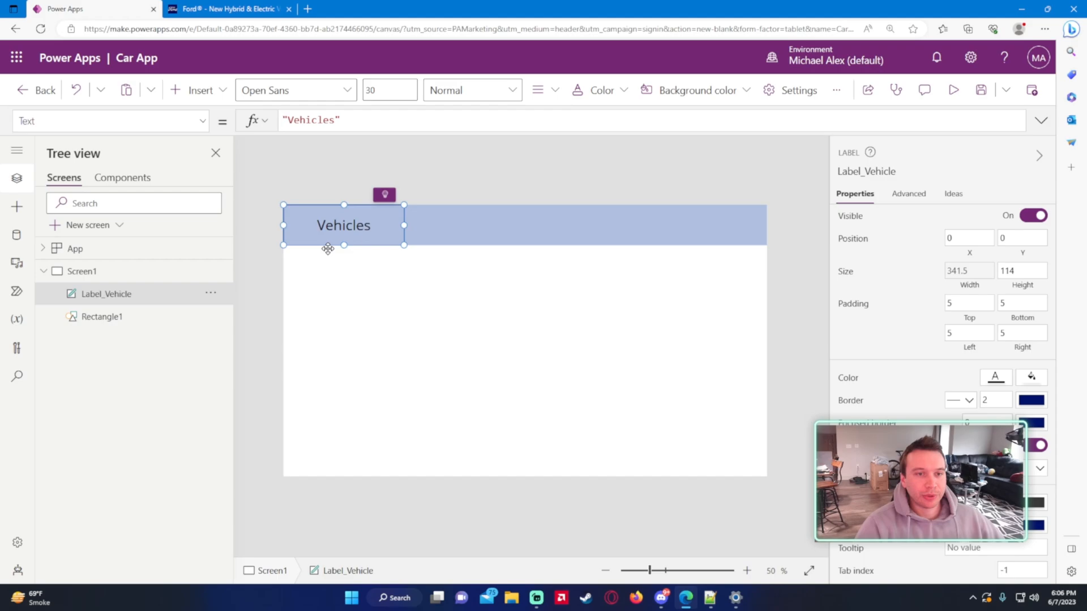
mouse_move(130, 295)
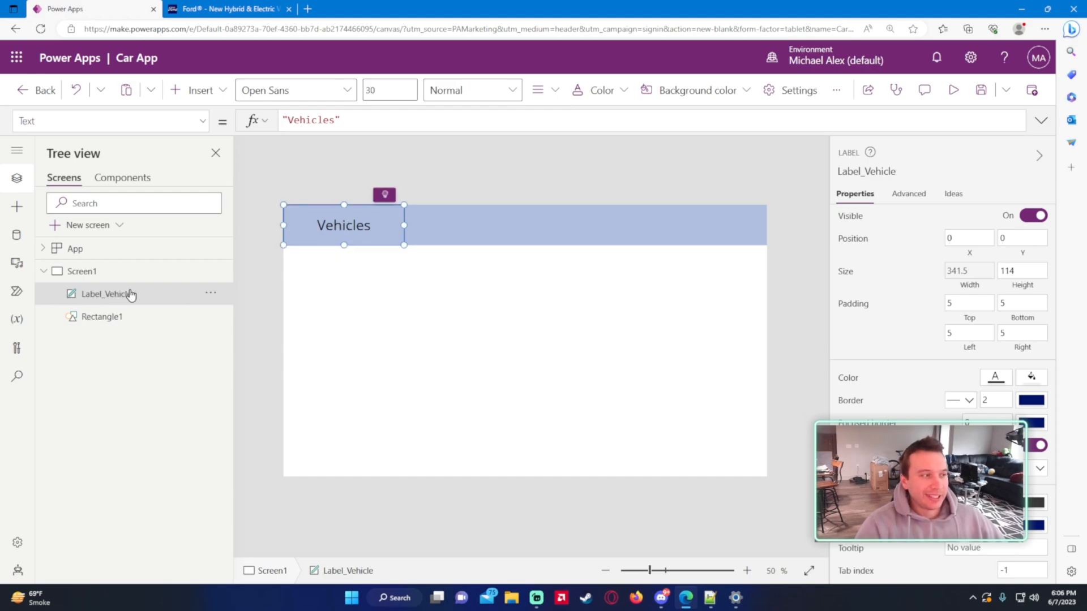
Insert a vertical gallery onto Screen1, glancing at the Ford website for reference.
click(199, 91)
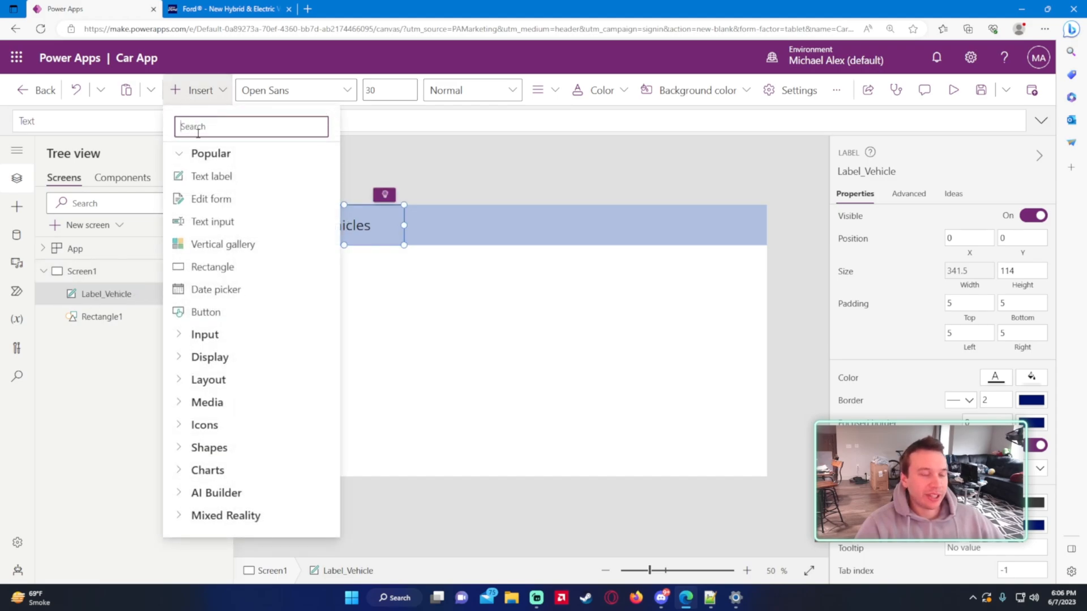
text(gallery)
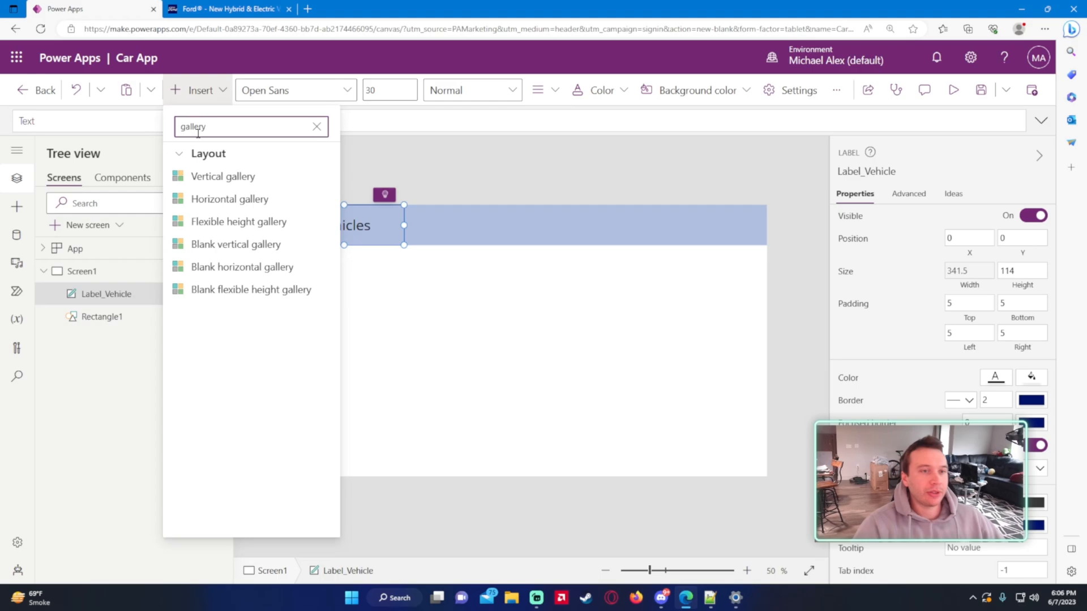
mouse_move(238, 181)
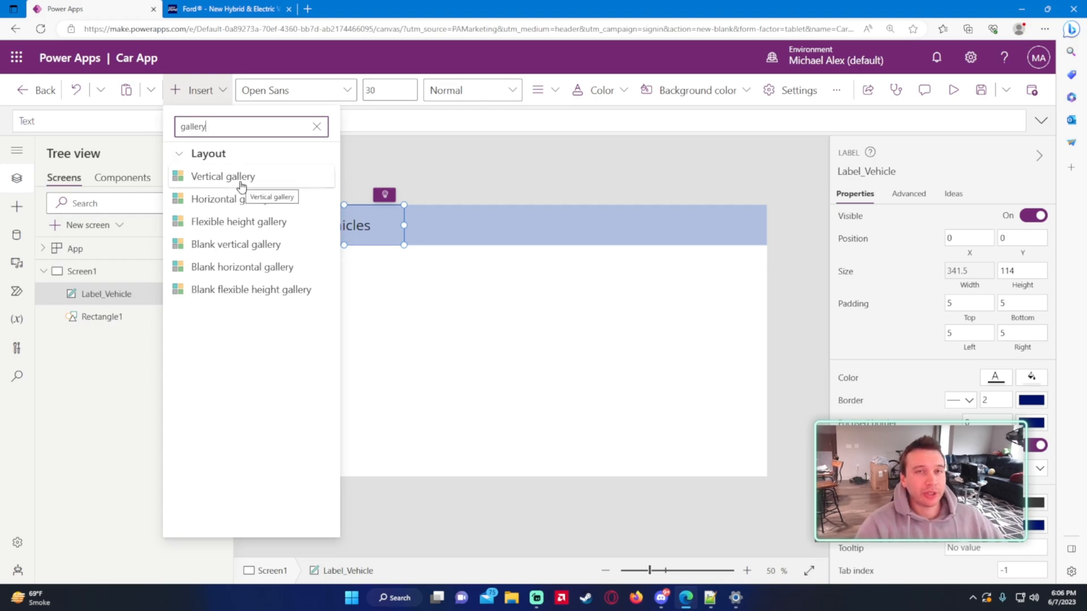
mouse_move(261, 92)
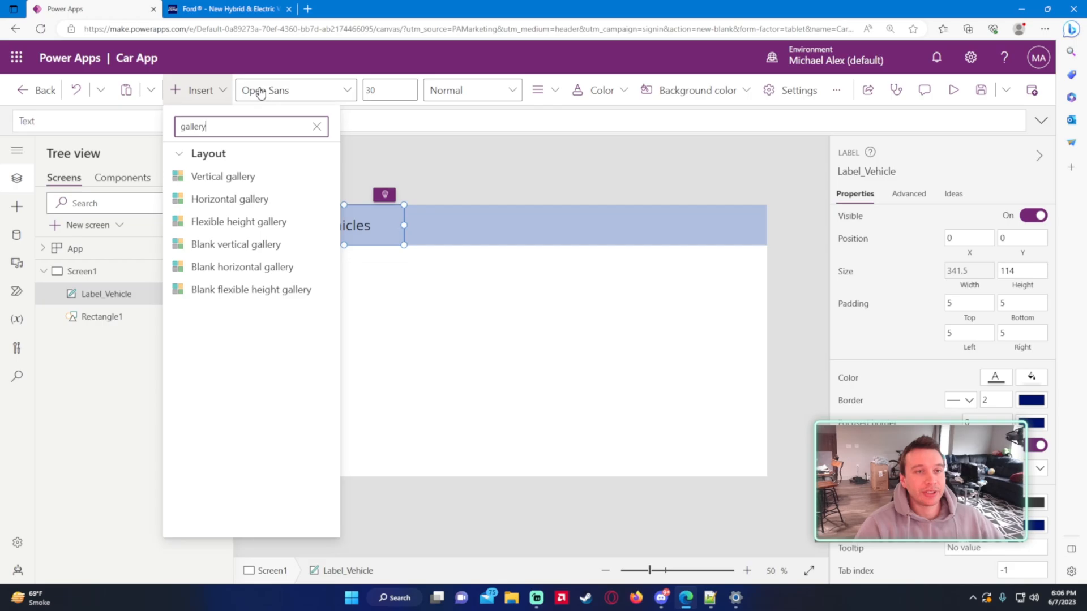
click(229, 9)
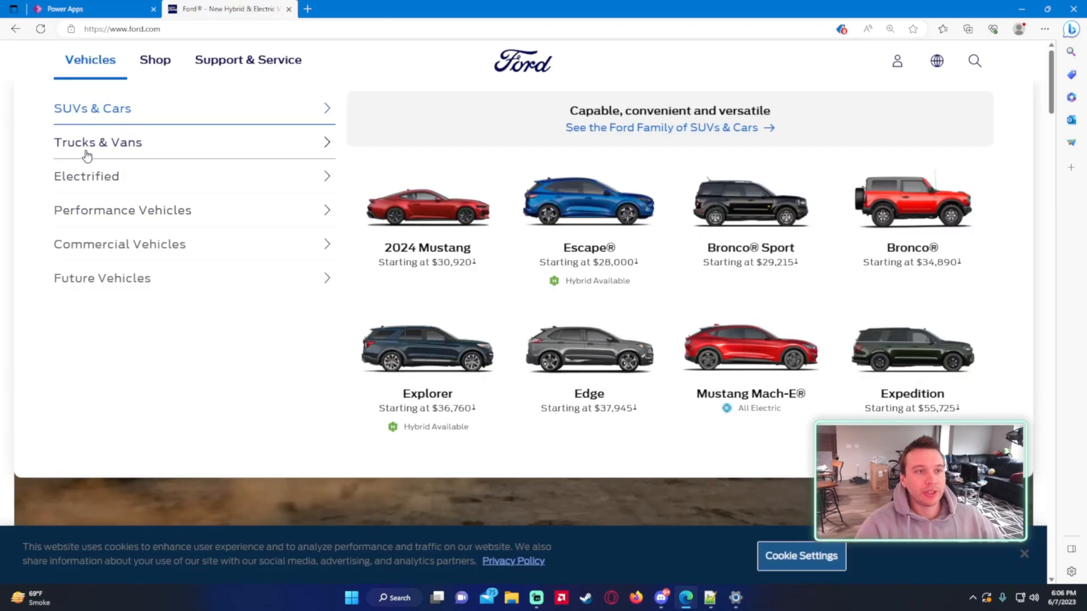
mouse_move(135, 269)
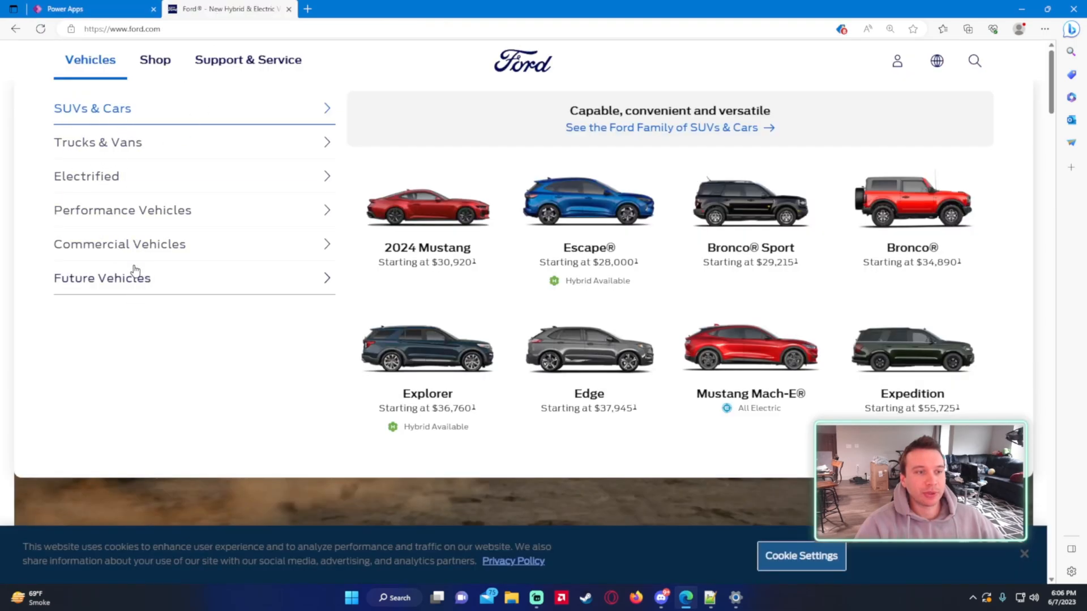
click(73, 9)
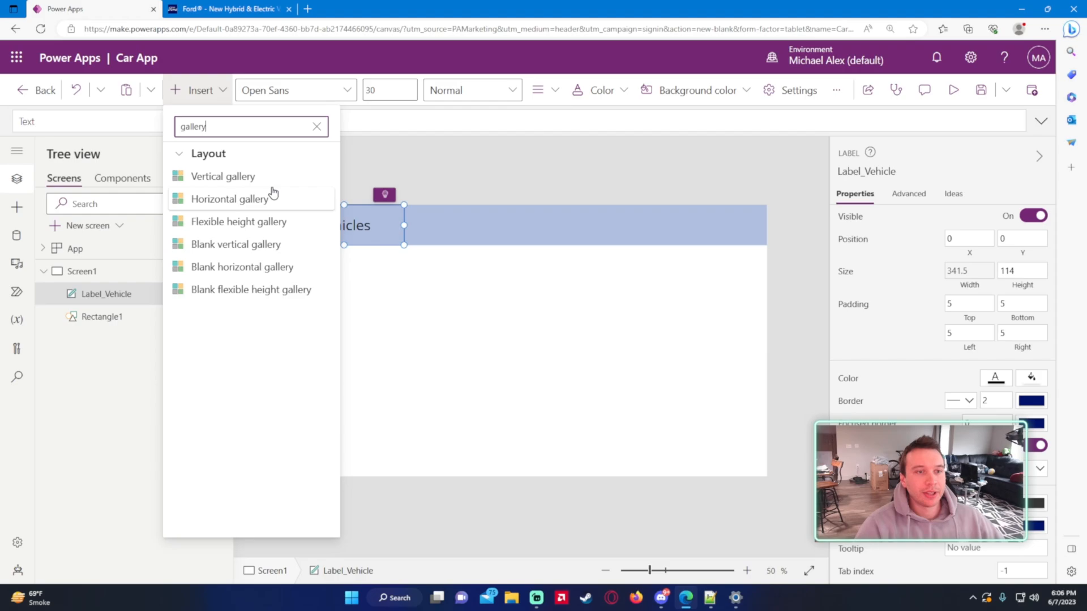
click(222, 175)
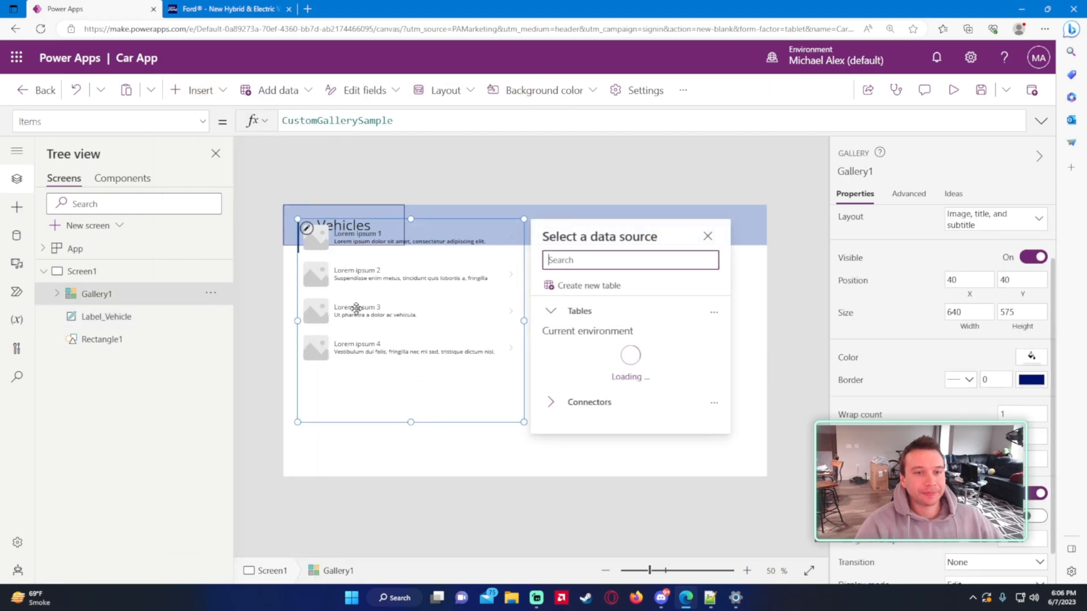
Dismiss the data source prompt and tie the gallery's X position to Label_Vehicle.X.
click(707, 235)
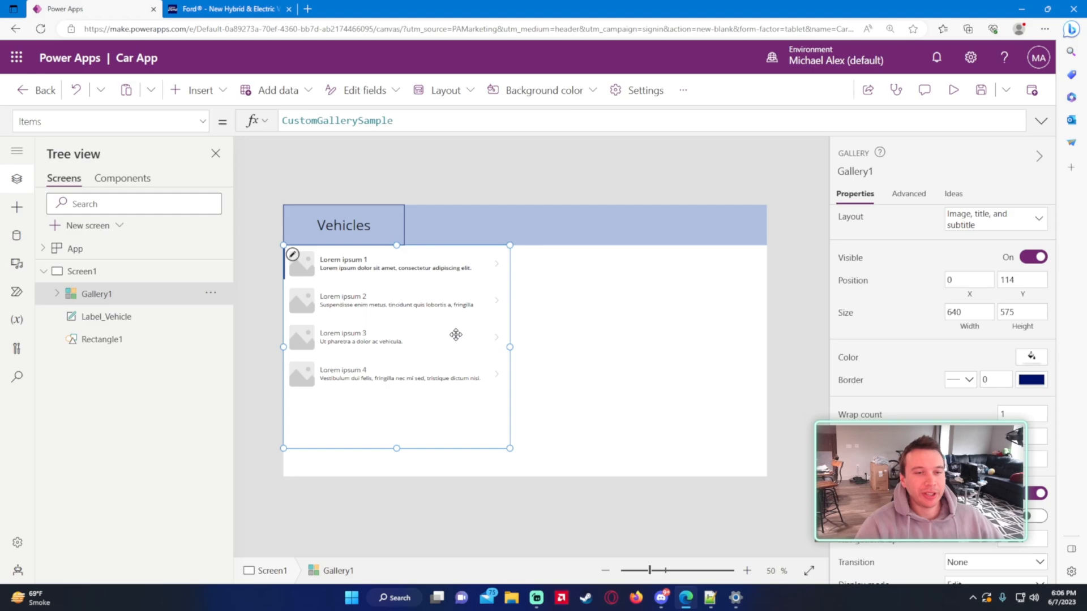
click(111, 121)
text(X)
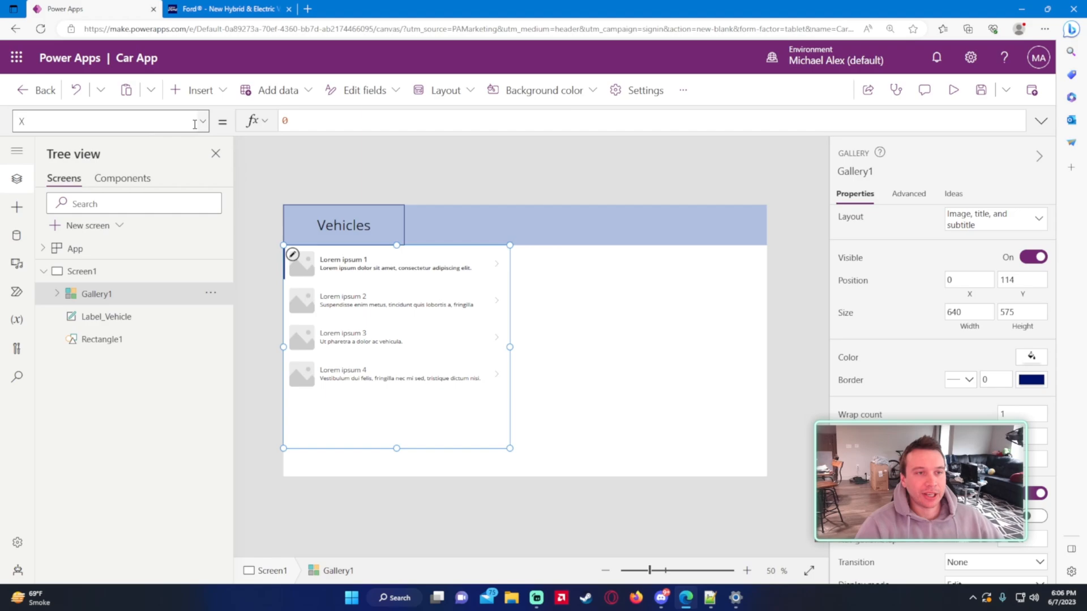
text(Label_Vehicle.X)
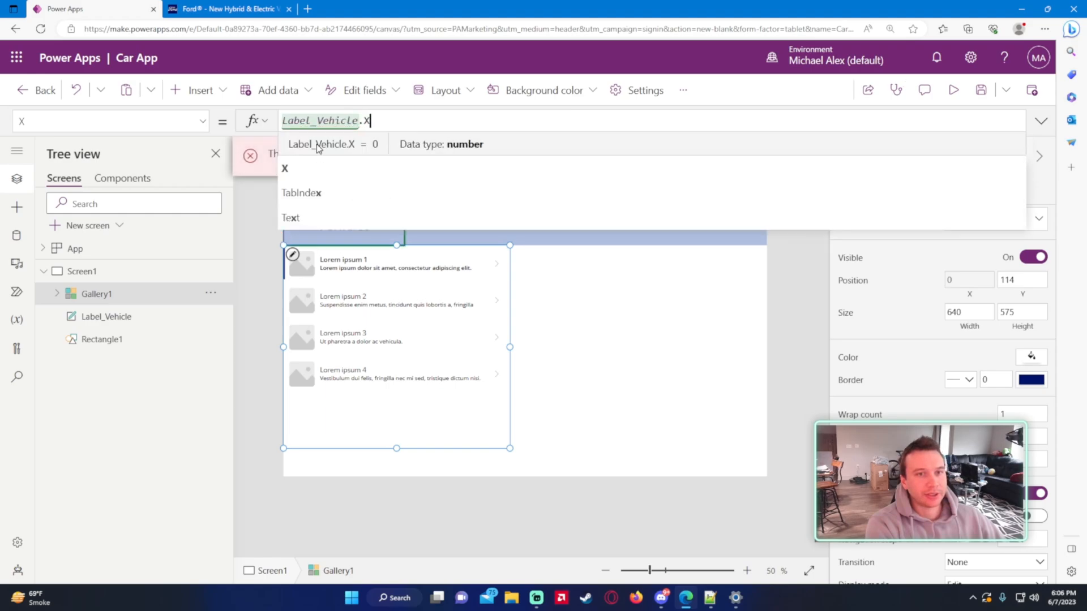
click(106, 317)
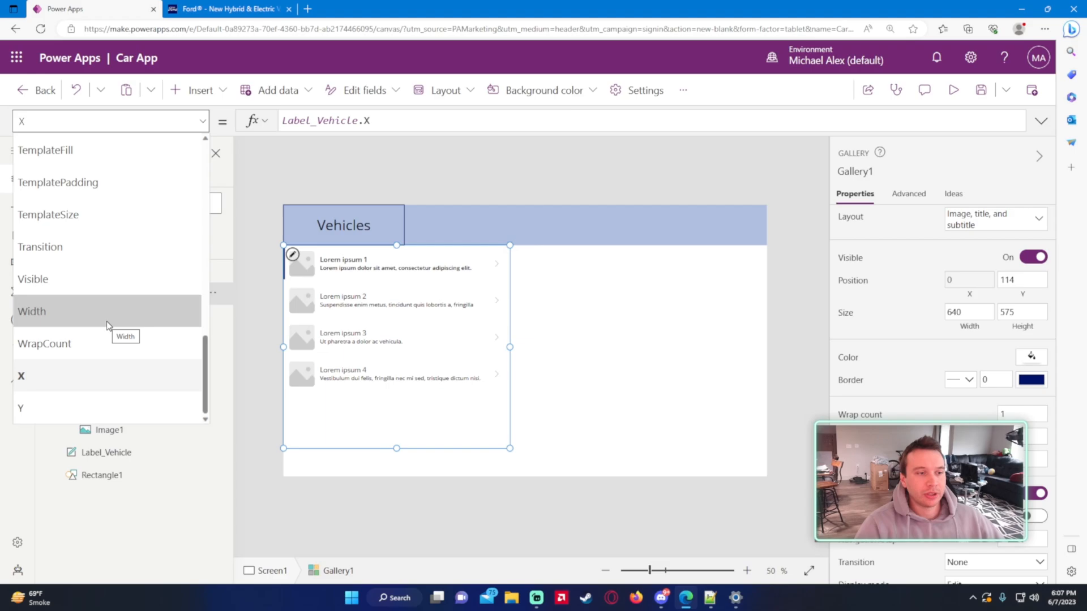
Set the gallery's Width to Label_Vehicle.Width and its Height to 500.
click(32, 312)
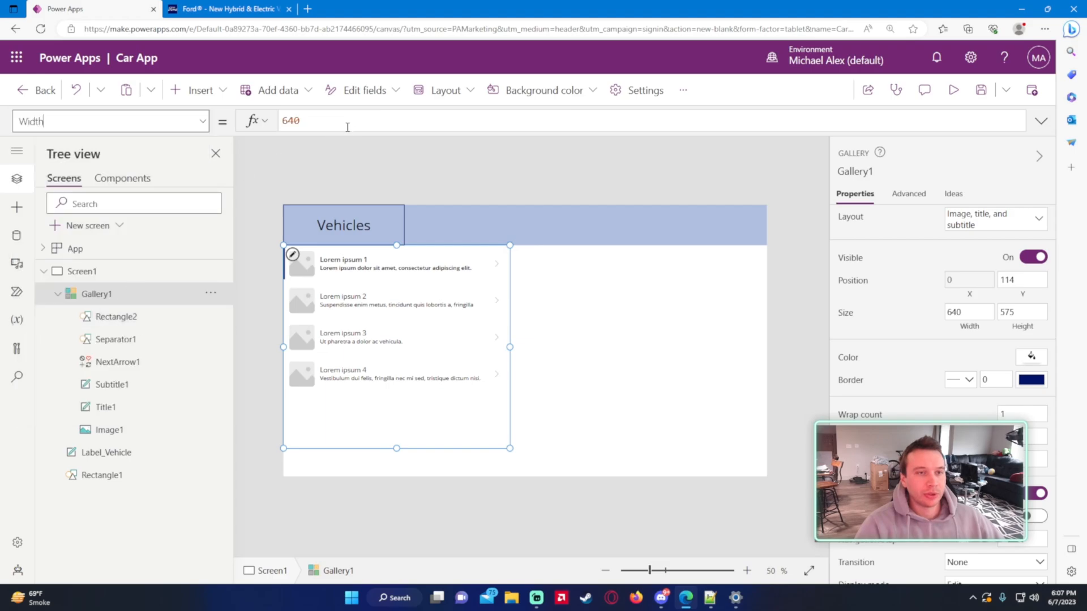
click(290, 120)
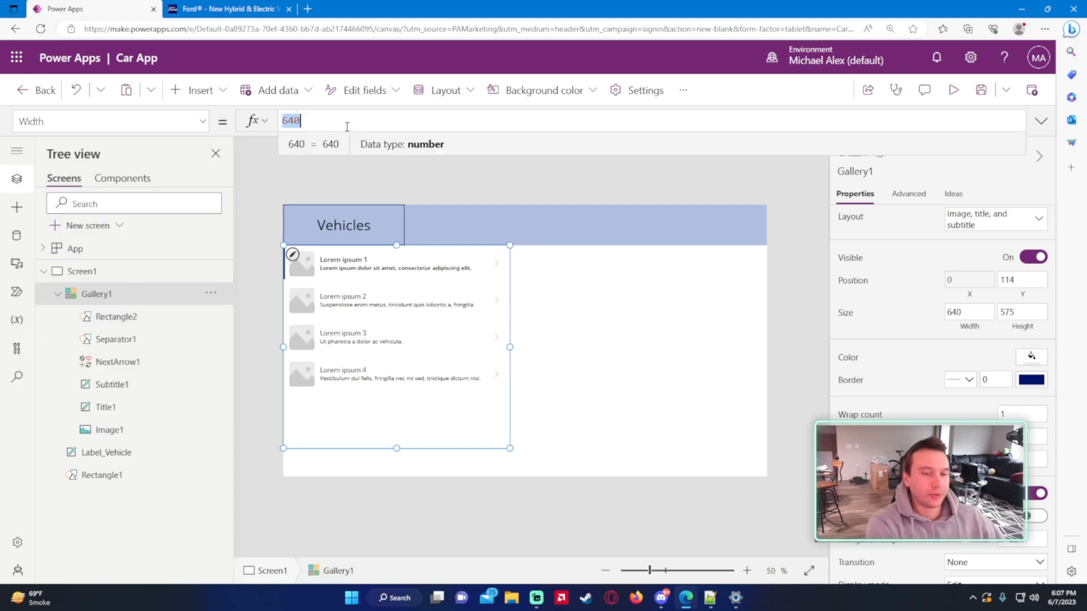
text(Label_B)
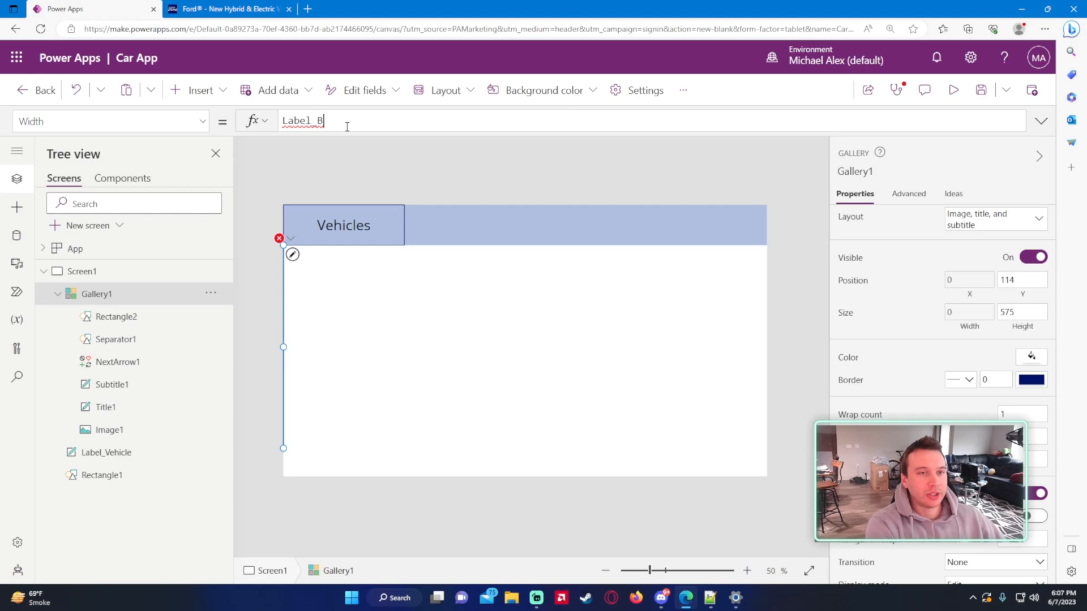
text(Label_Vehicle.)
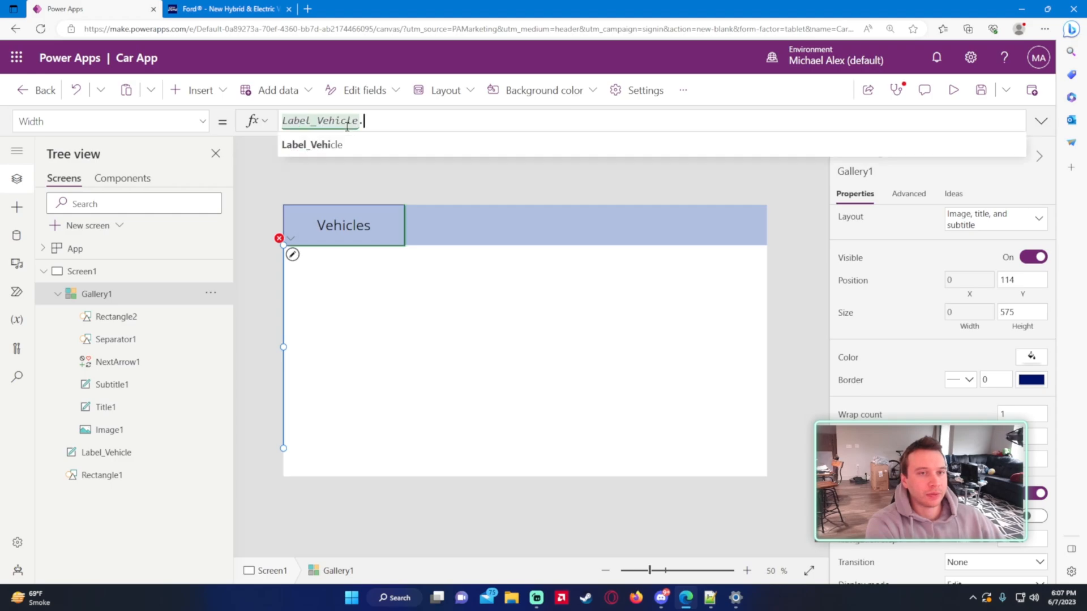
text(Width)
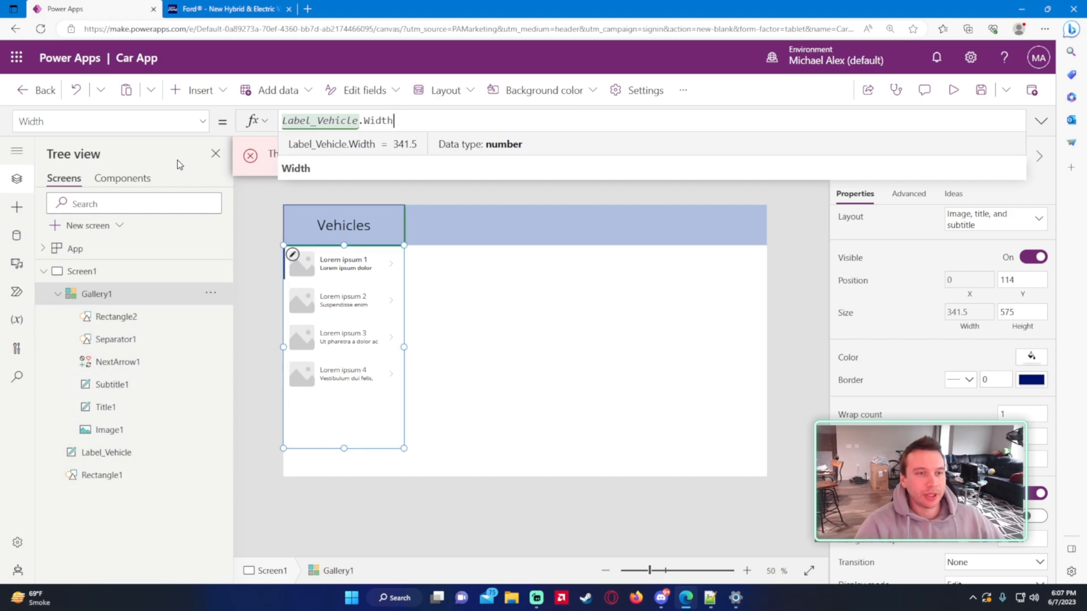
click(111, 121)
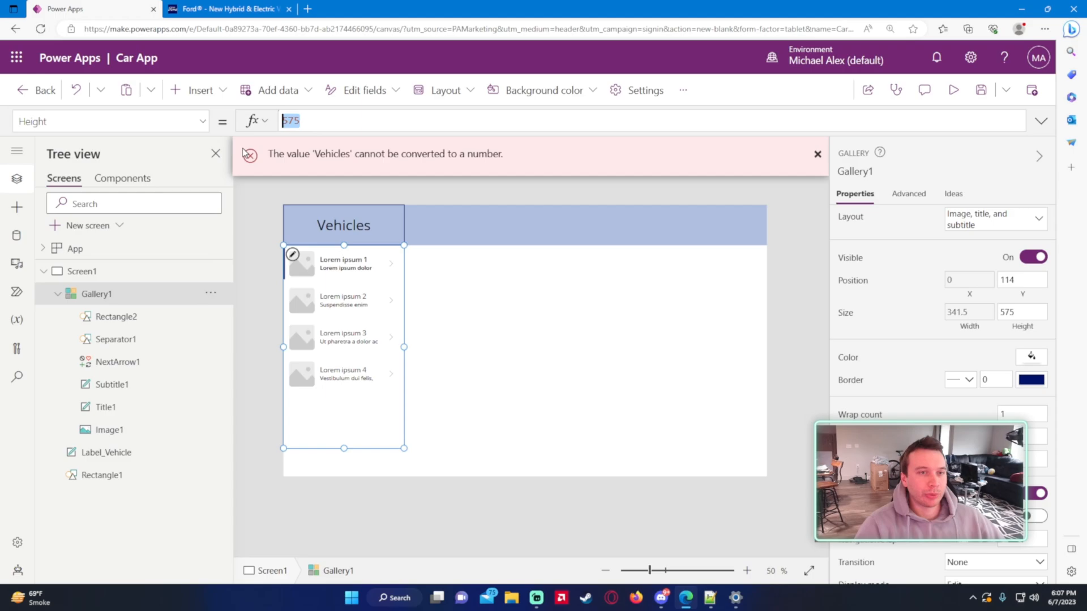
text(500)
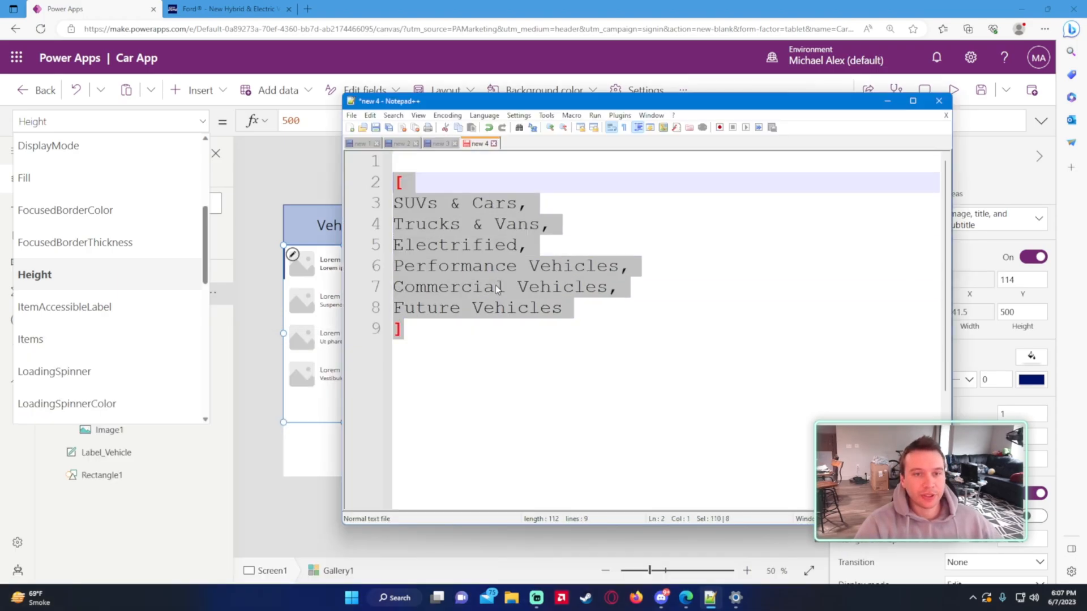
Fill the gallery's Items with the quoted vehicle category list, including Performance Vehicles.
click(939, 101)
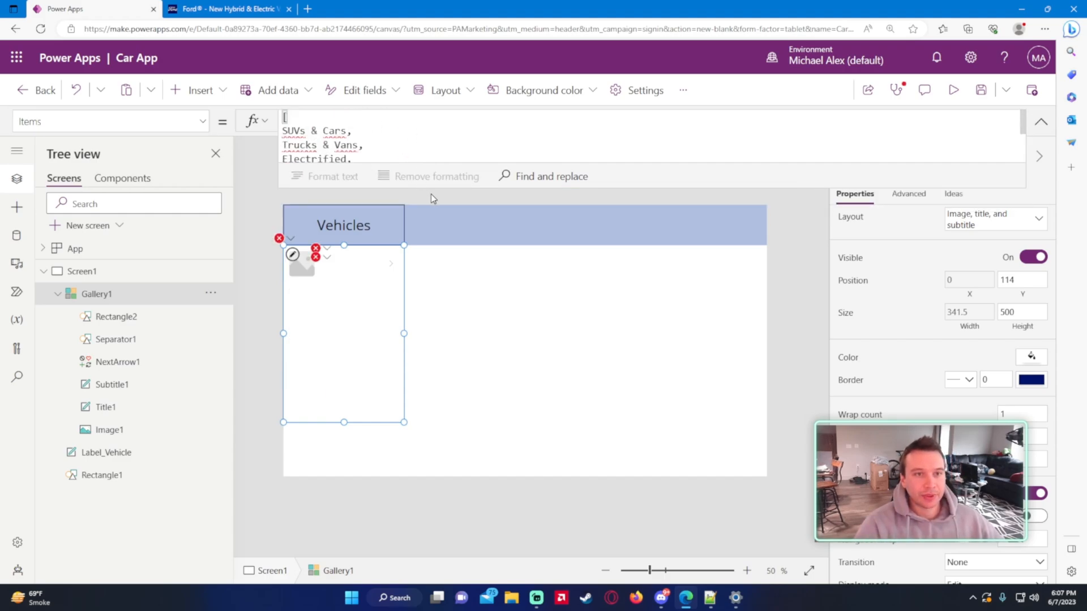
text(Performance Vehicles,)
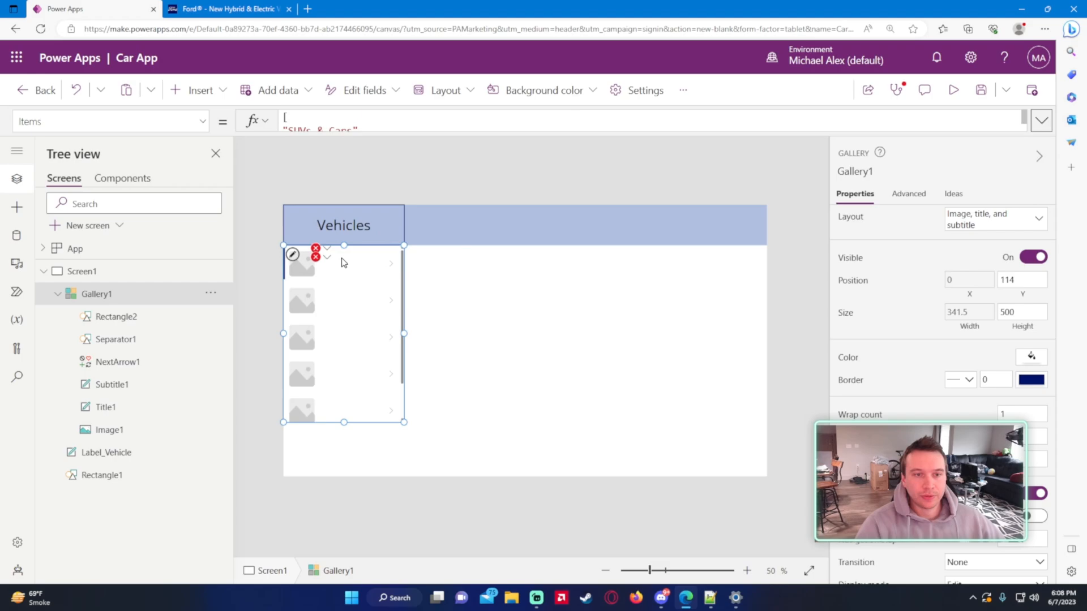
Remove the gallery's accent rectangle and subtitle, and review the title's Text property.
click(116, 317)
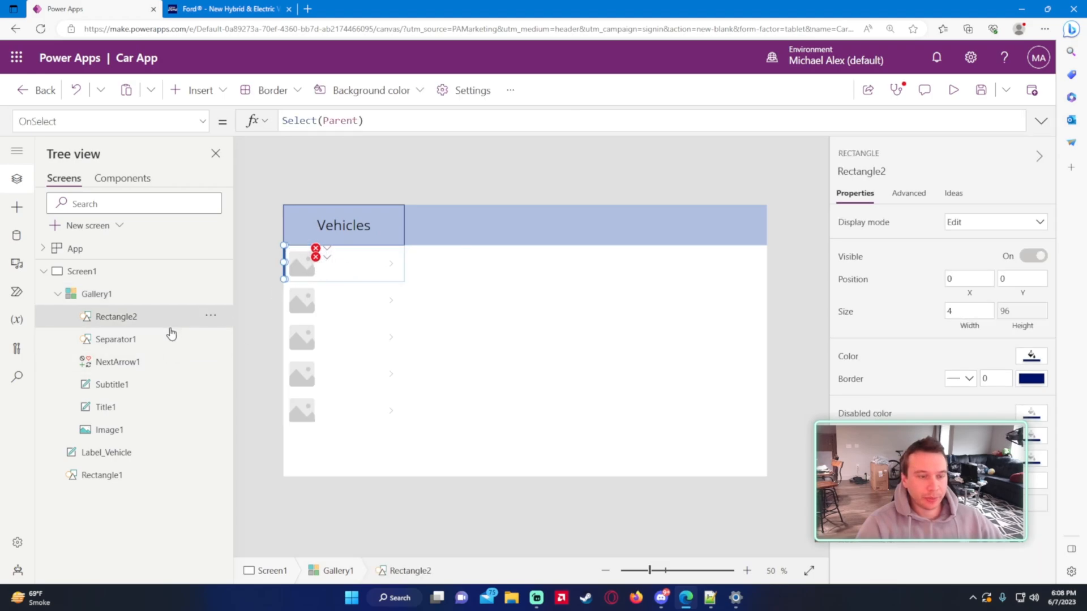
mouse_move(161, 340)
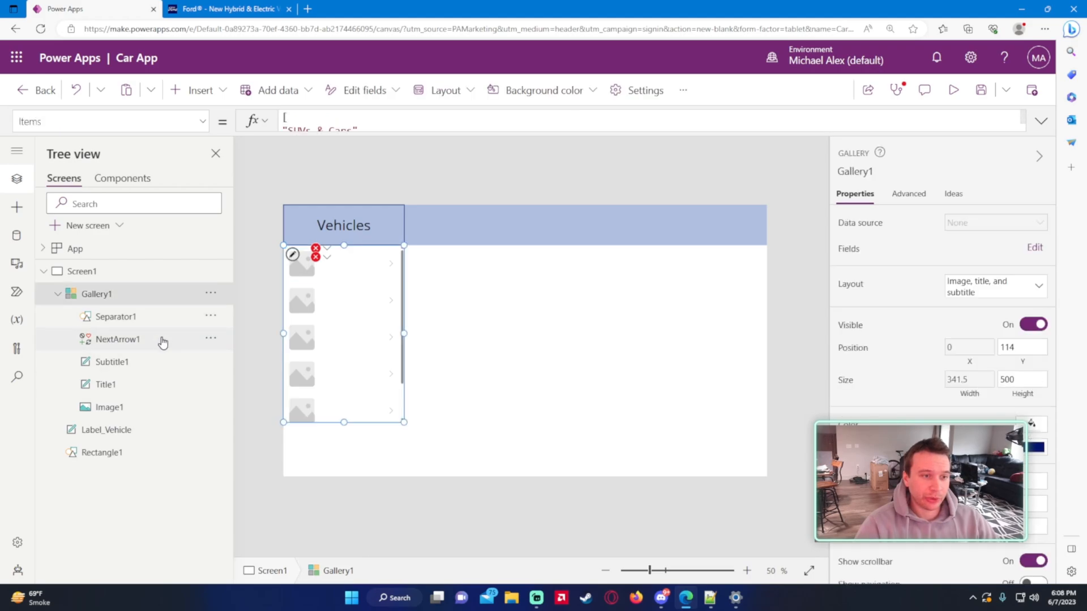
click(116, 340)
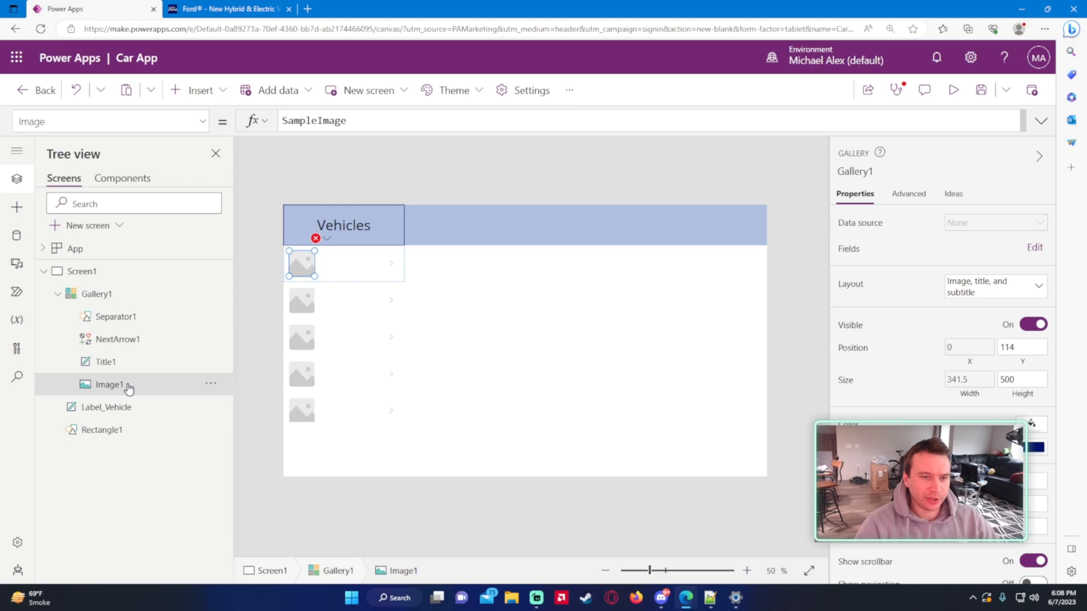
click(104, 363)
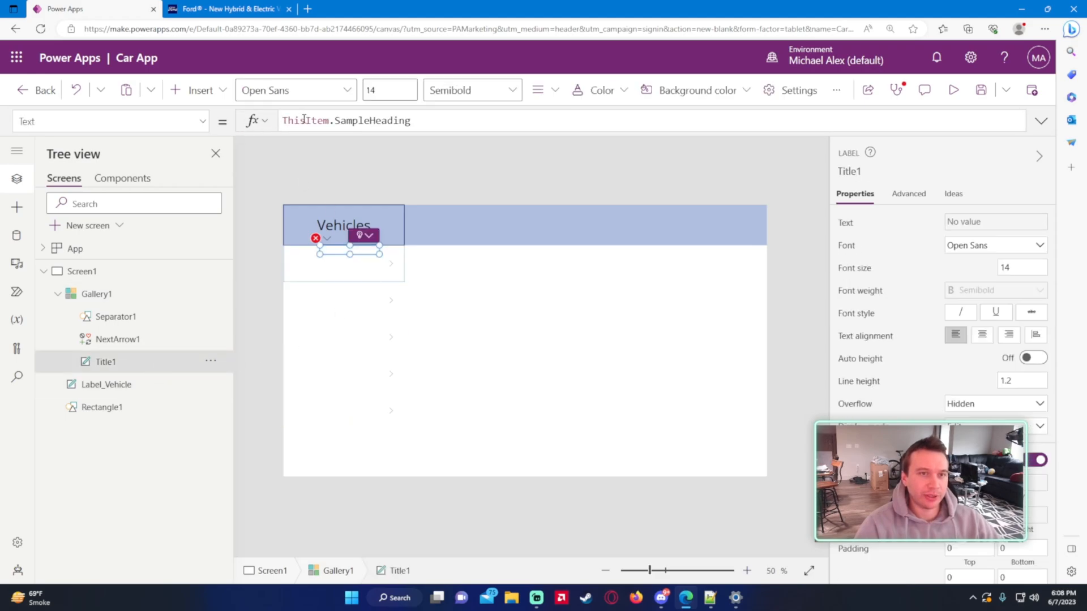
click(199, 121)
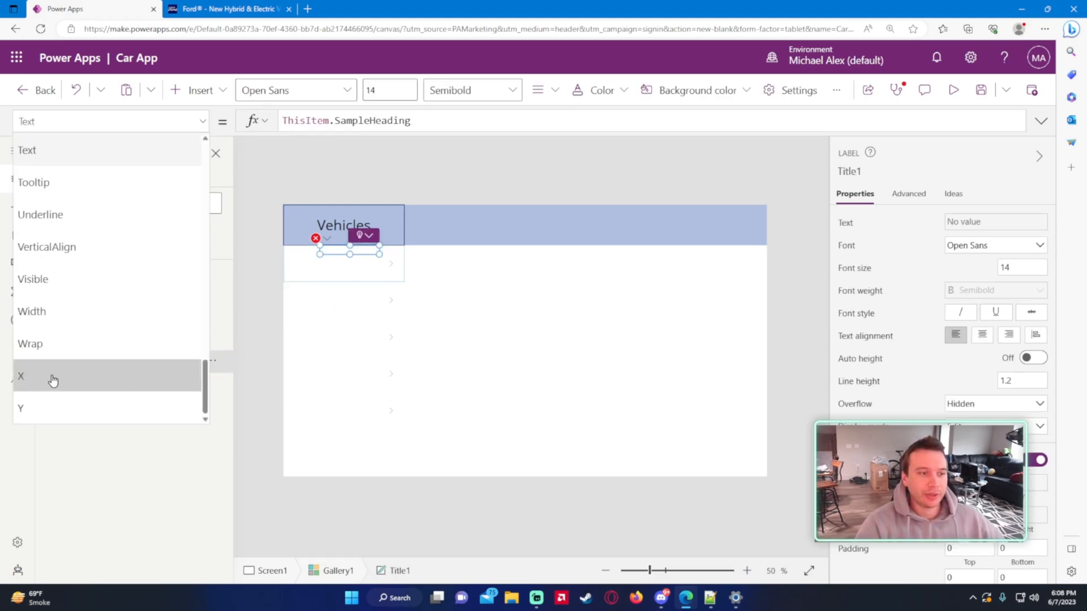
click(20, 377)
text(Valu)
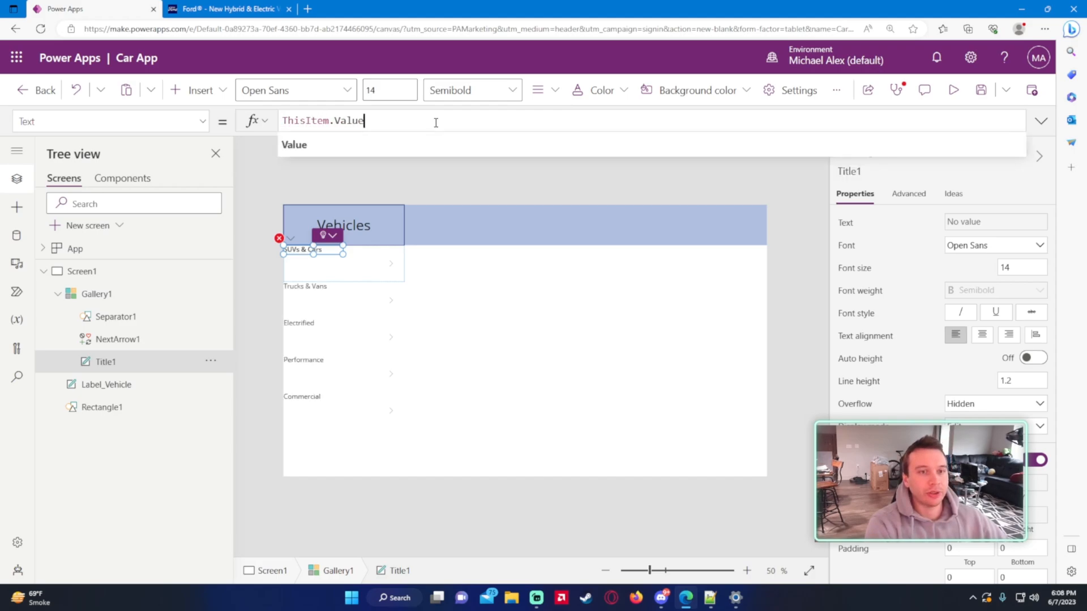
Expand the gallery's full category Items list and reselect the category title.
click(97, 295)
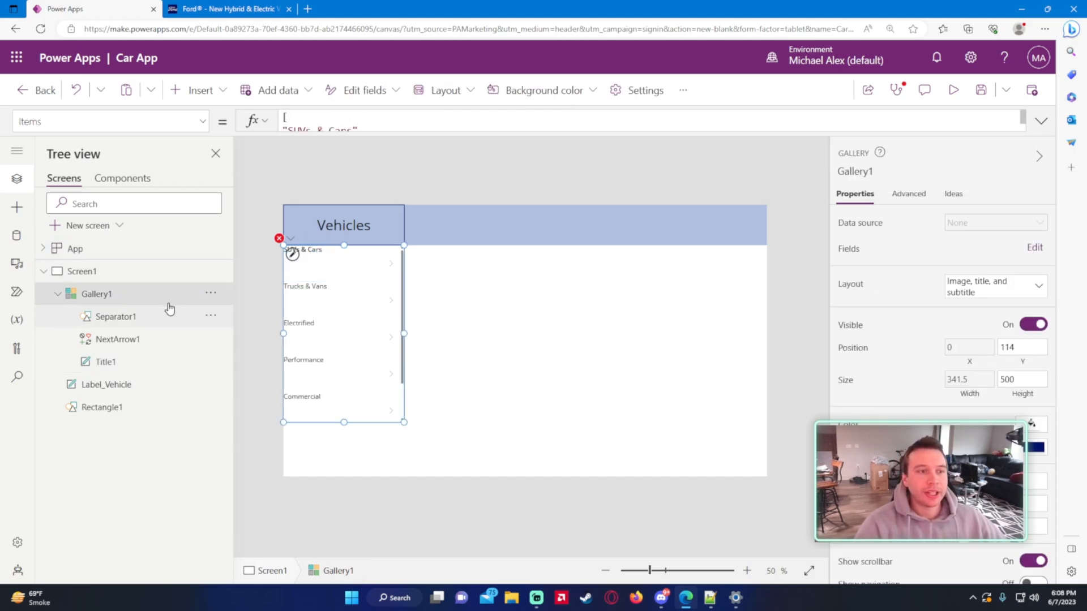
click(1040, 122)
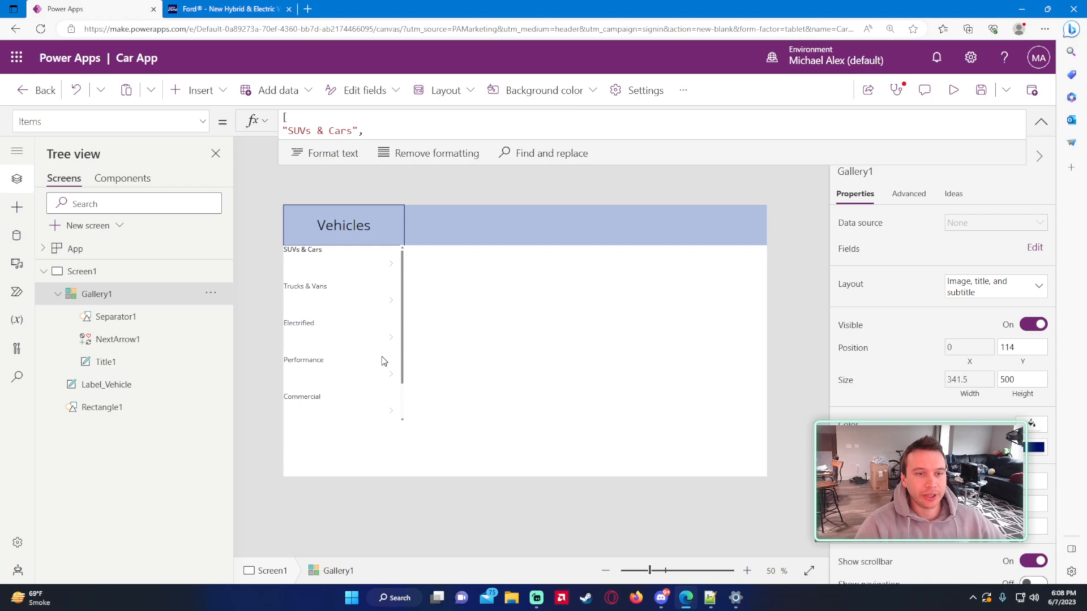
click(104, 362)
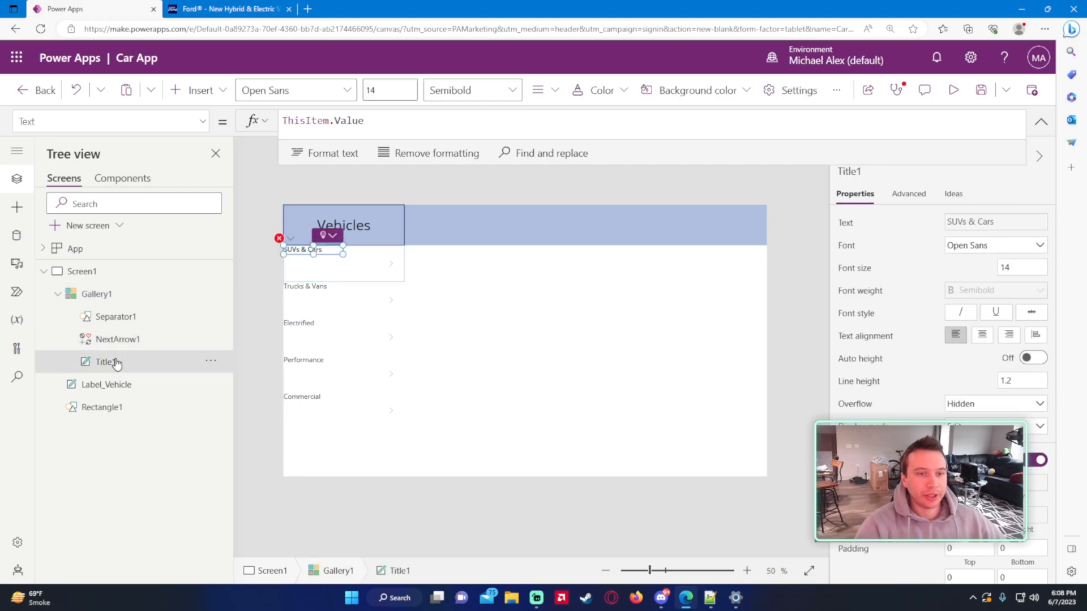
Set the gallery's row size to 80, center the titles and set the title's Y to 0.
click(97, 294)
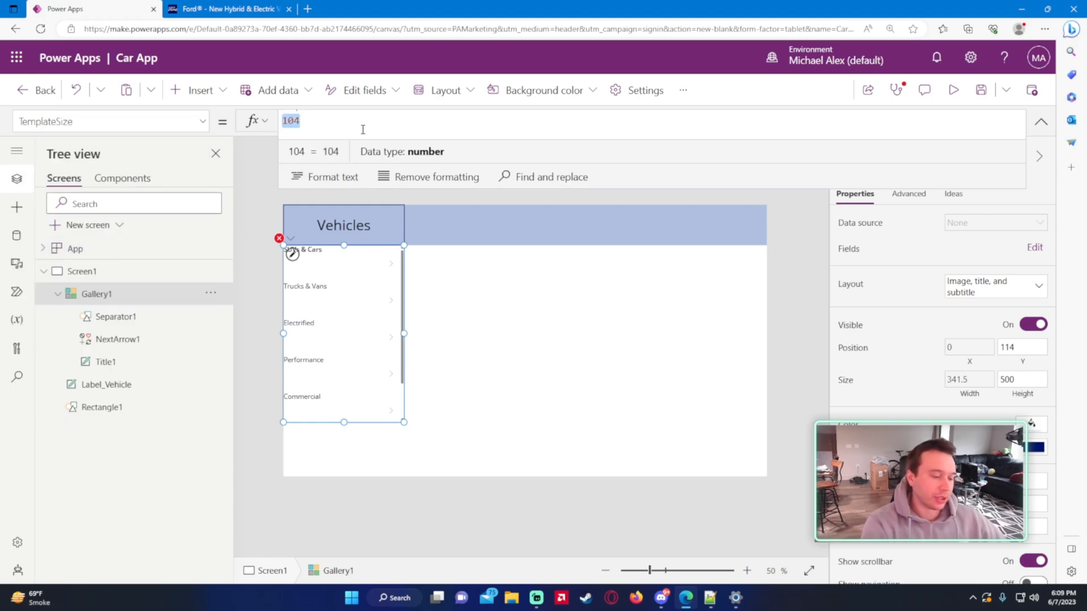
text(80)
text(Gallery1.TemplateHeight)
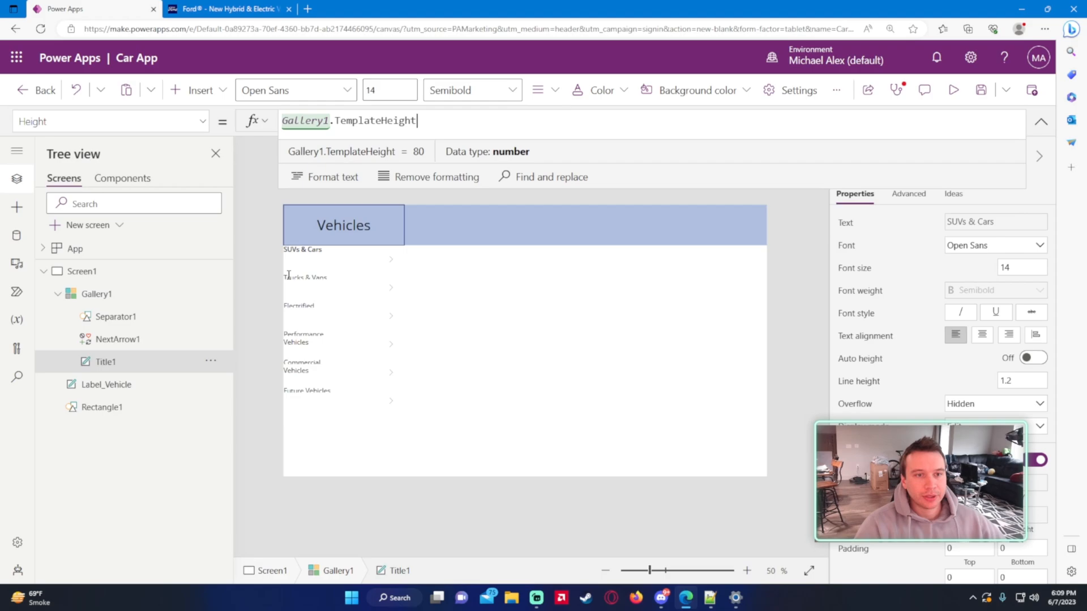
click(982, 335)
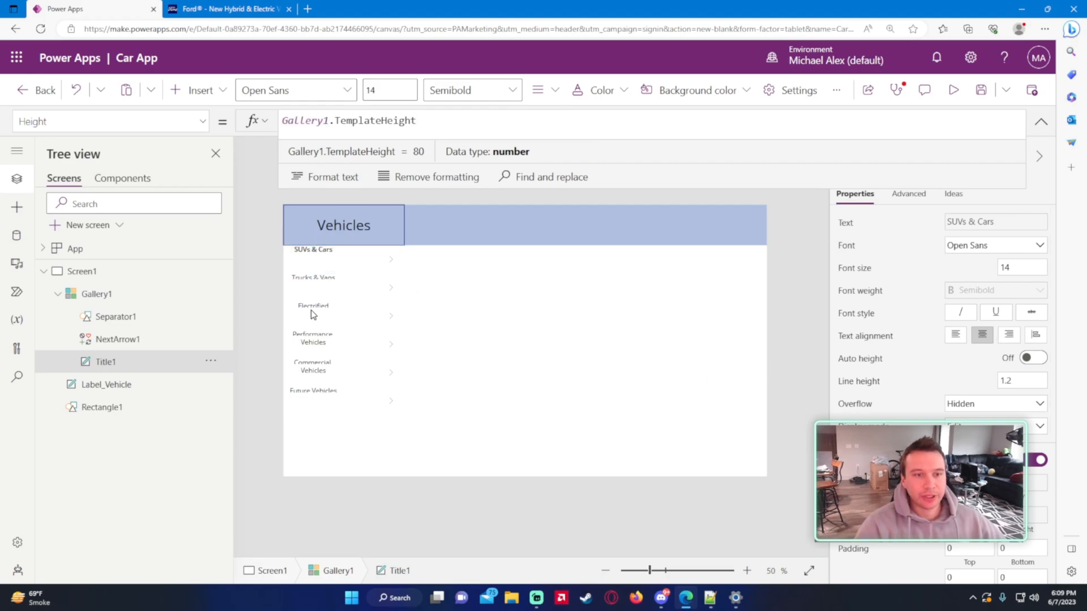
mouse_move(331, 294)
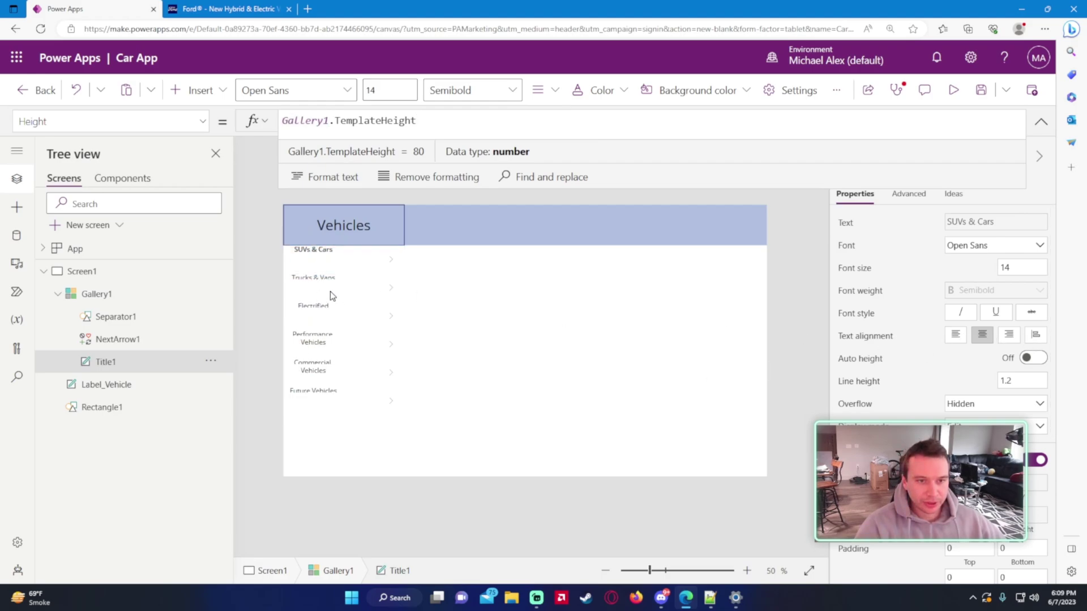
click(313, 256)
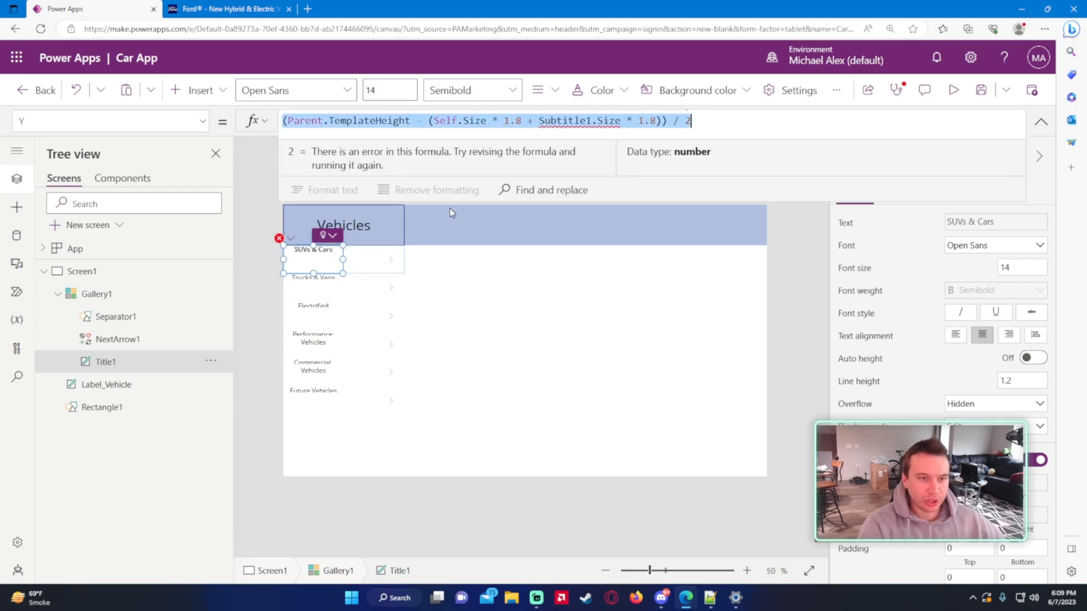
text(0)
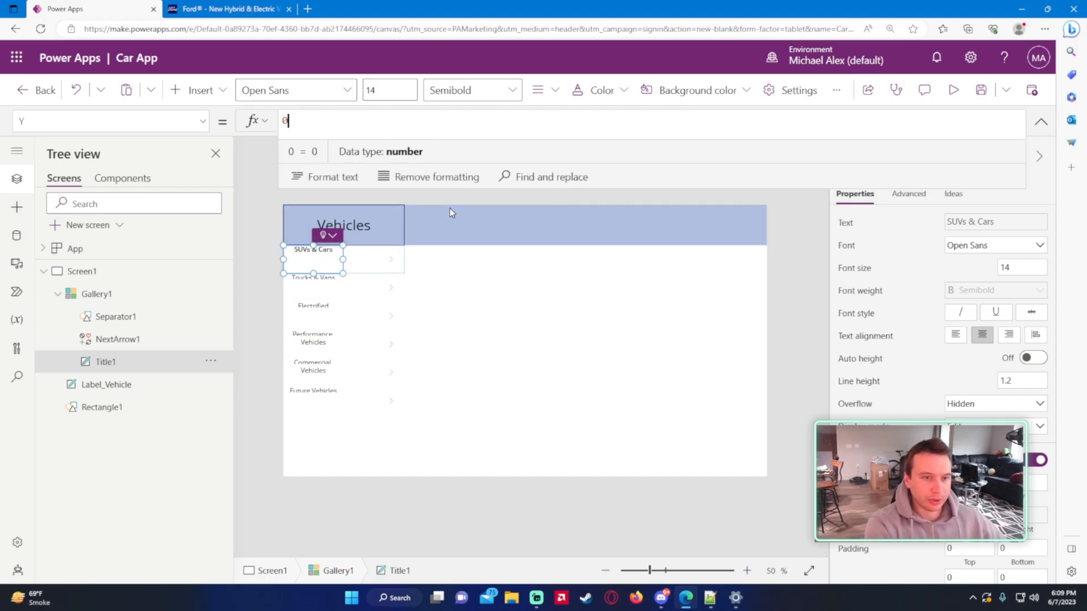
click(96, 295)
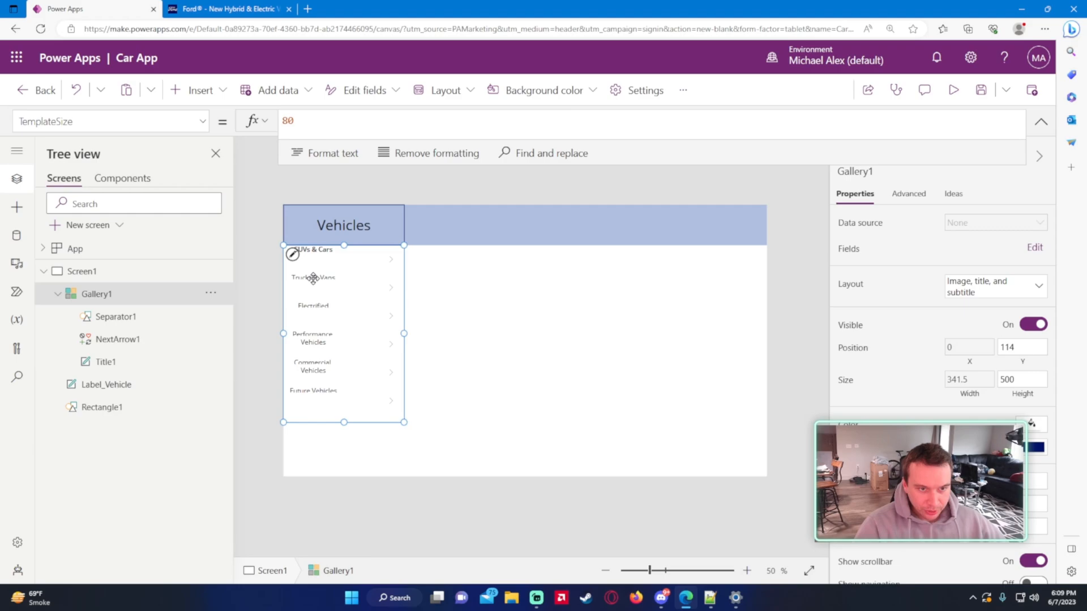
click(312, 250)
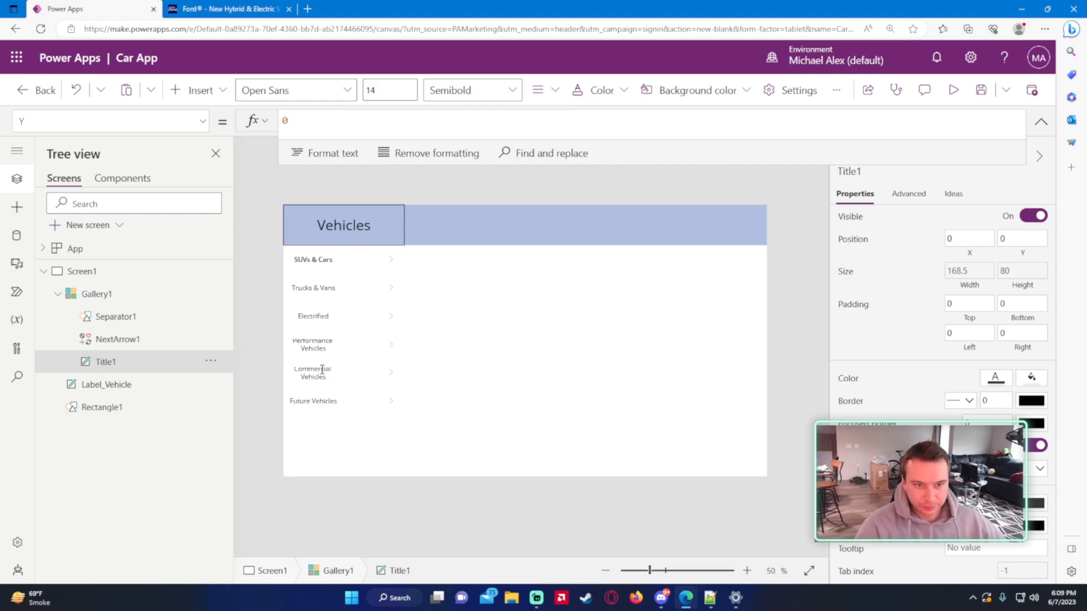
Set Separator1's Y to Gallery1.TemplateHeight - 1 so a divider sits beneath each row.
click(113, 317)
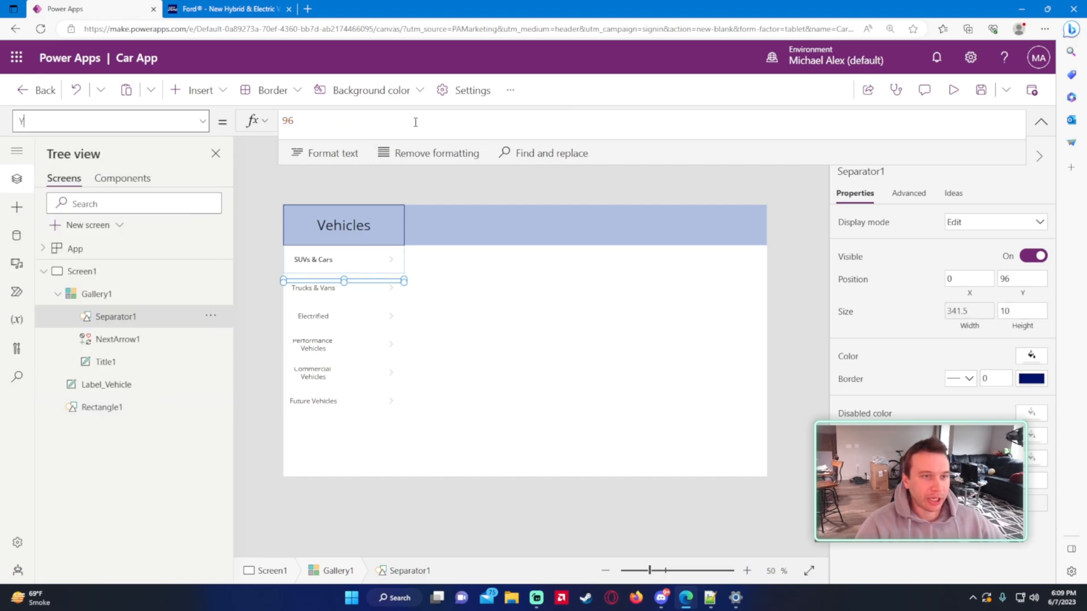
text(Galer)
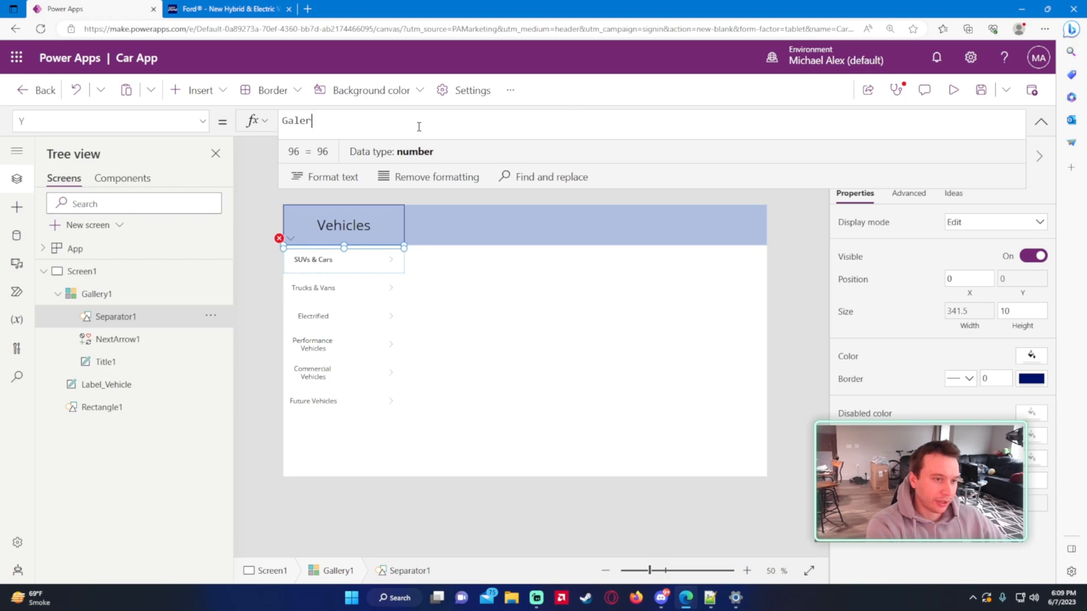
text(Gallery1.TemplateHe)
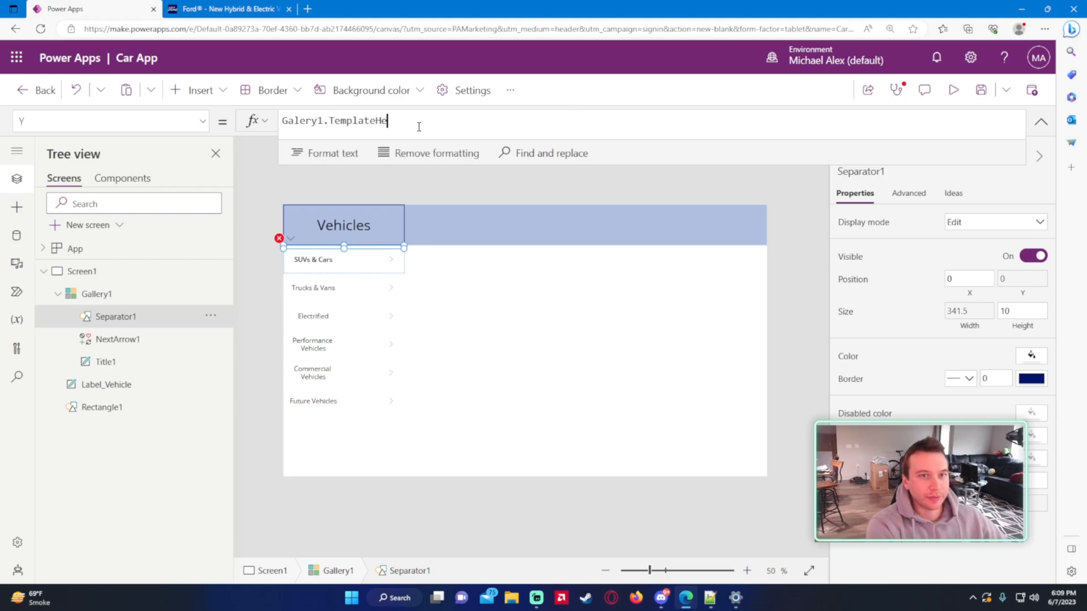
text(-5)
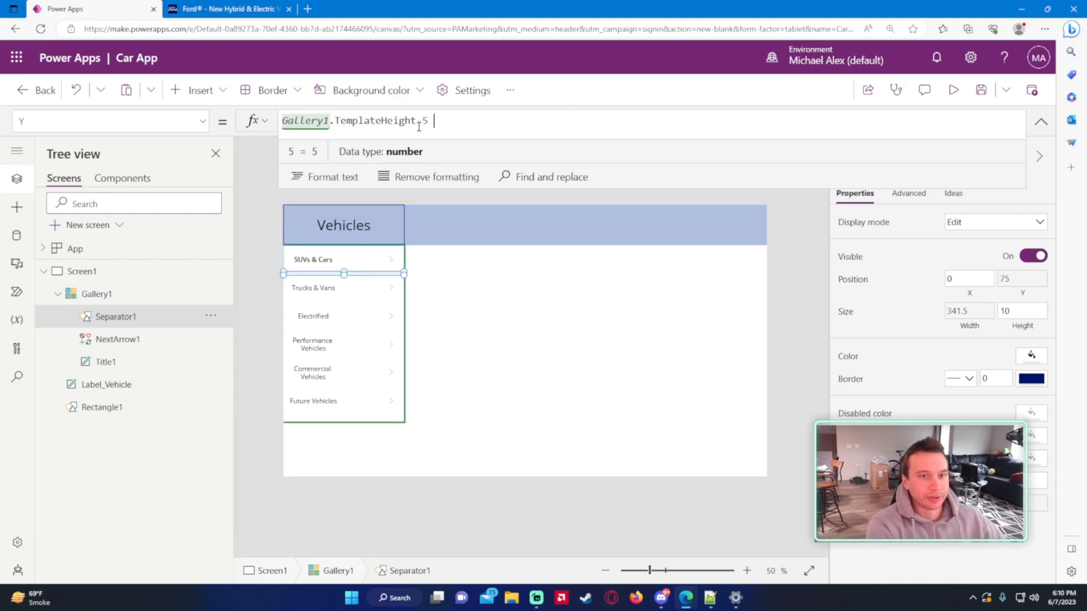
text(6)
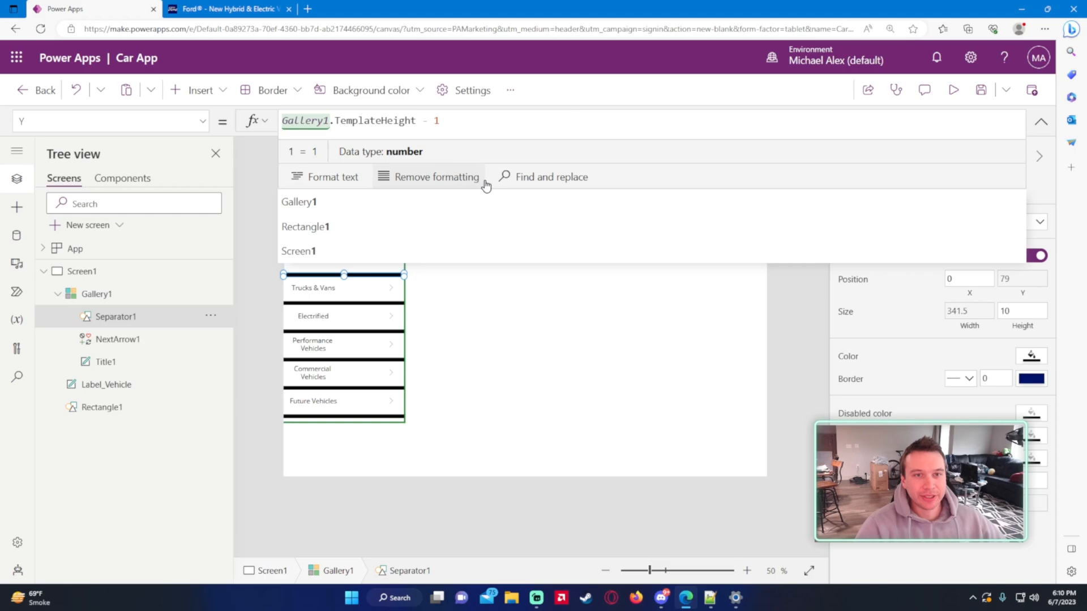
click(1031, 356)
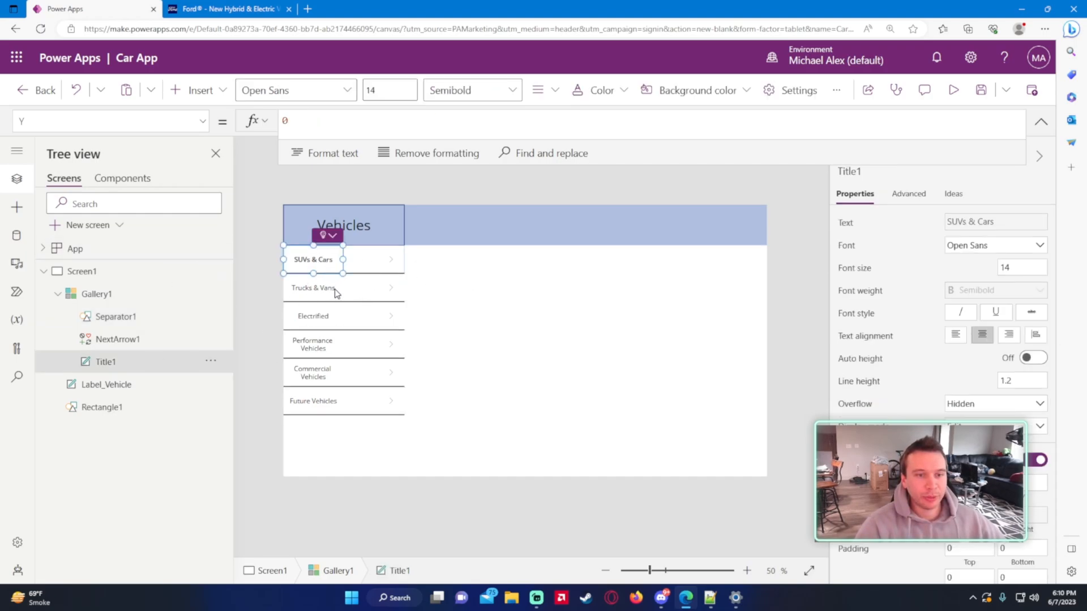
mouse_move(343, 299)
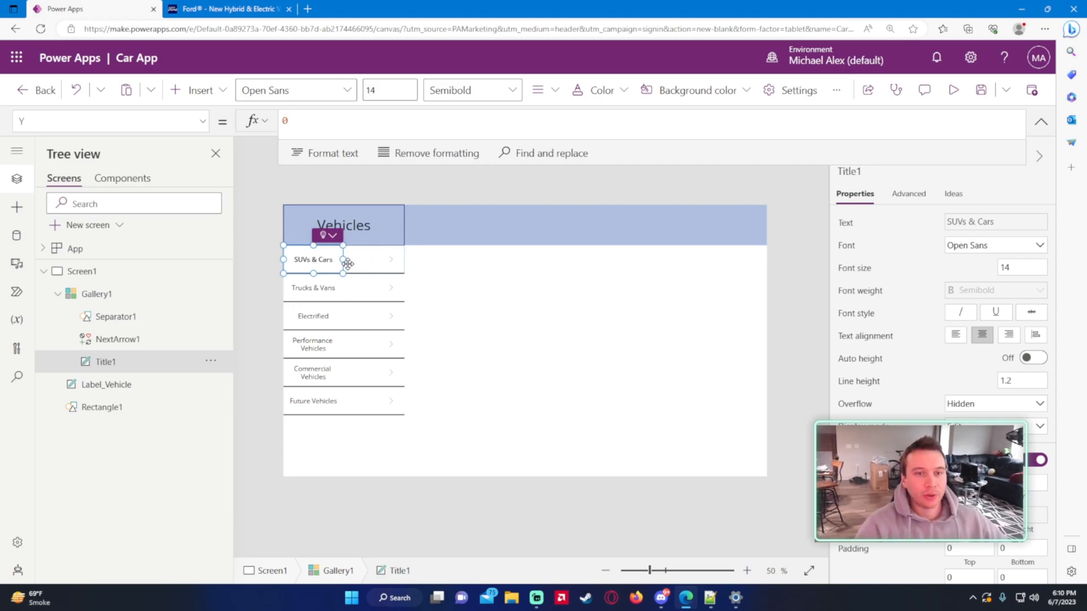
Set Title1 Width to Gallery1.Width, left text alignment, and left padding 20.
click(111, 121)
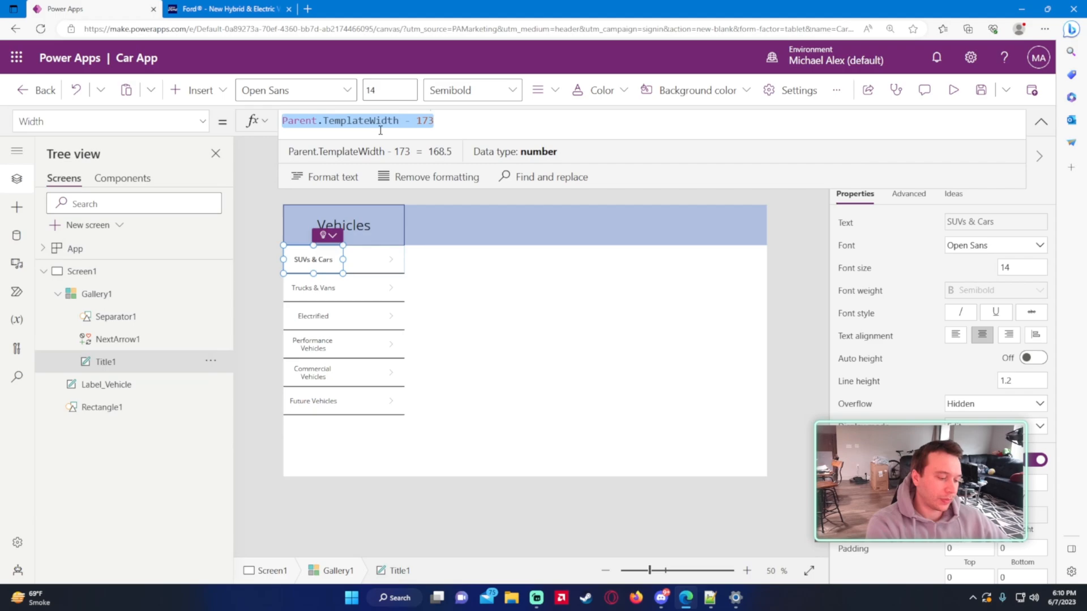
text(Gallery1.Width)
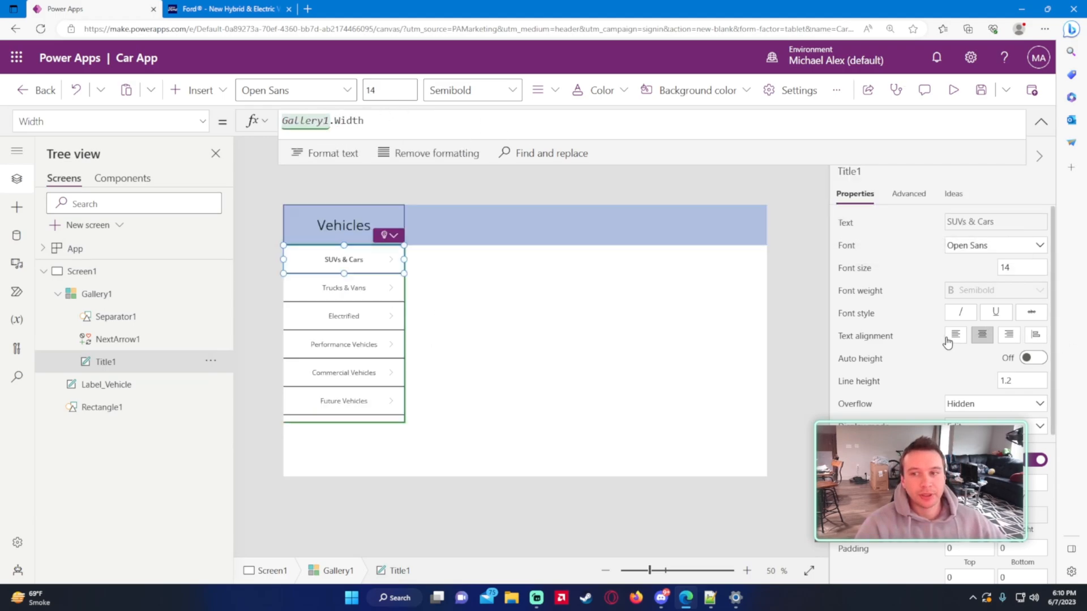
click(956, 335)
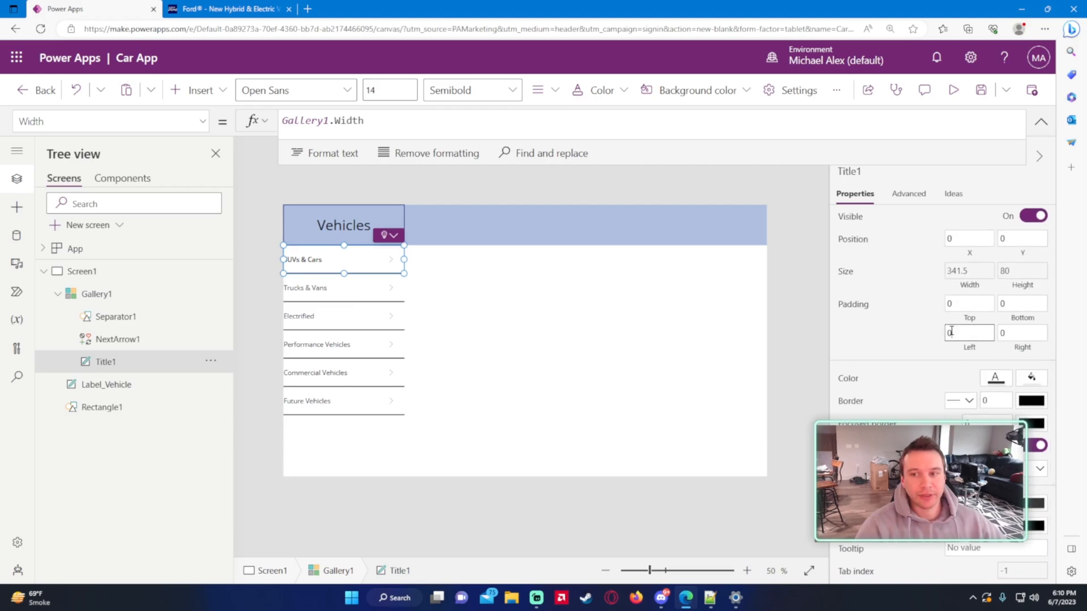
text(10)
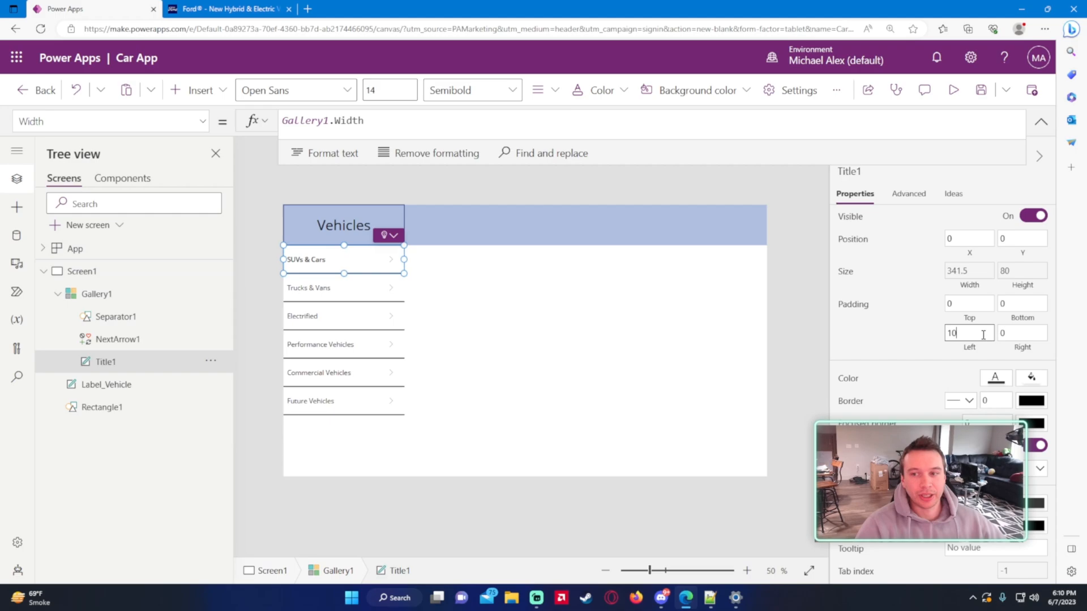
text(20)
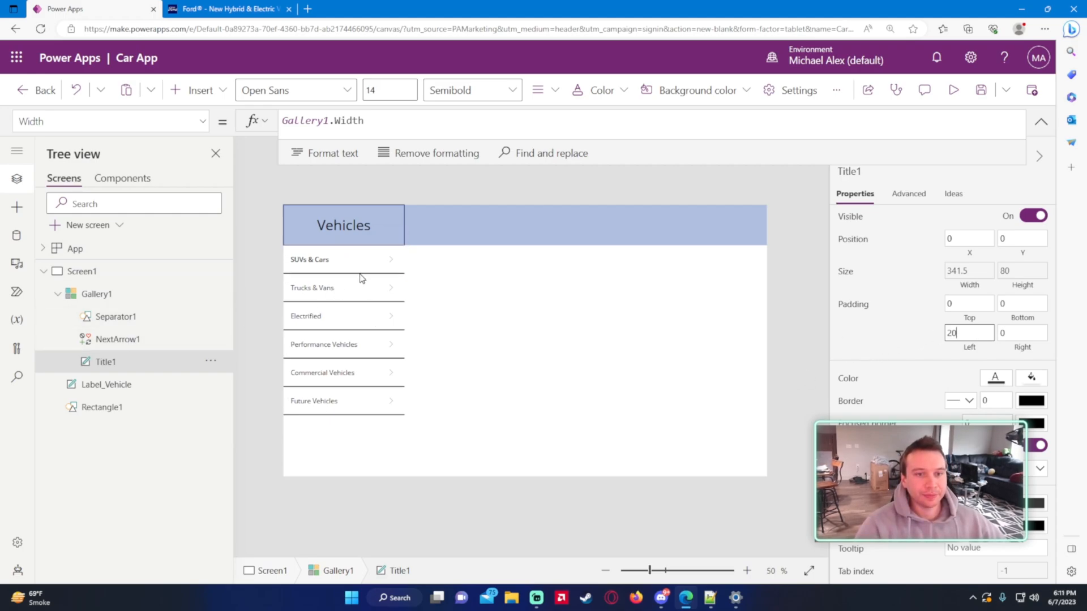
click(118, 340)
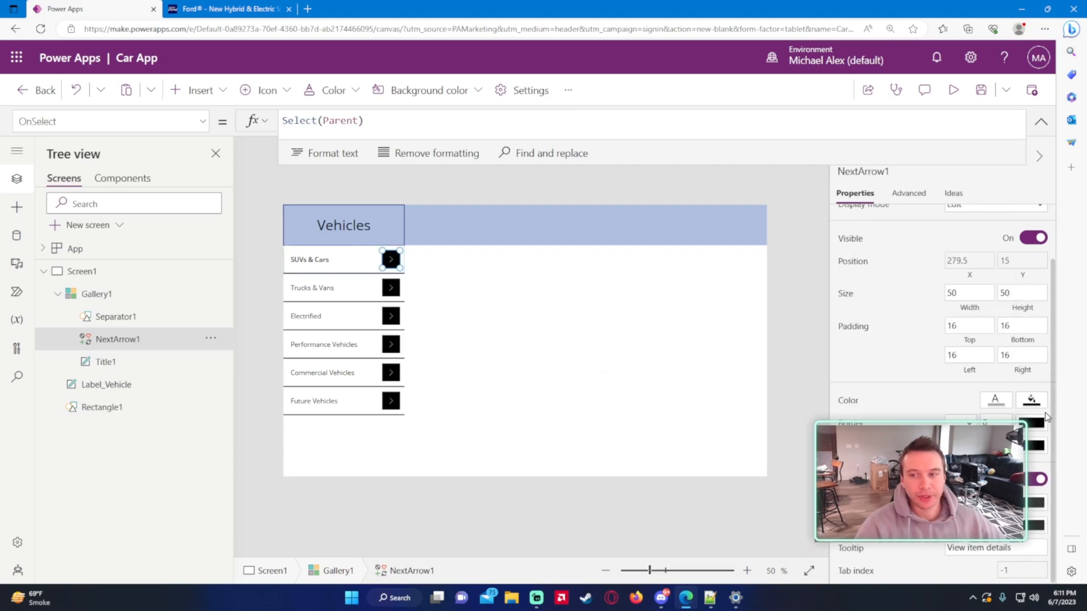
Comment out Title1's selected-item FontWeight formula and use FontWeight.Normal instead.
click(1030, 400)
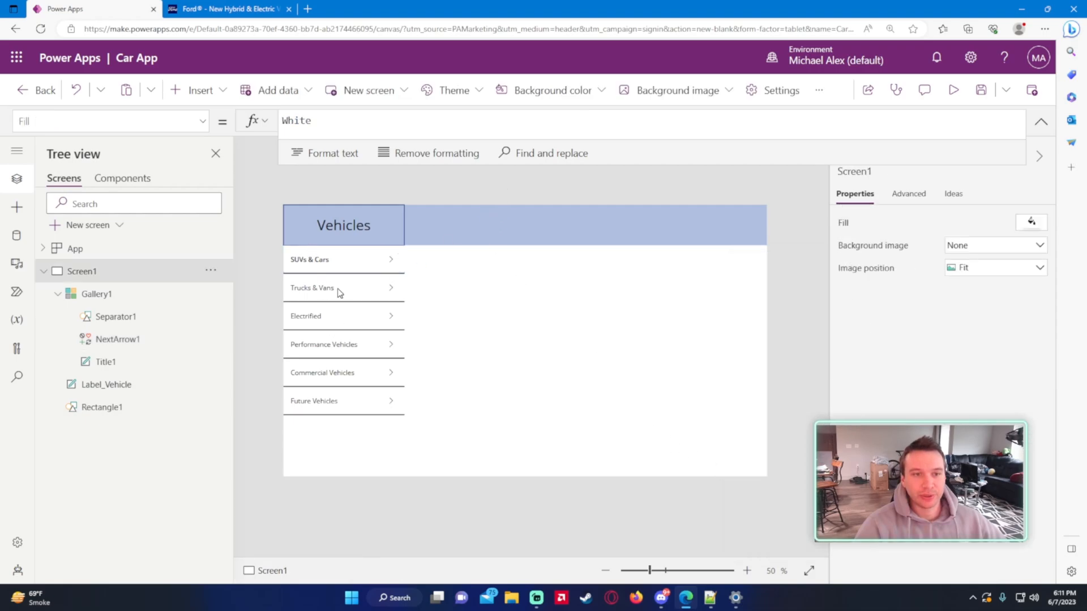
click(324, 260)
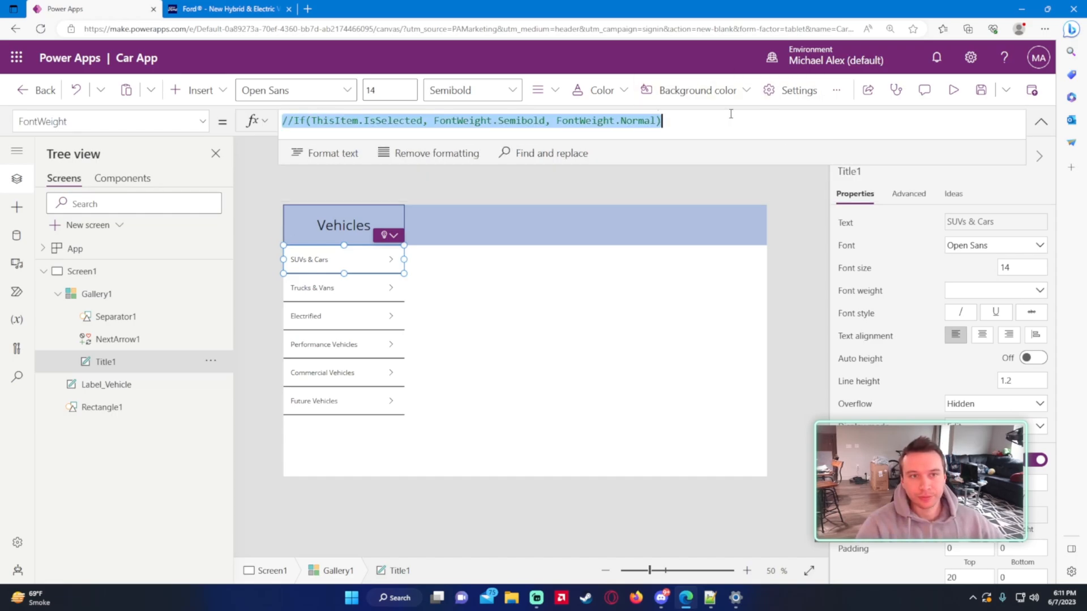
text(Normal)
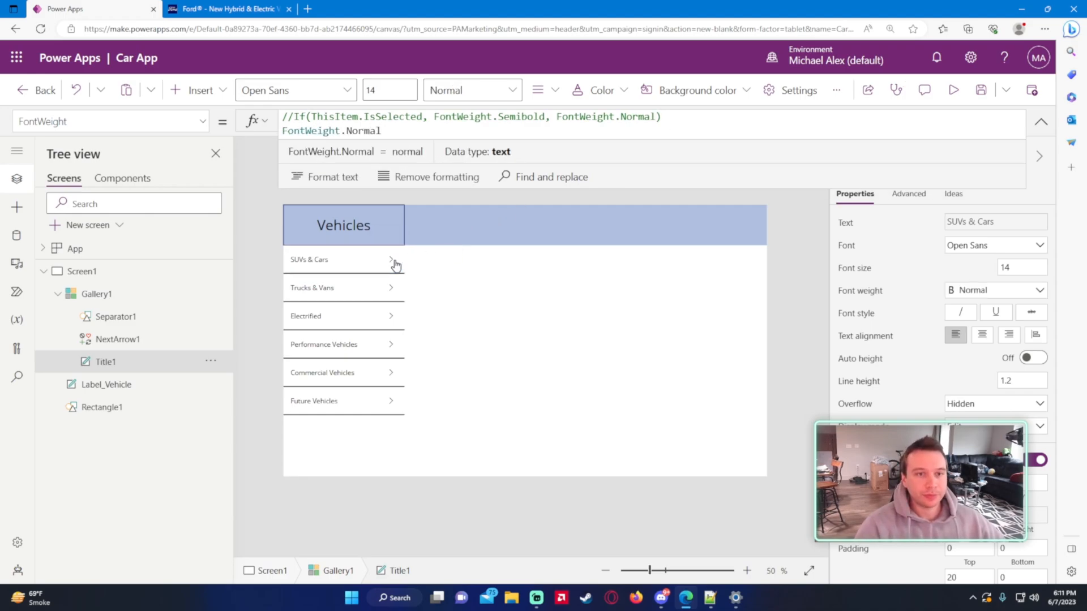
mouse_move(191, 453)
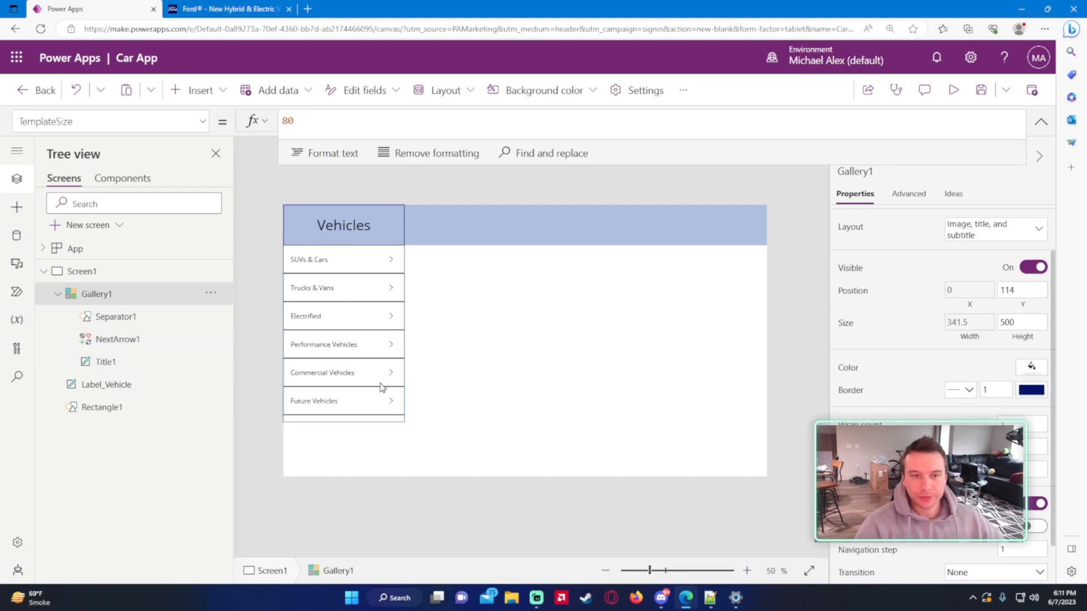
mouse_move(360, 365)
text(Height)
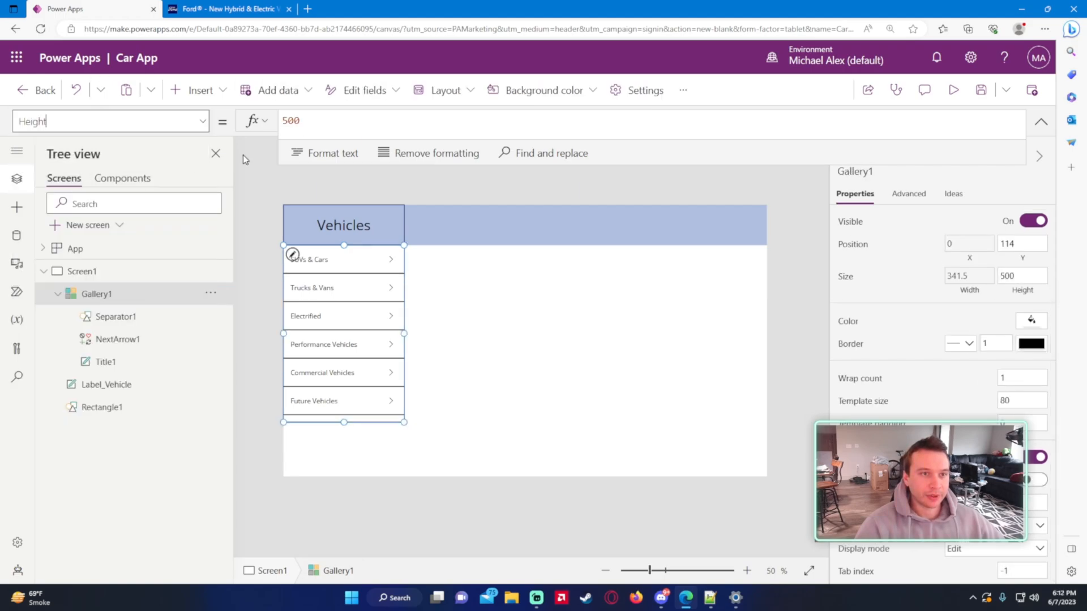
Set Gallery1 Height to CountRows(Gallery1.AllItems) * 80 so all six rows fit.
click(291, 120)
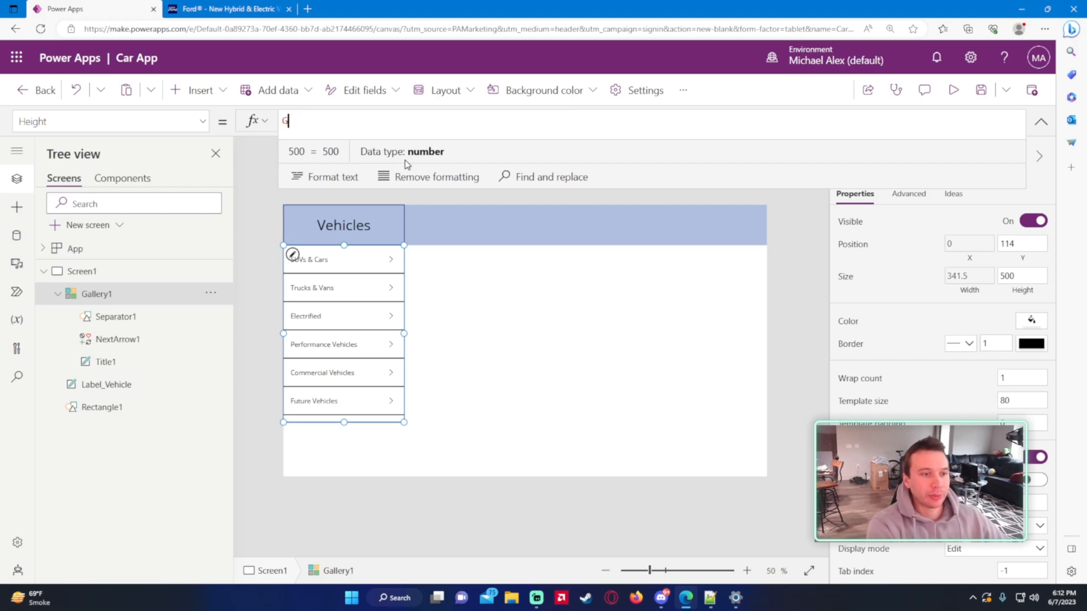
text(CountA()
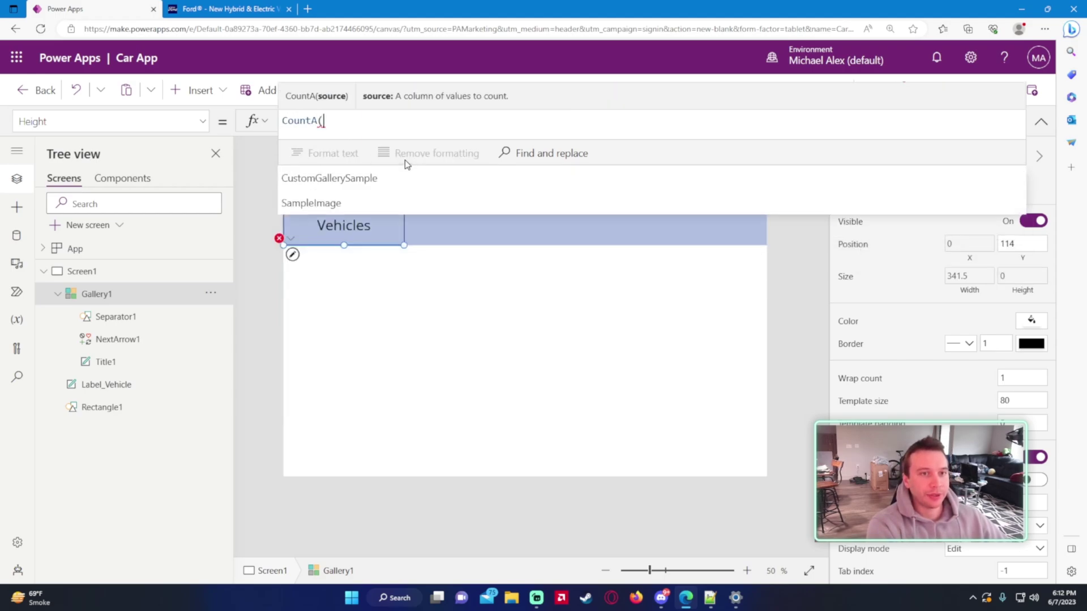
text(Gallery1.)
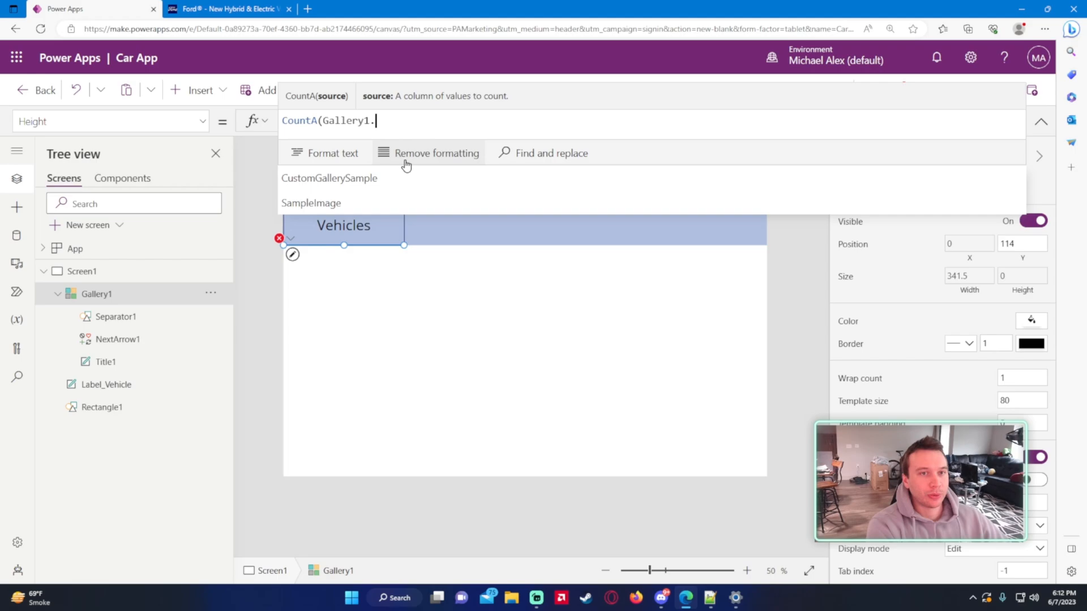
text(AllItems)
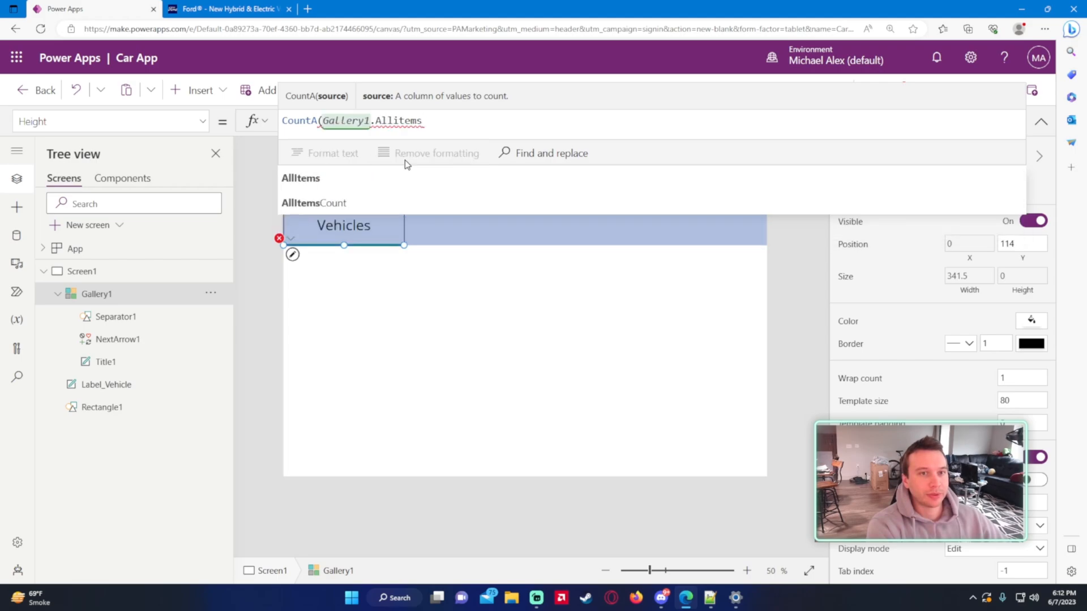
text(*)
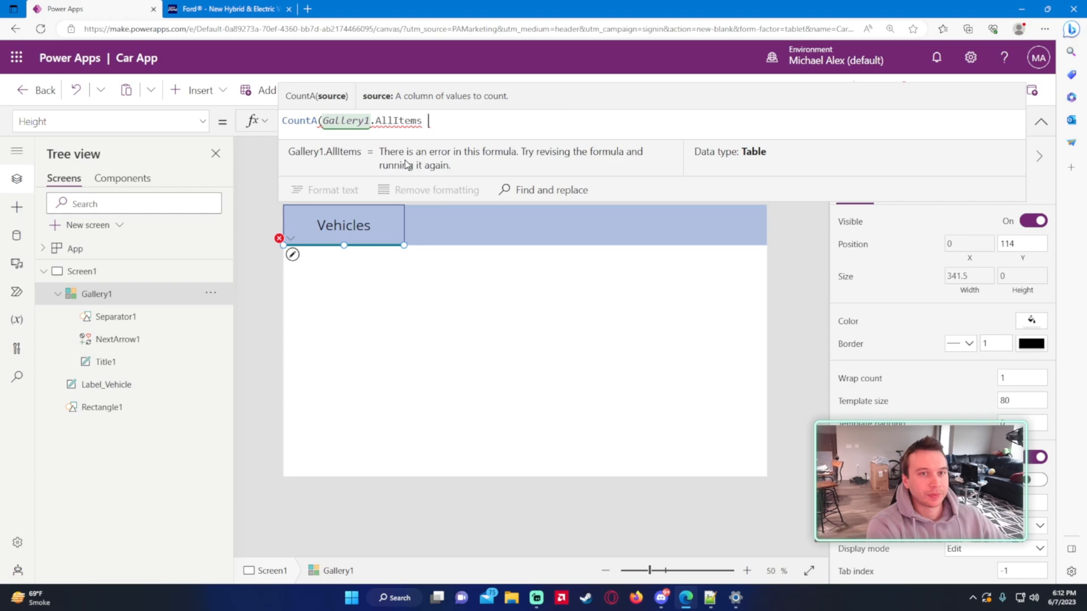
text(+ 80))
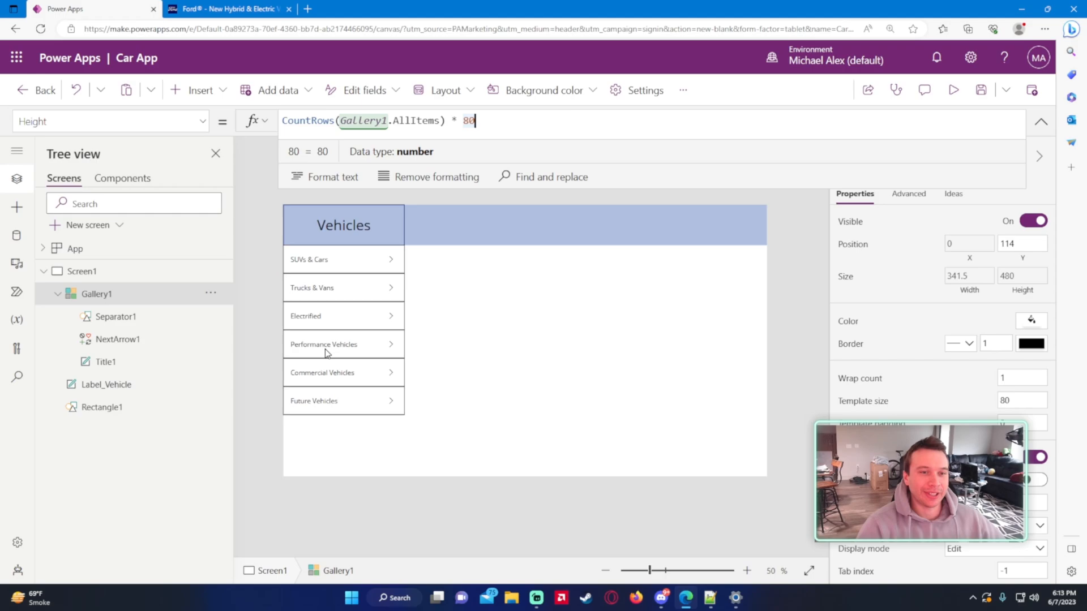
Check the title inside the gallery items, then reselect the vehicles gallery.
click(104, 362)
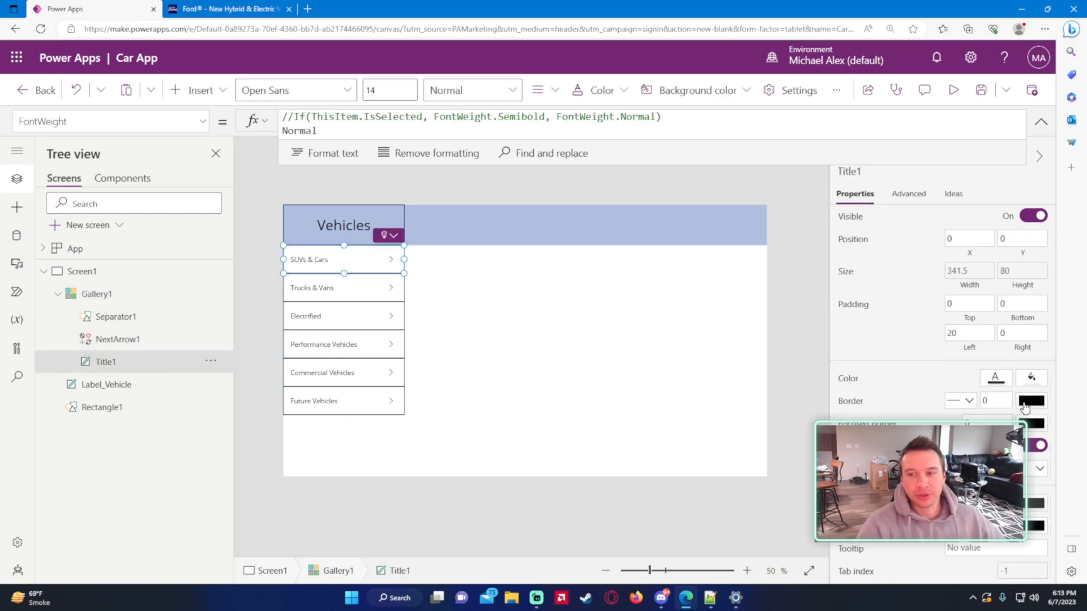
click(1030, 401)
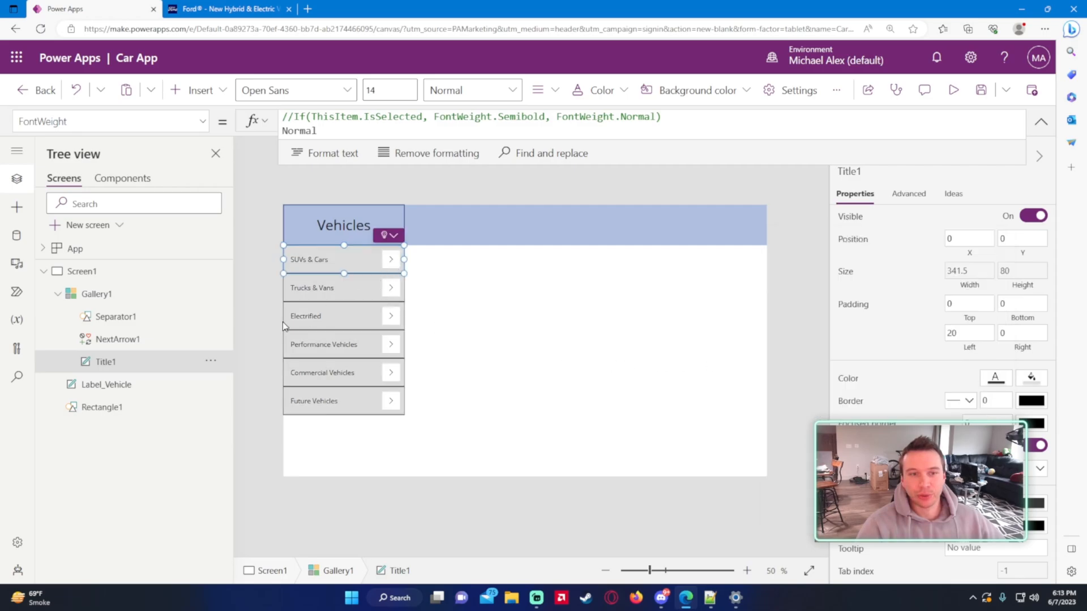
click(98, 295)
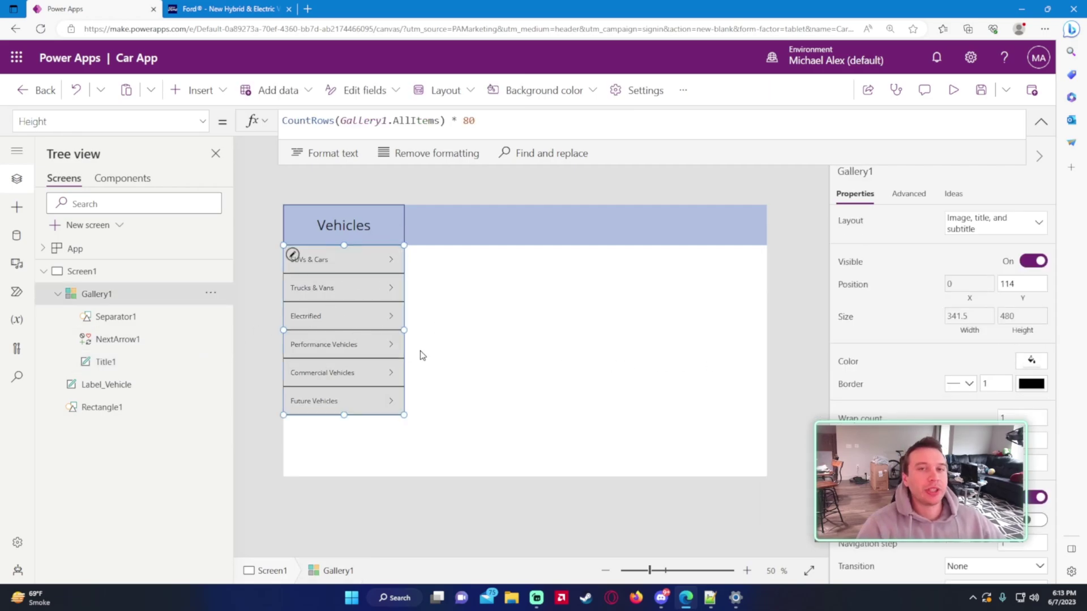
mouse_move(385, 261)
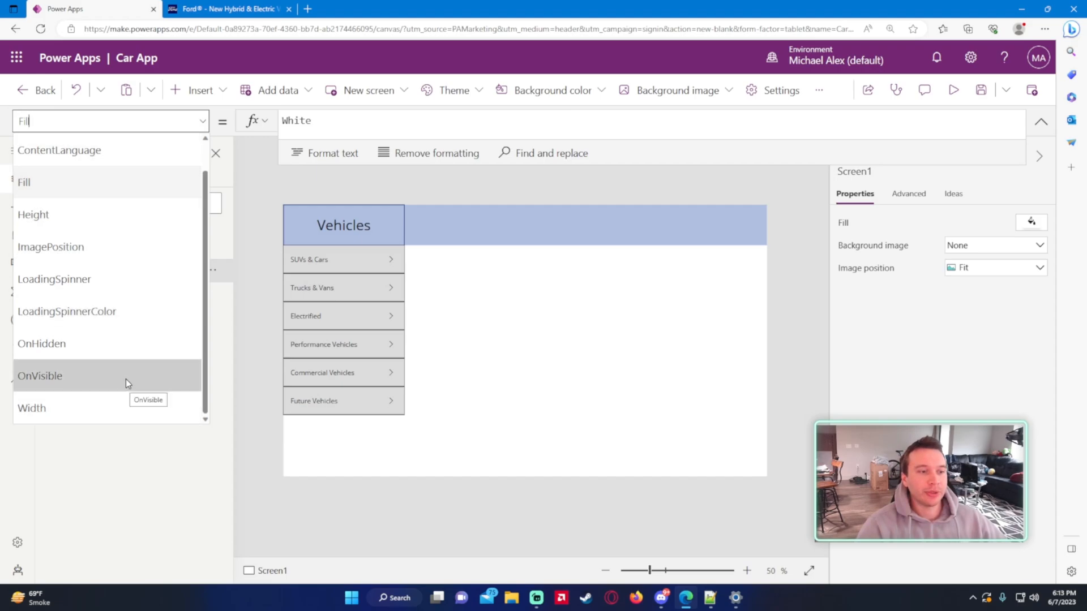
Set Screen1 OnVisible to Set(varDropDown1,false).
text(Set()
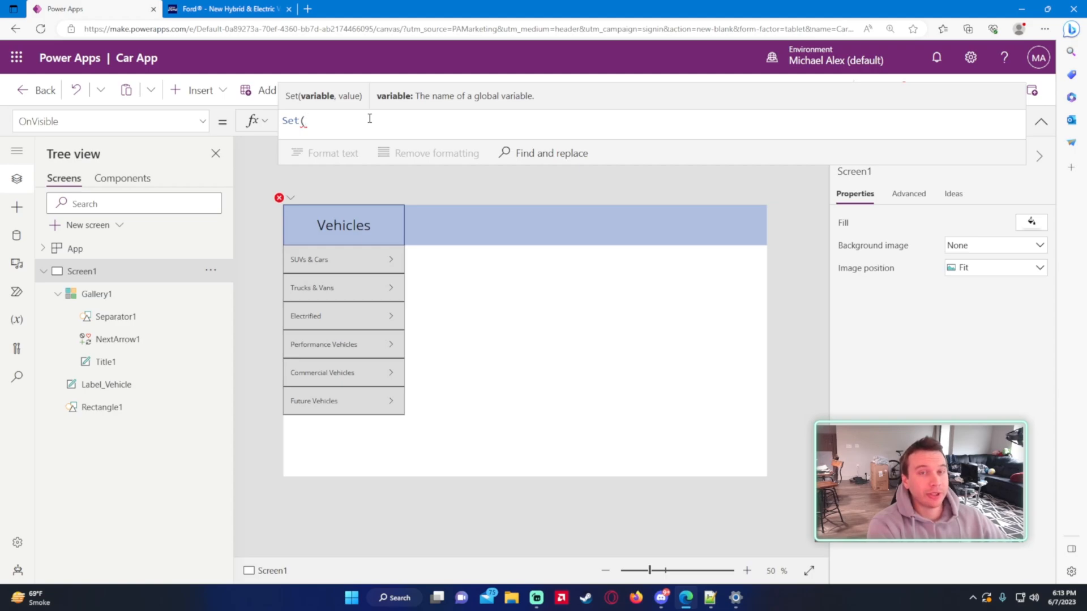
text(varDropDown)
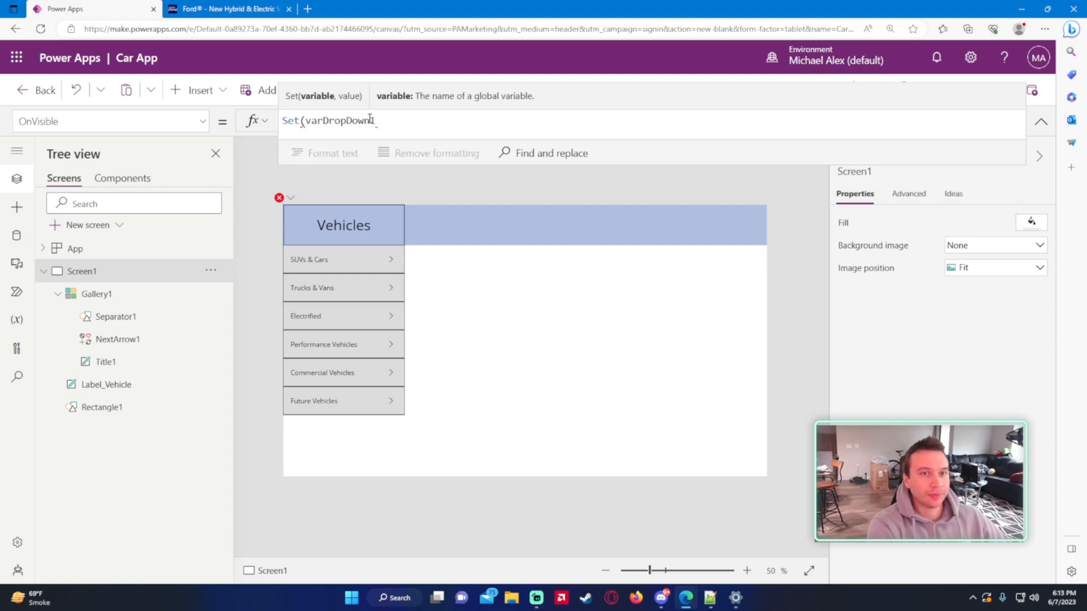
text(,)
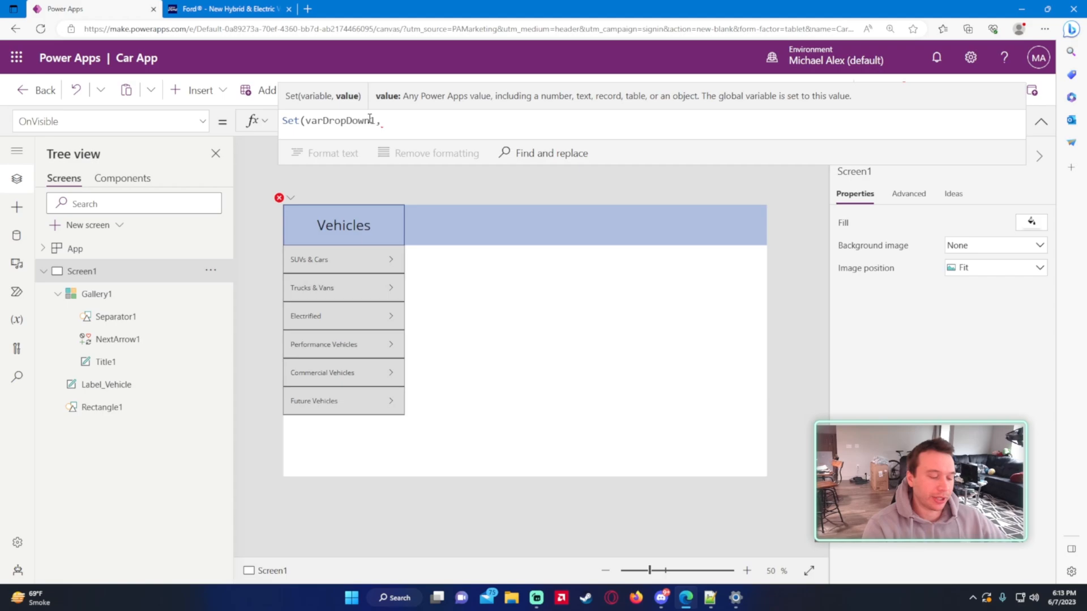
text(false))
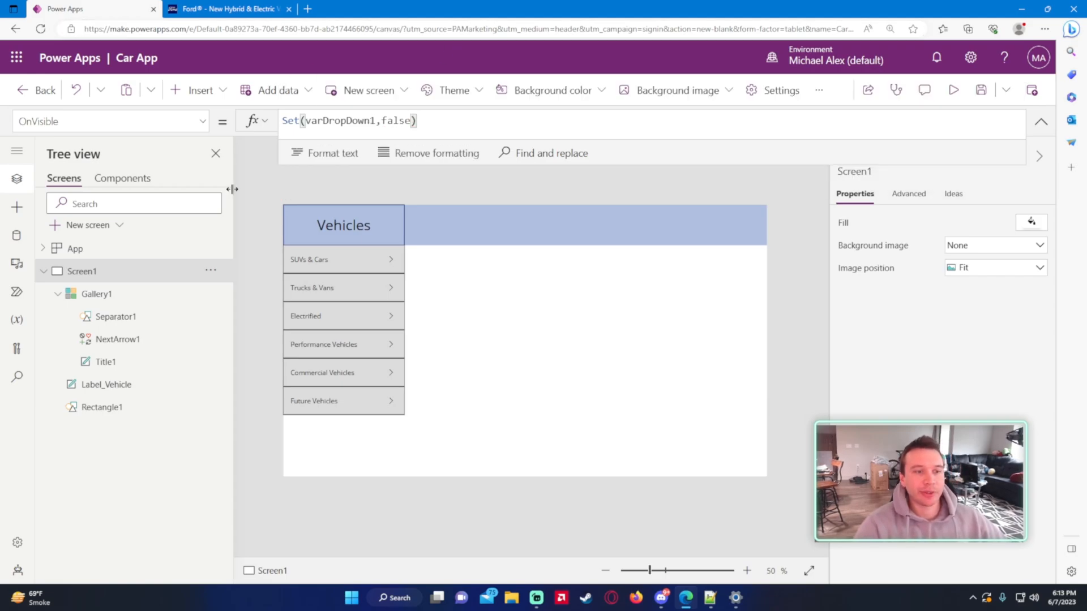
Set Gallery1's Visible property to varDropDown1.
click(96, 295)
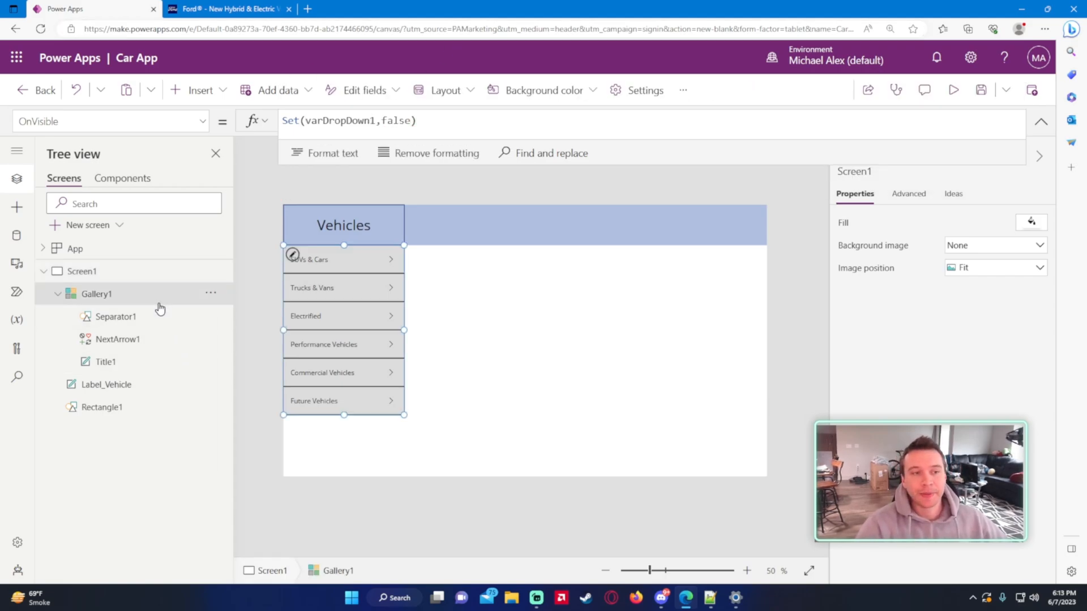
click(96, 294)
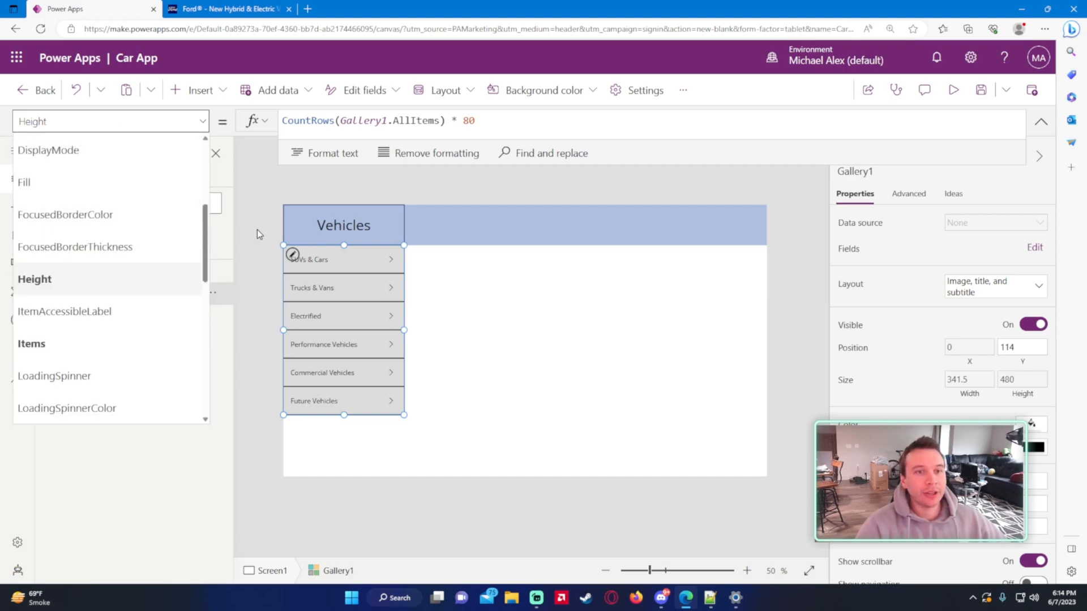
scroll(down, 3)
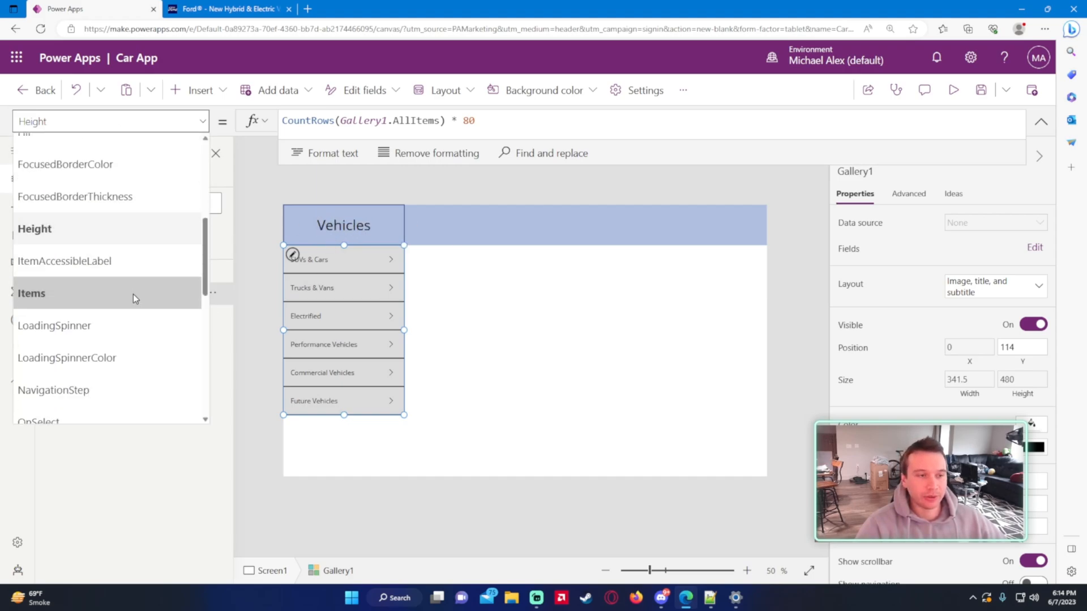
scroll(down, 3)
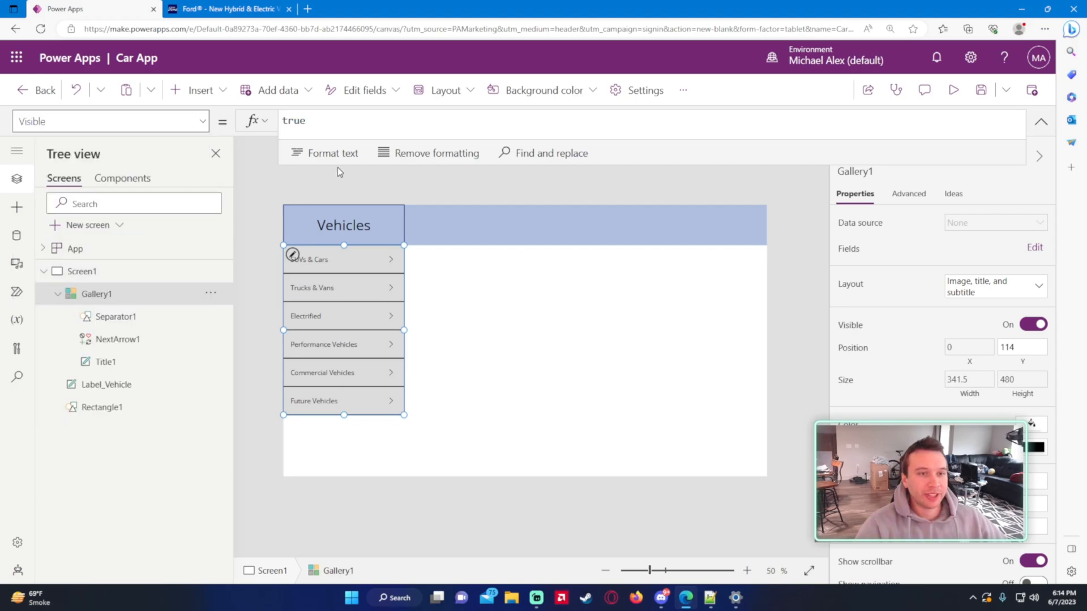
click(293, 120)
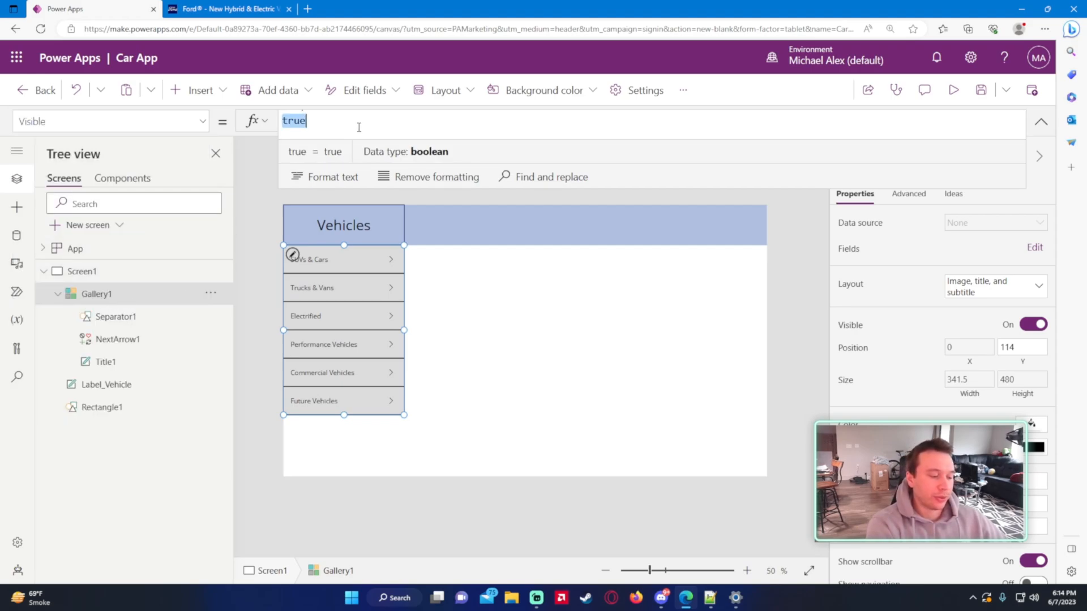
text(varDropDown1)
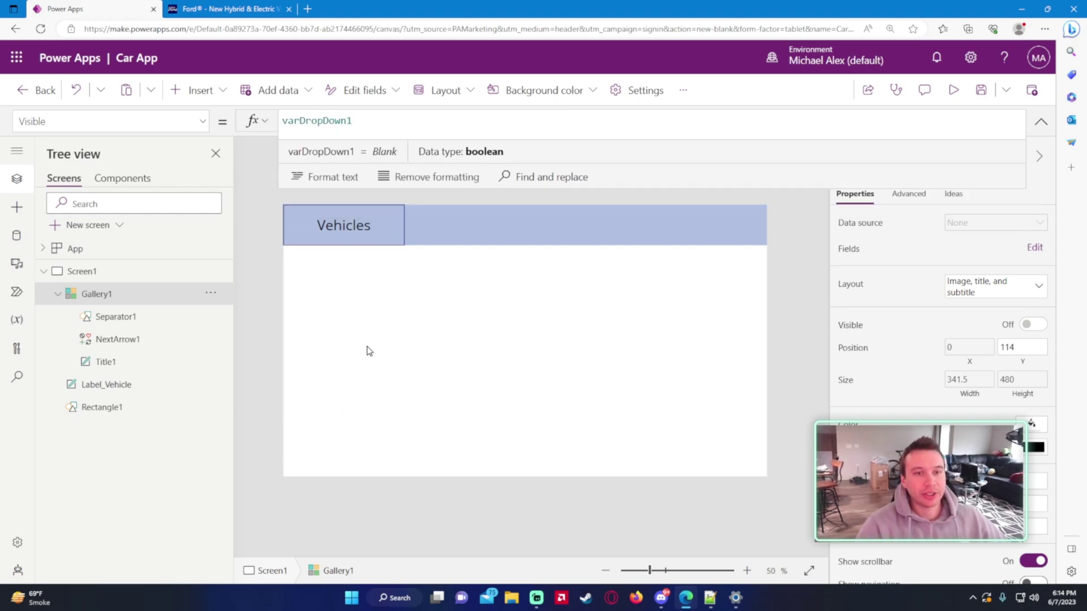
click(360, 225)
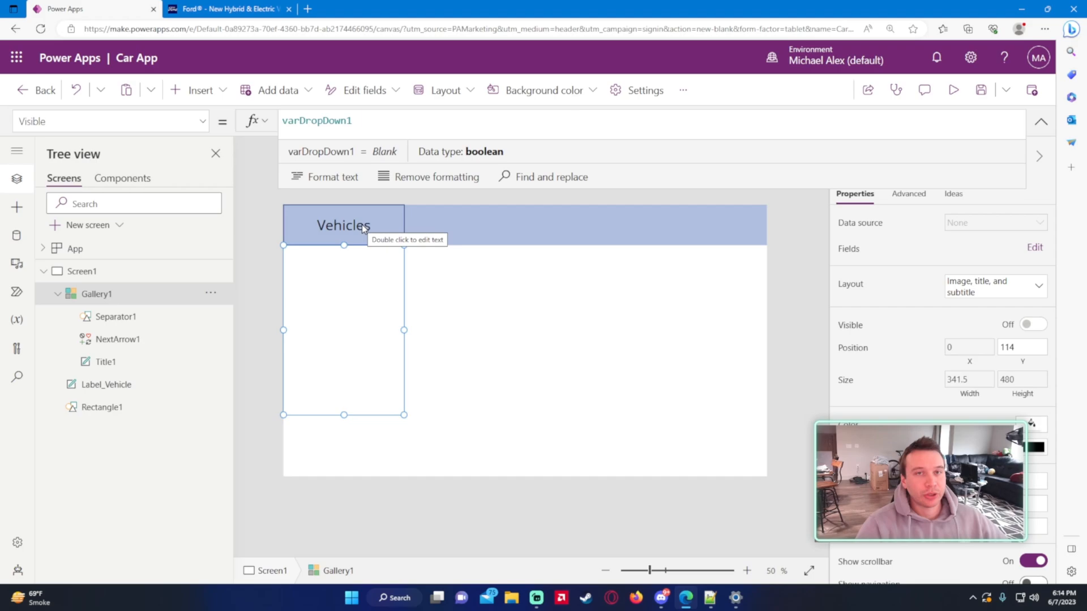
click(343, 225)
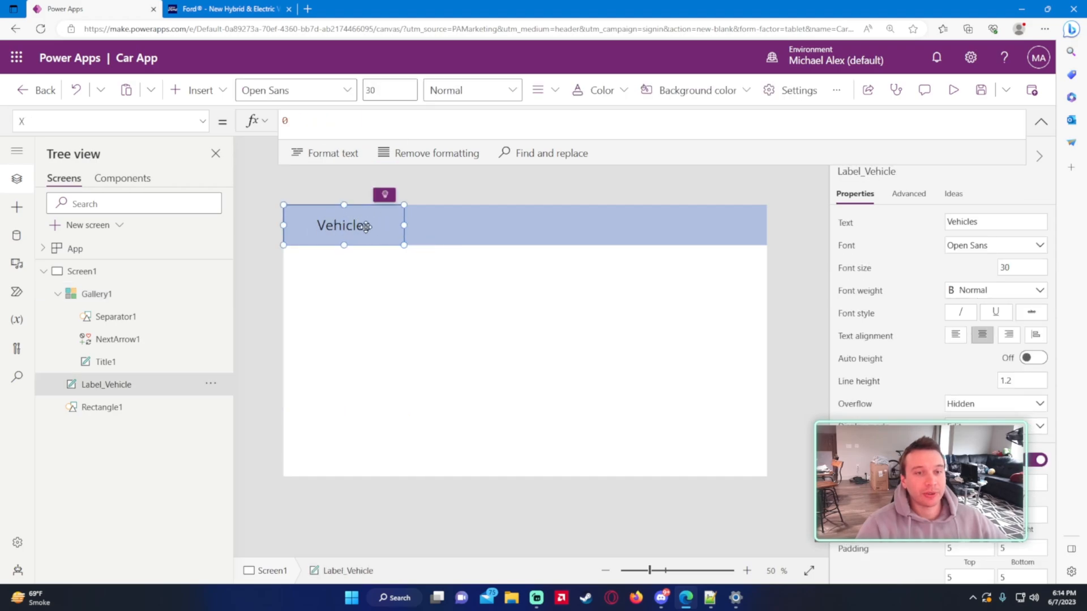
Set Label_Vehicle OnSelect to Set(varDropDown1,!varDropDown1).
click(111, 120)
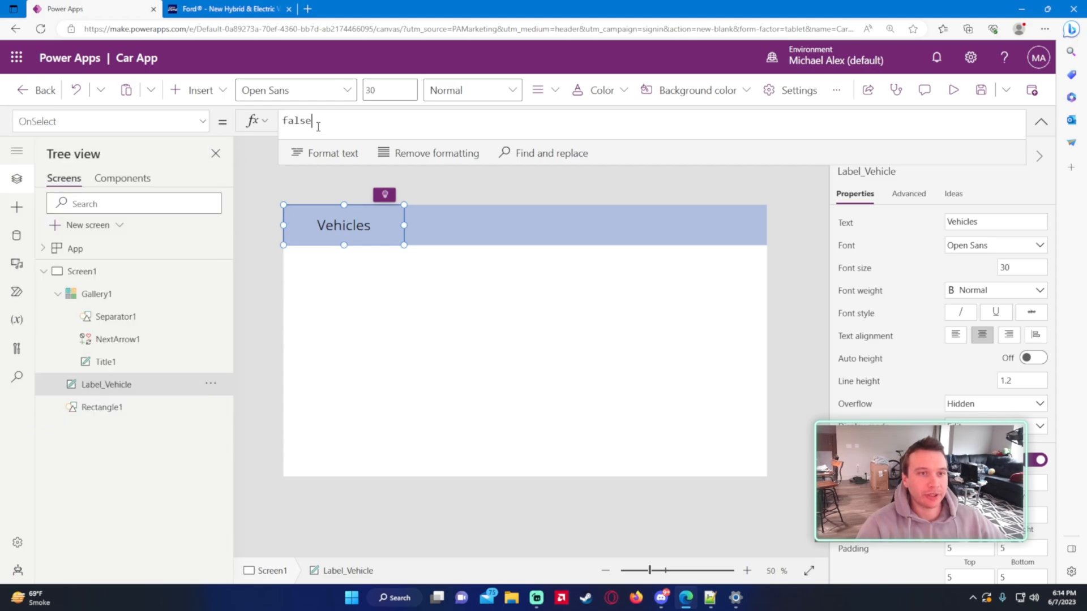
text(S)
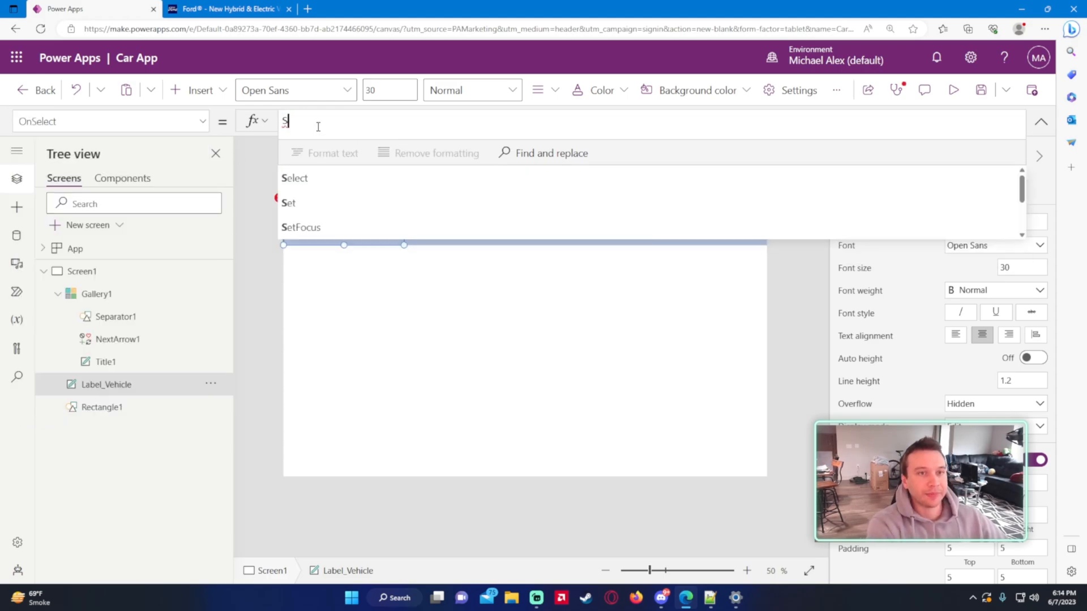
text(et(var)
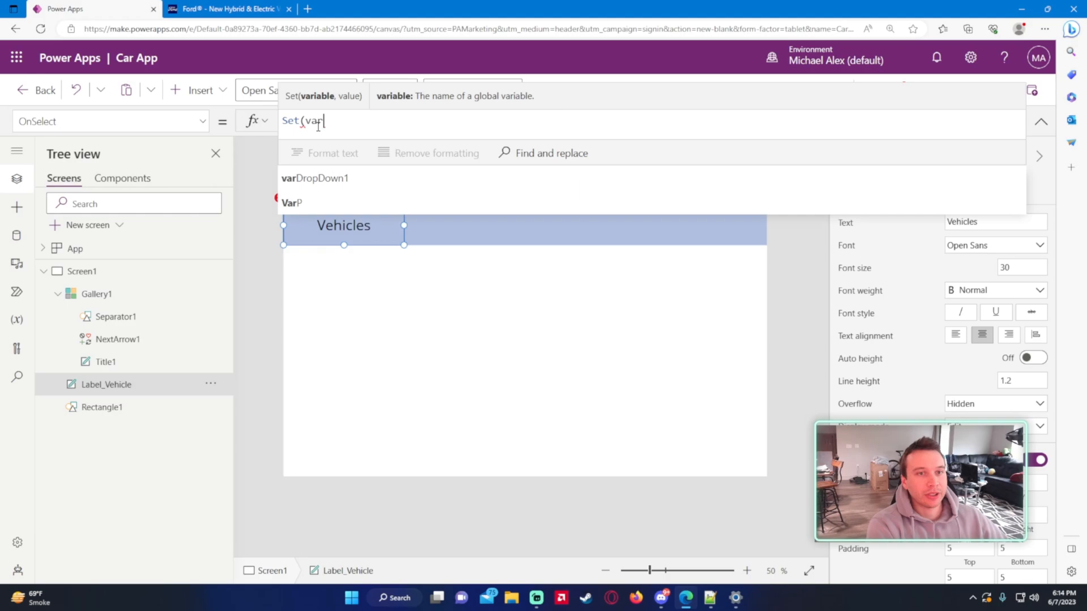
click(315, 178)
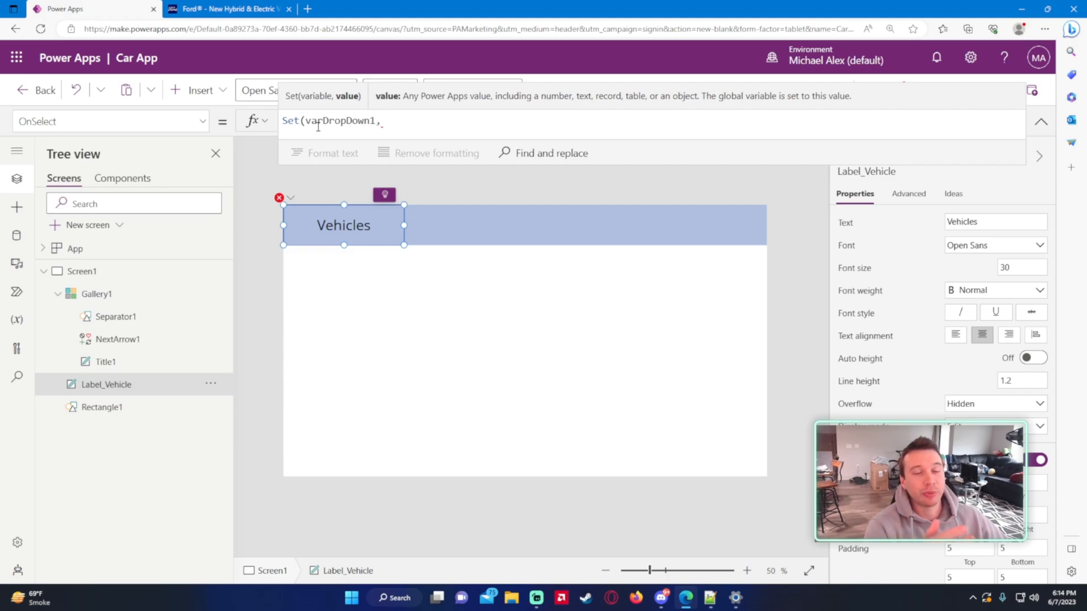
text(!)
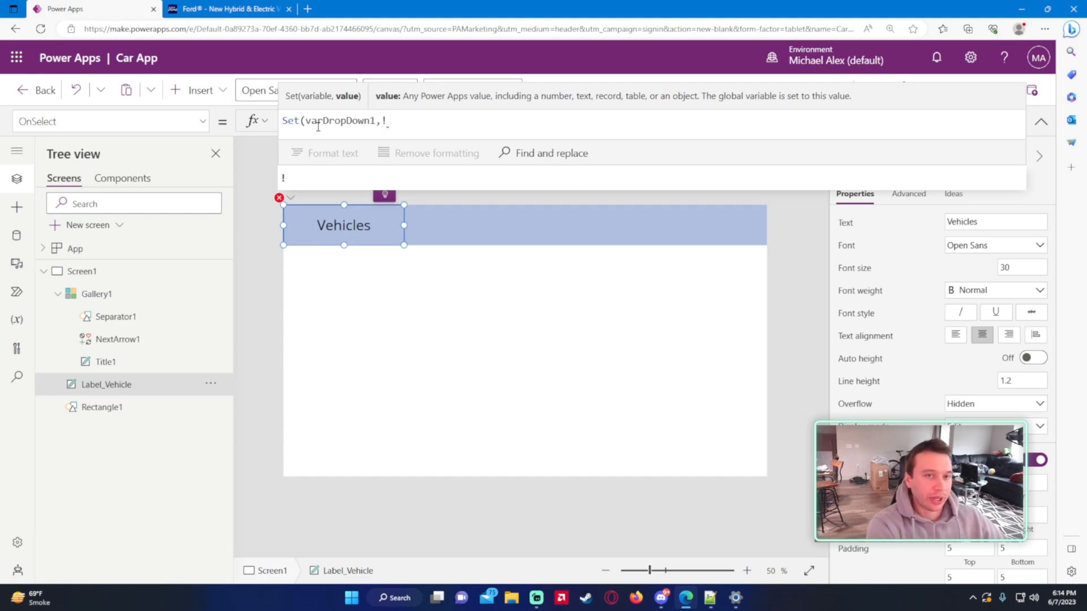
text(varDropDown1))
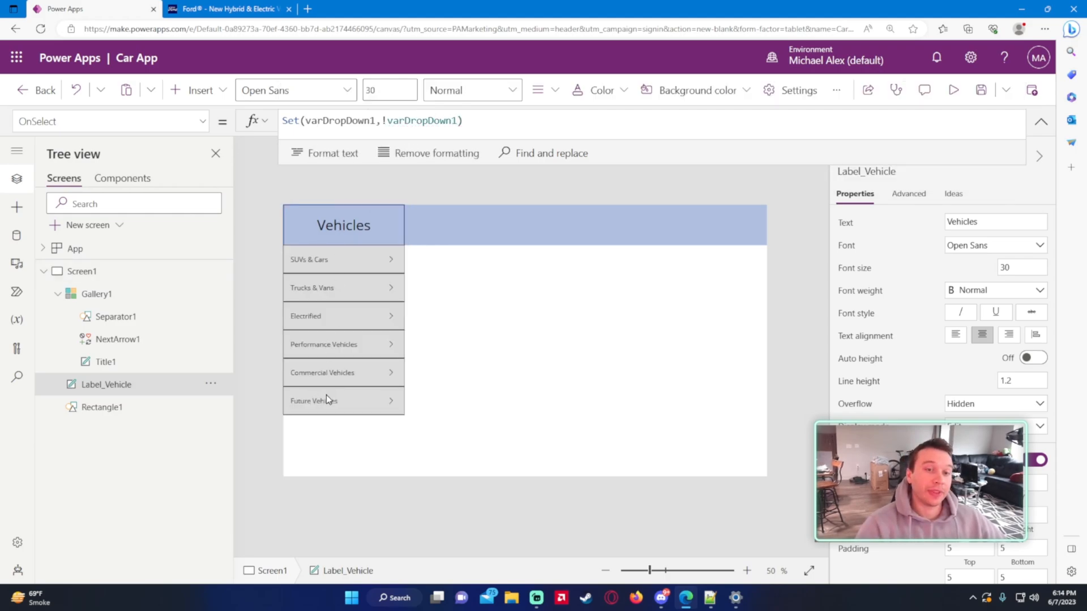
Alt+click the Vehicles label to test collapsing and reopening the gallery.
click(344, 224)
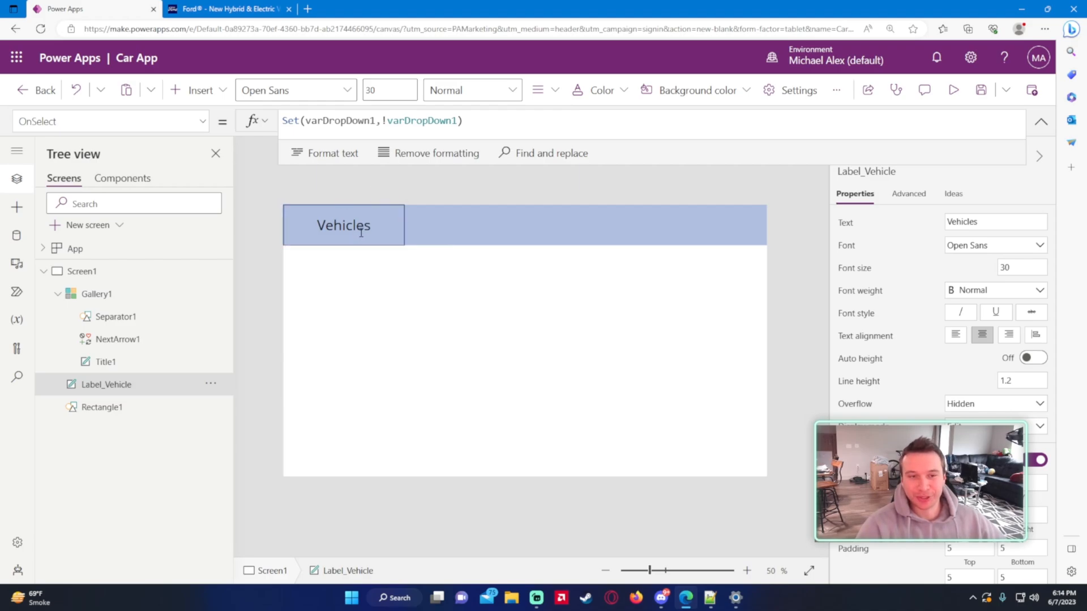
click(343, 225)
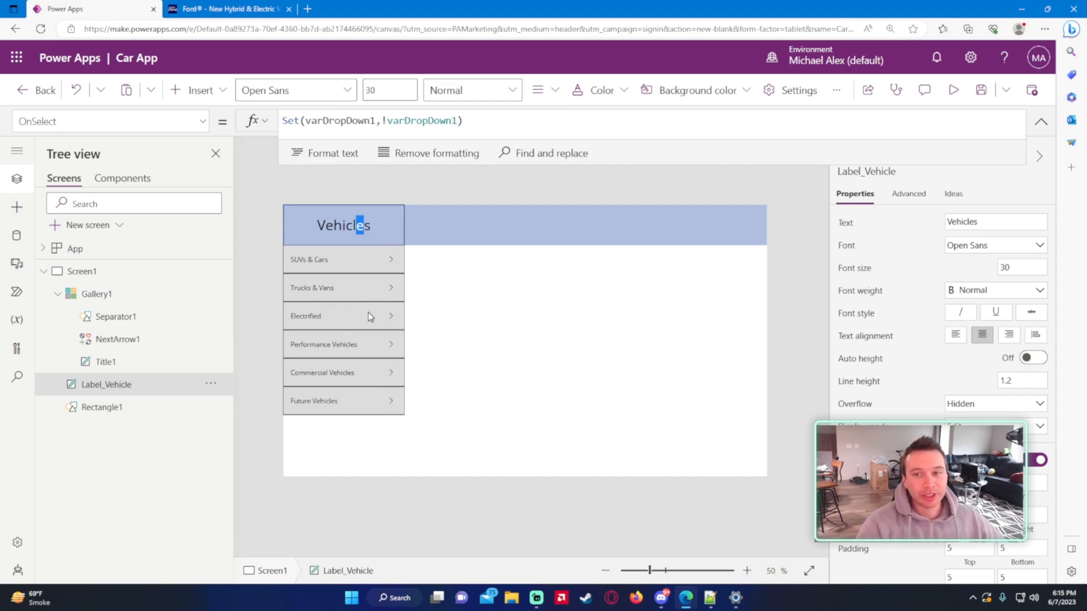
mouse_move(468, 330)
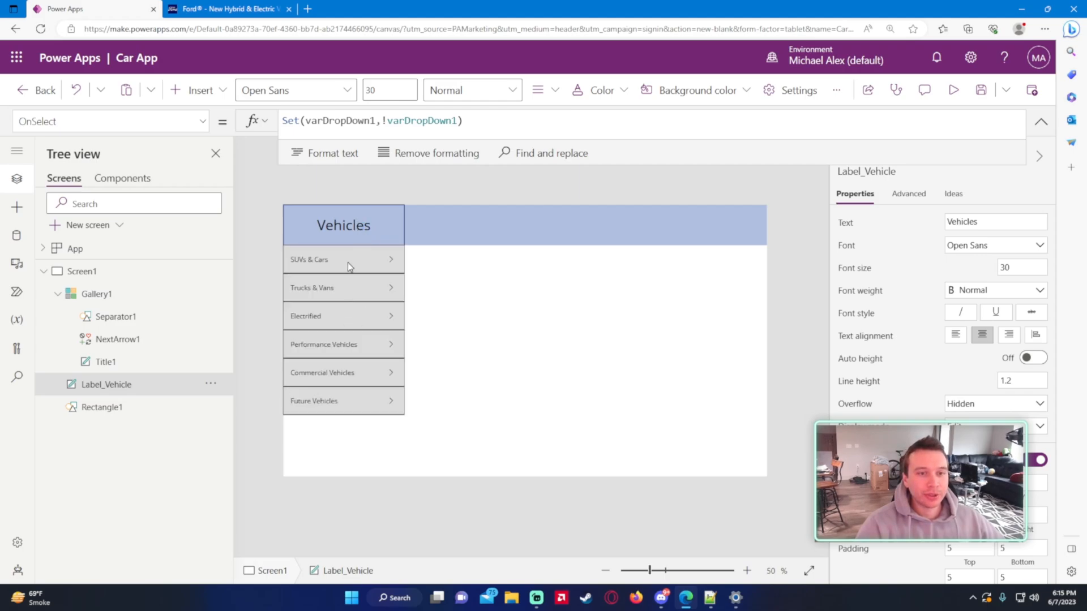
click(343, 224)
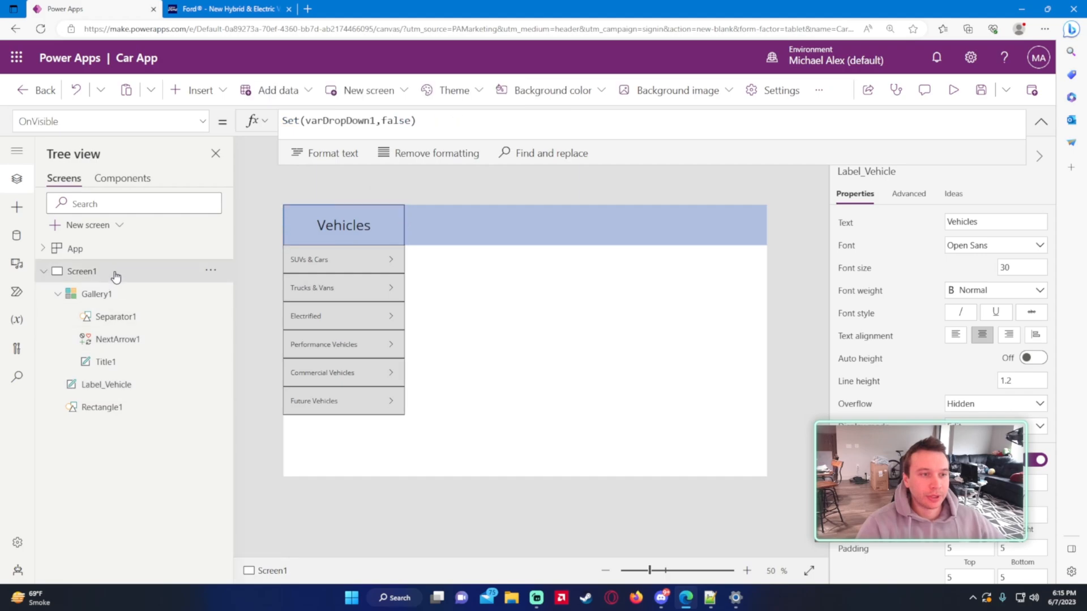
Enlarge Label2 on Screen2 and set its text to "You have selected Future Vehicles".
right_click(210, 271)
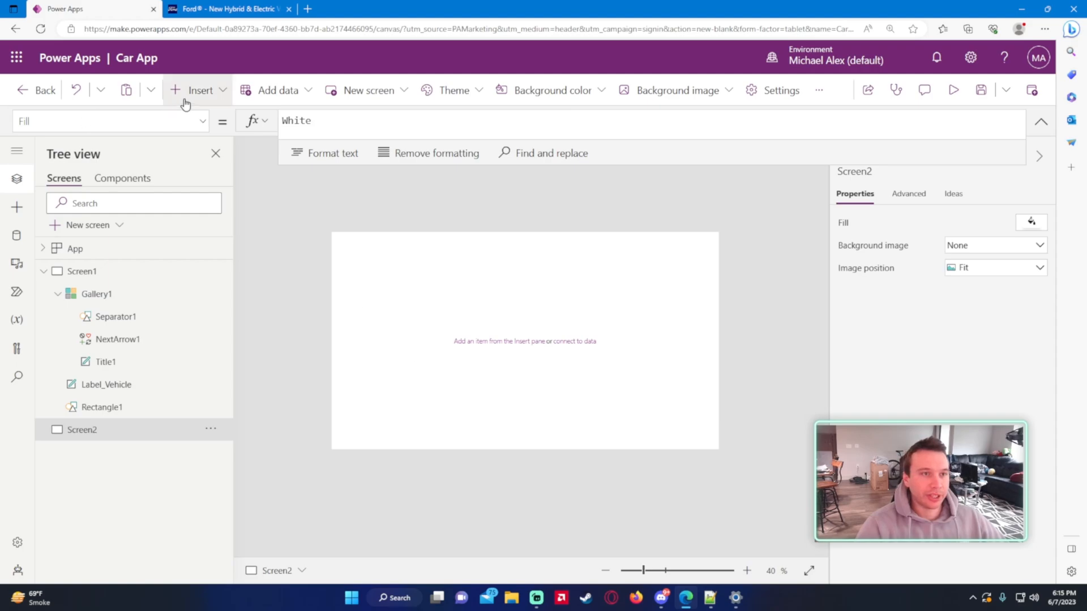
click(200, 90)
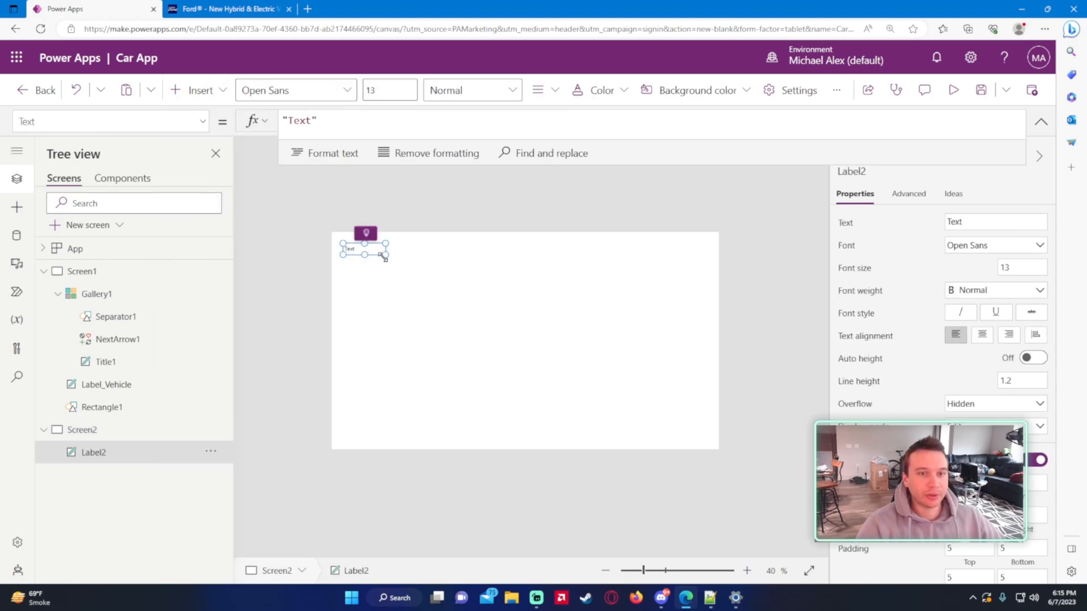
drag(384, 257, 539, 325)
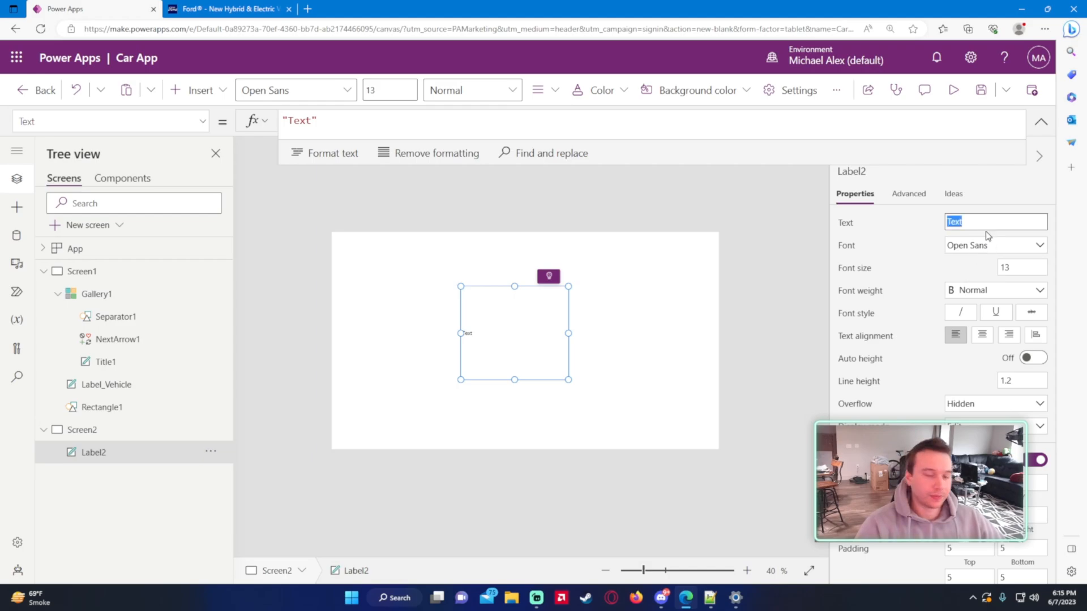
text(You have selected Future Vehicles)
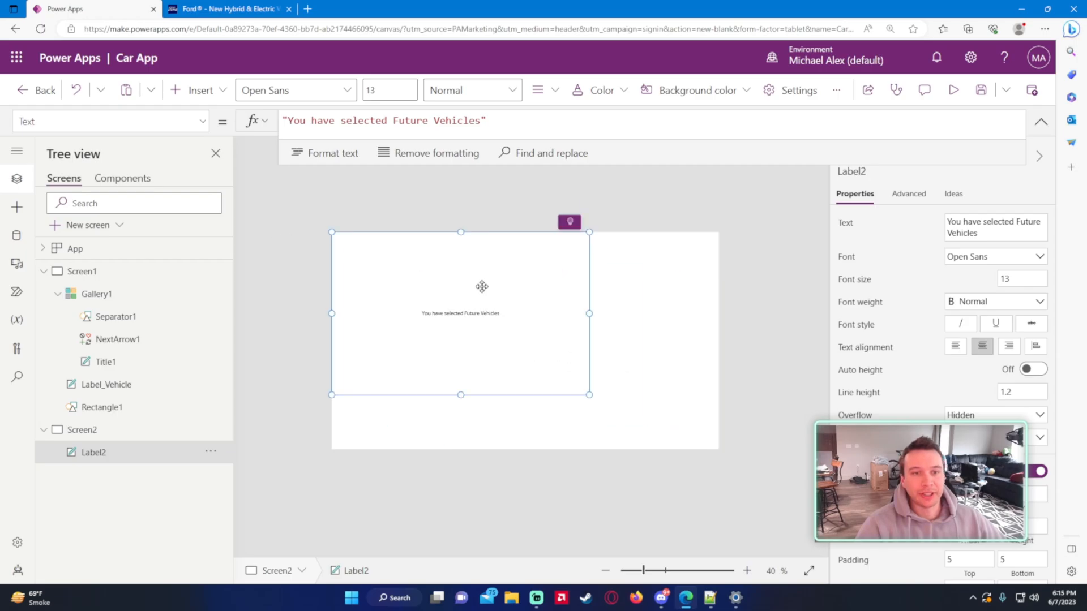
click(81, 272)
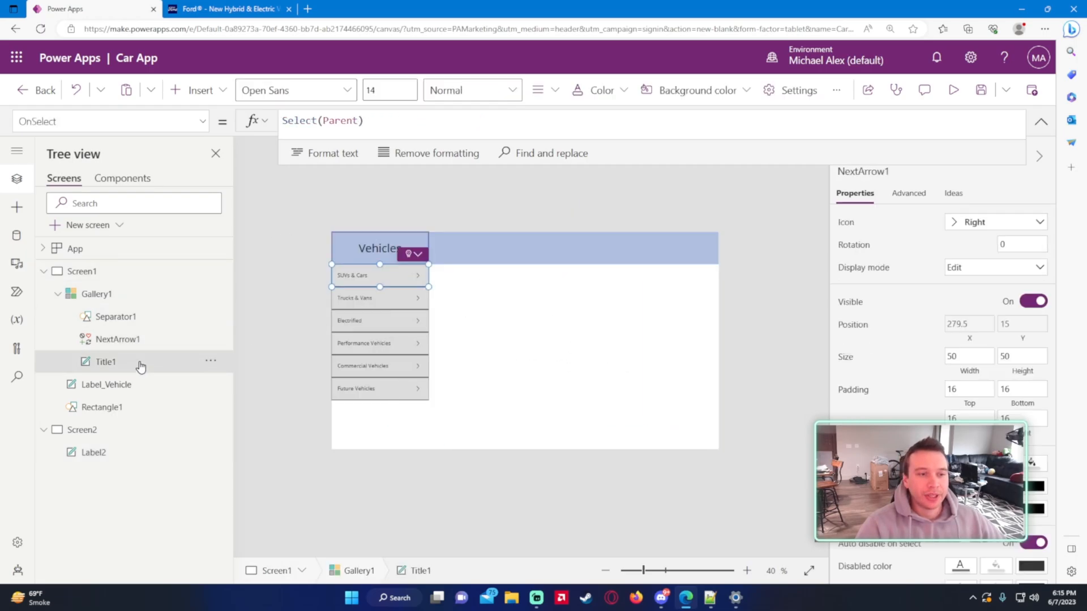
Set Title1 HoverFill to ColorFade(Self.Fill, 1.5) so rows lighten on hover.
click(105, 363)
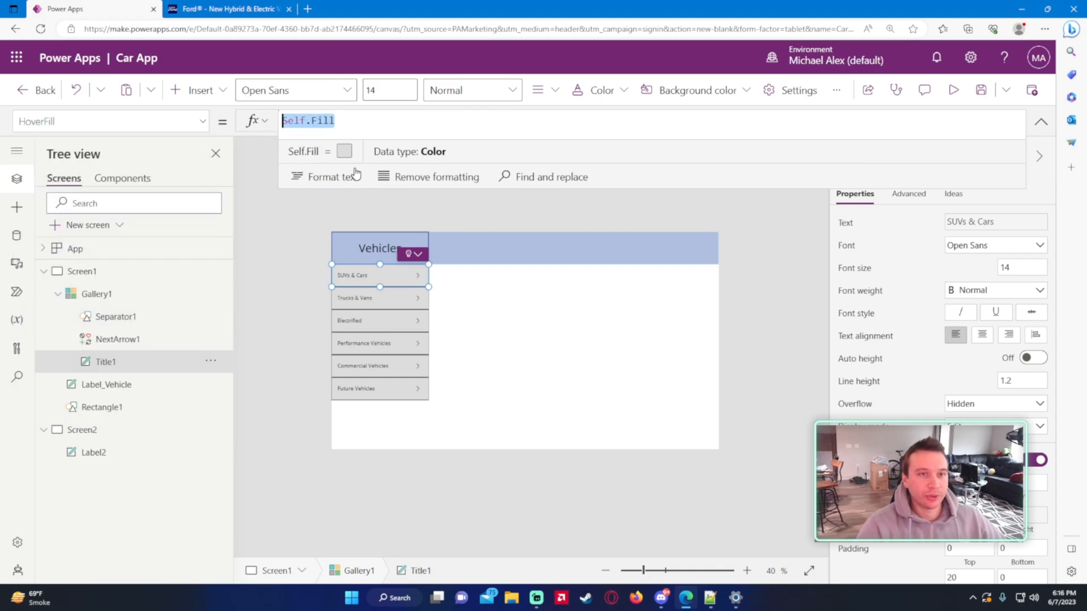
text(Color.A)
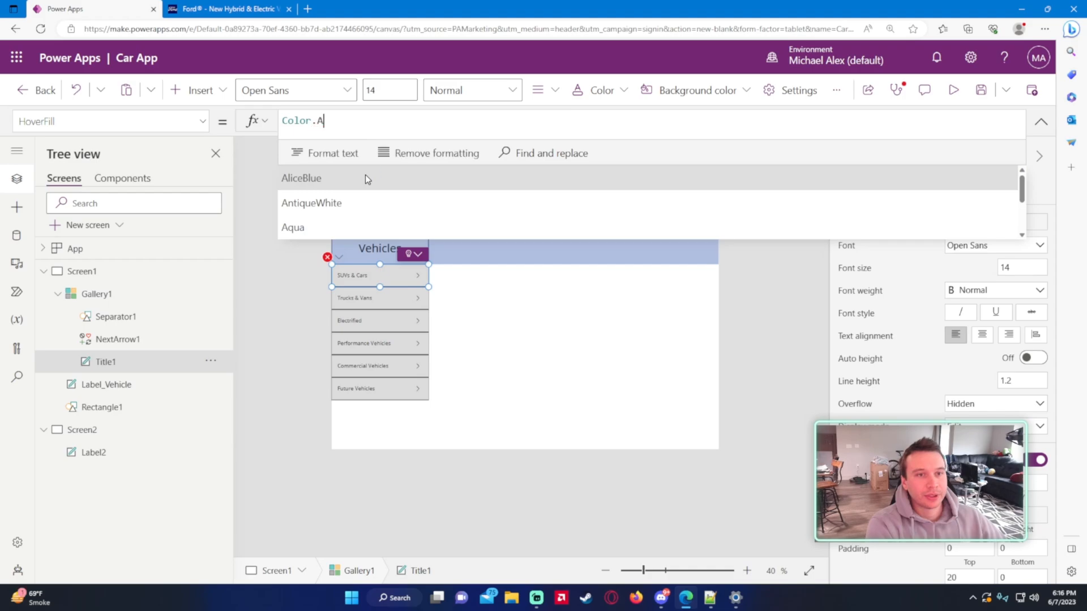
text(qua)
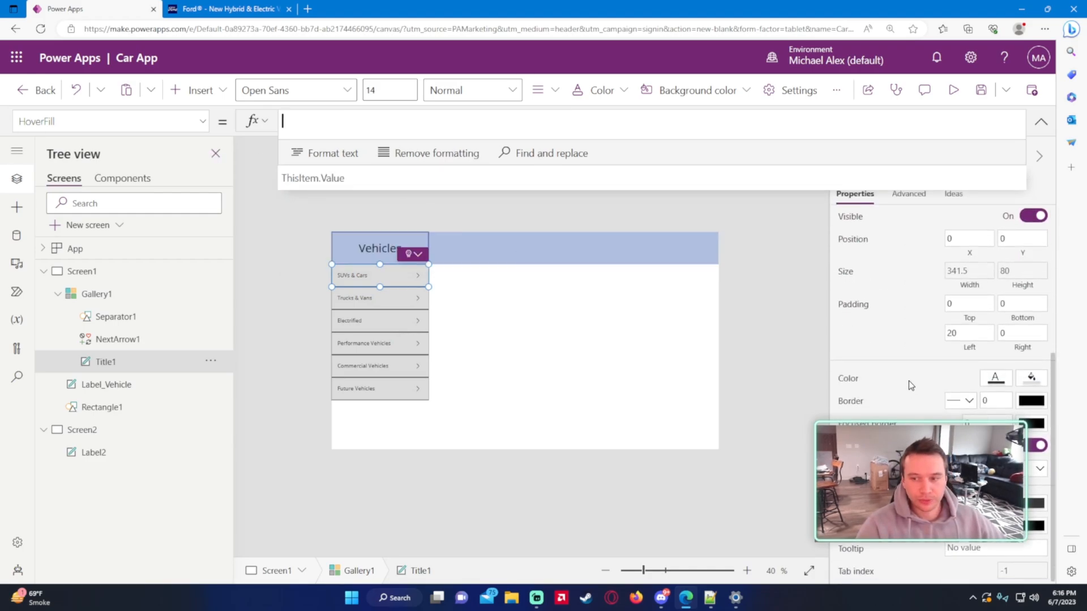
mouse_move(1032, 378)
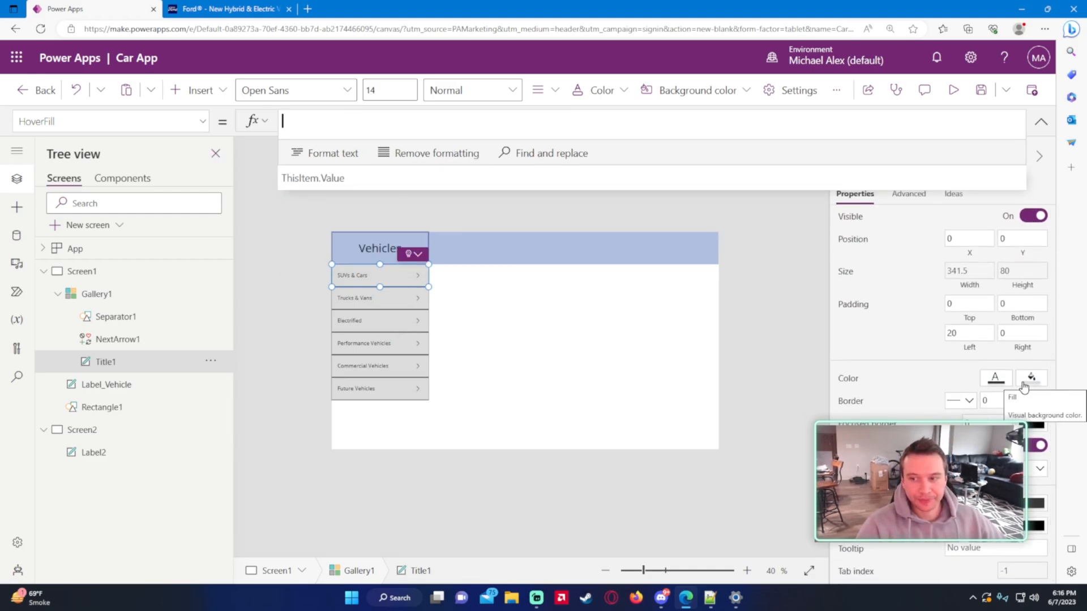
text(Colr)
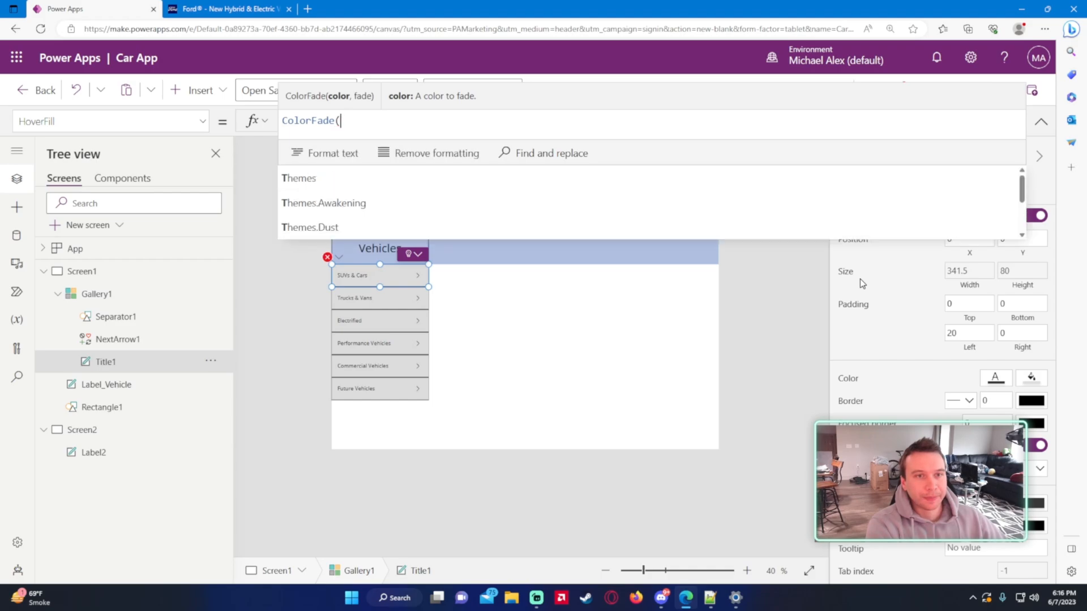
text(Self.Fill,)
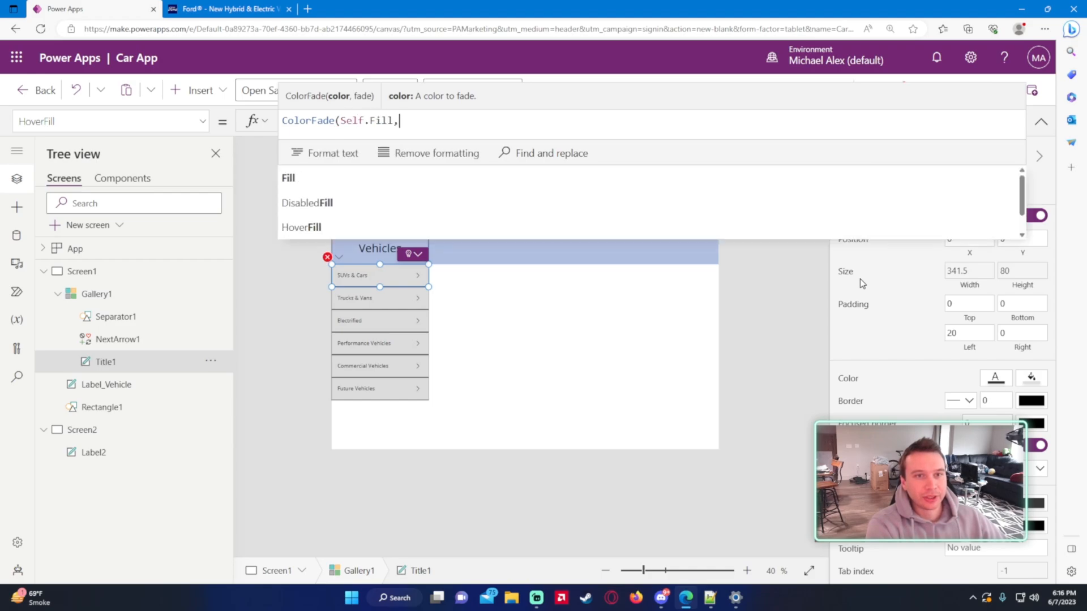
text(1)
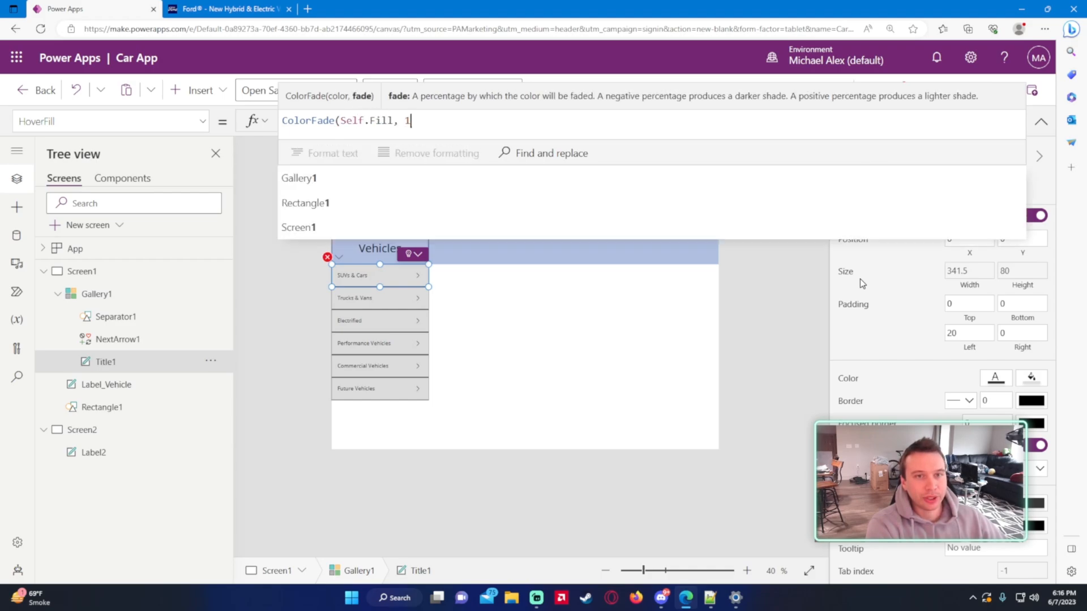
text(.5))
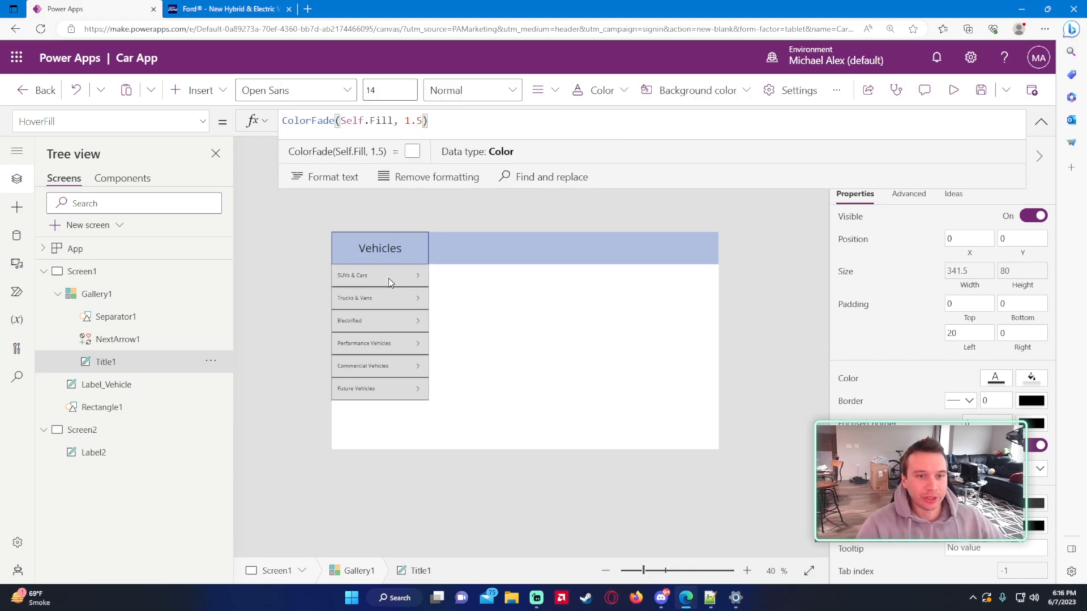
mouse_move(384, 318)
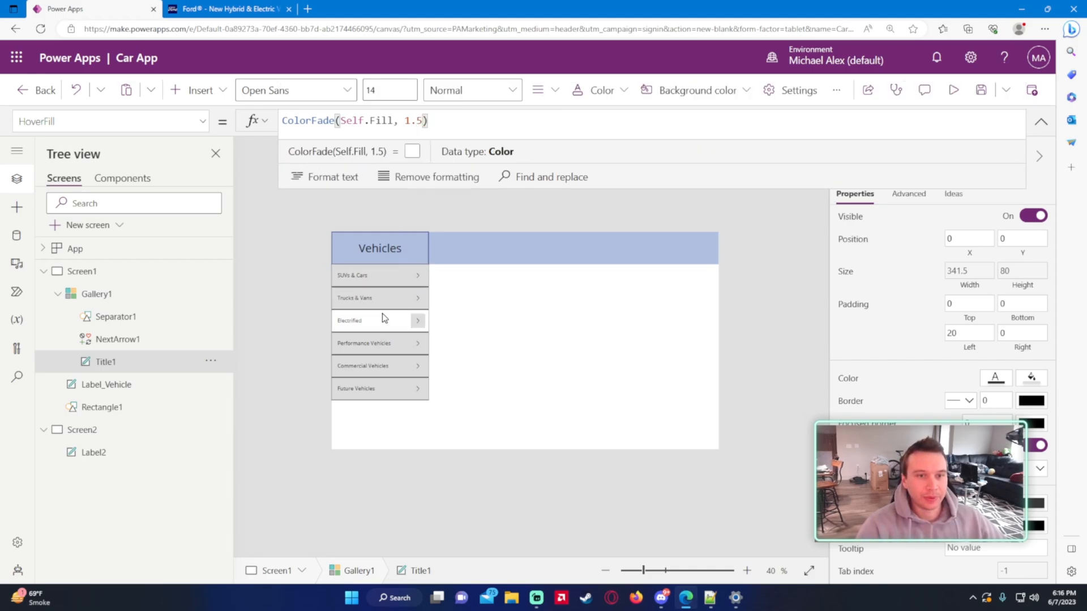
mouse_move(397, 367)
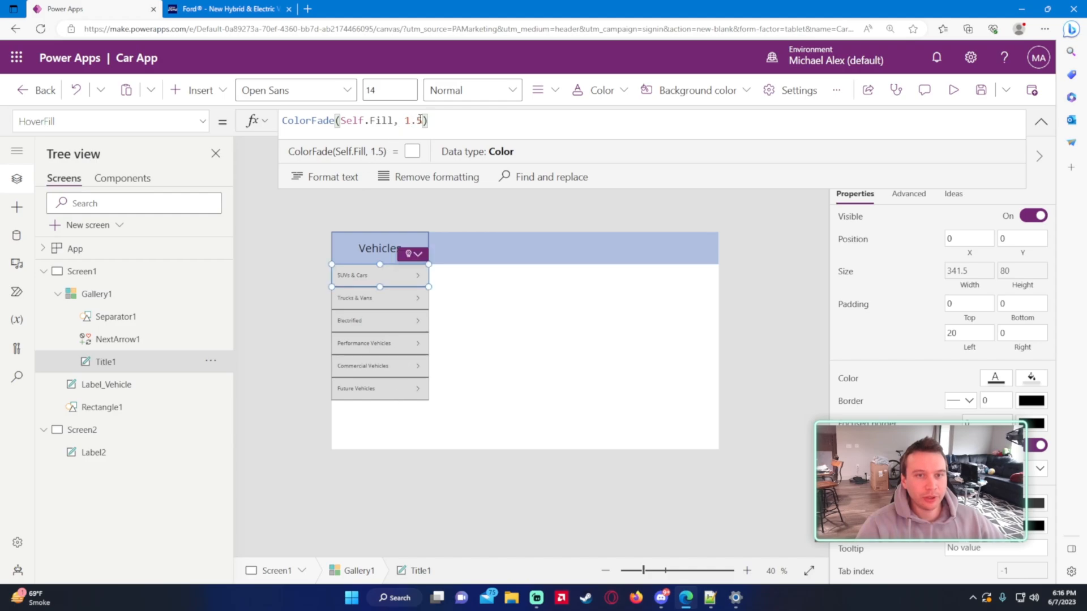
text(0.5)
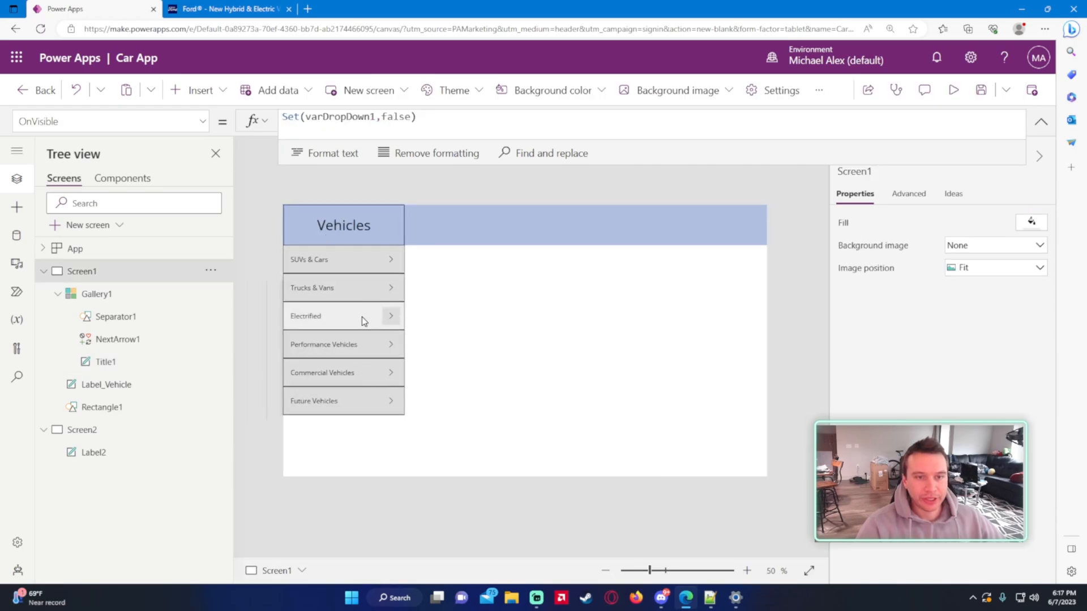
mouse_move(372, 373)
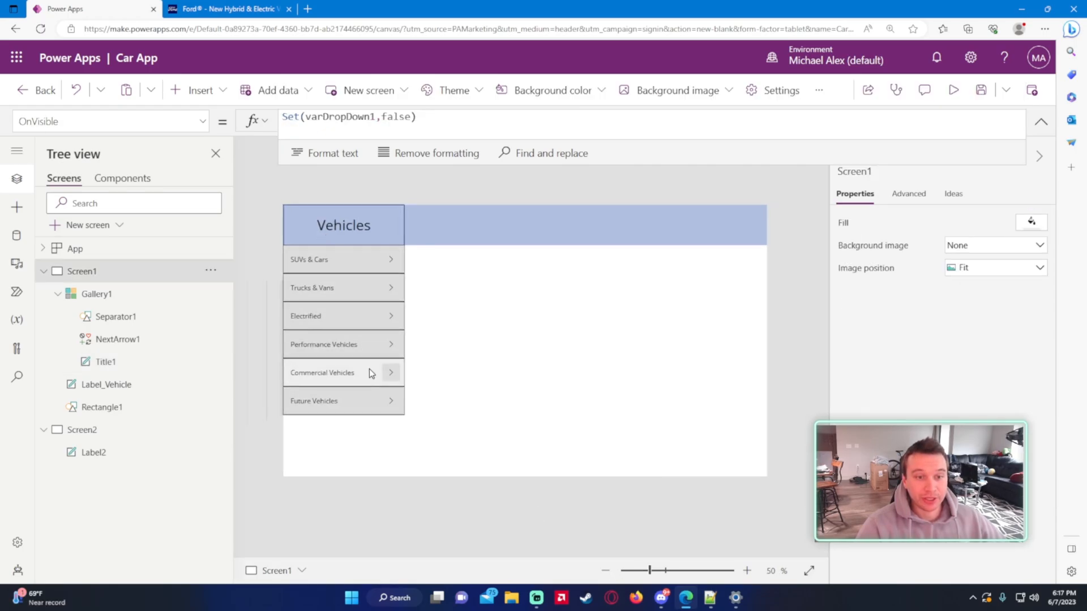
mouse_move(360, 294)
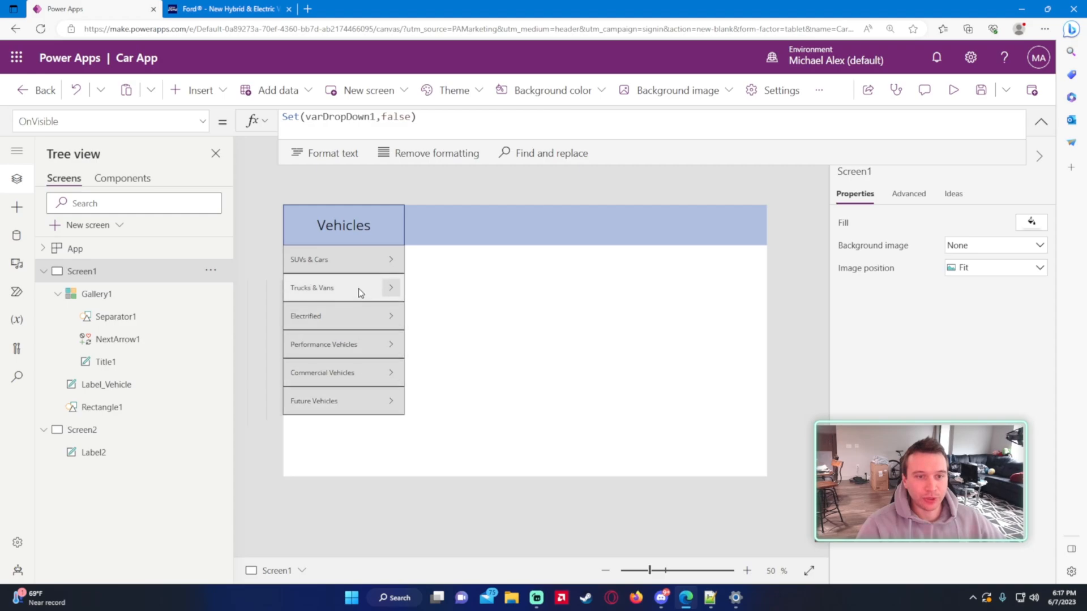
mouse_move(383, 321)
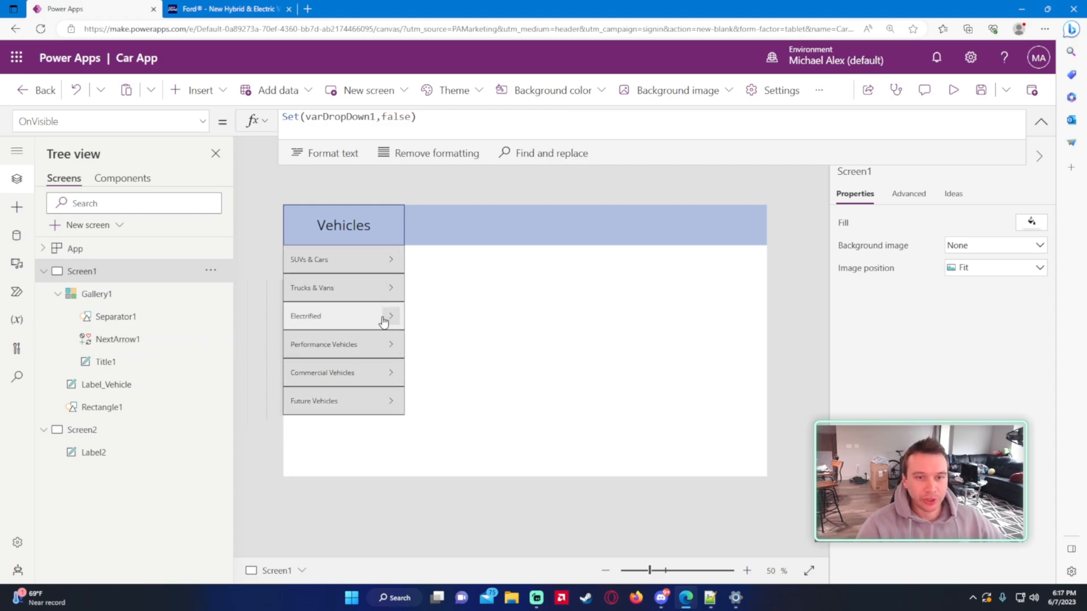
mouse_move(386, 331)
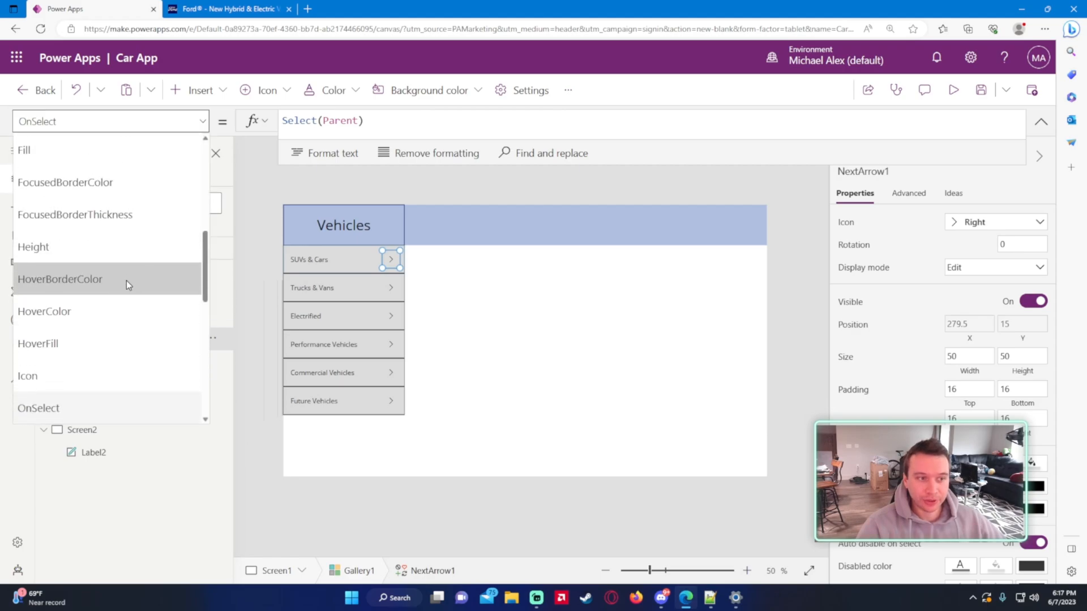
Try setting NextArrow1 HoverFill to Title1.HoverFill.
click(38, 344)
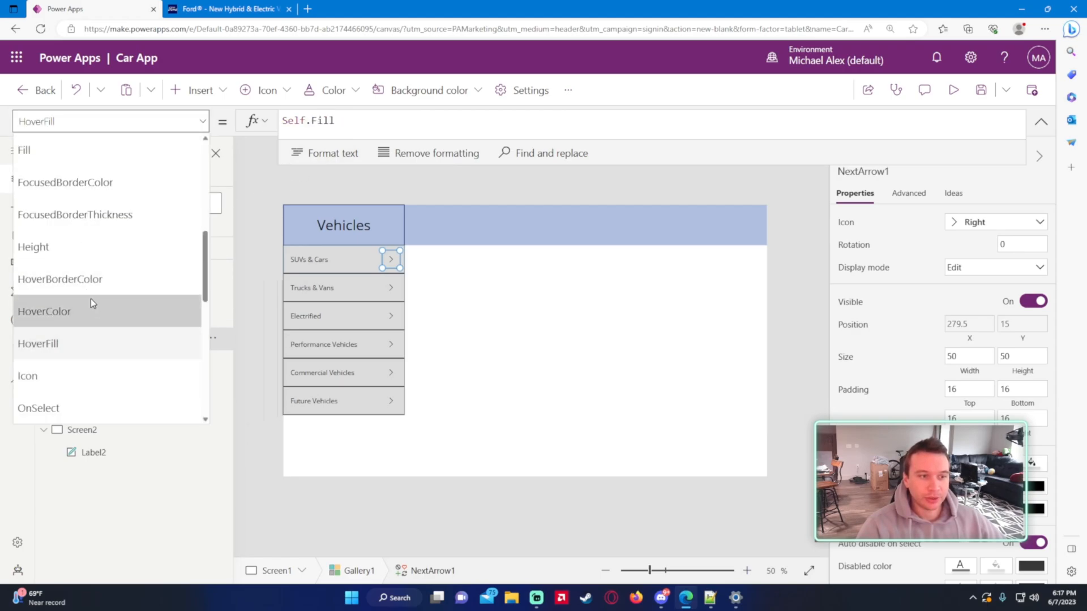
click(44, 311)
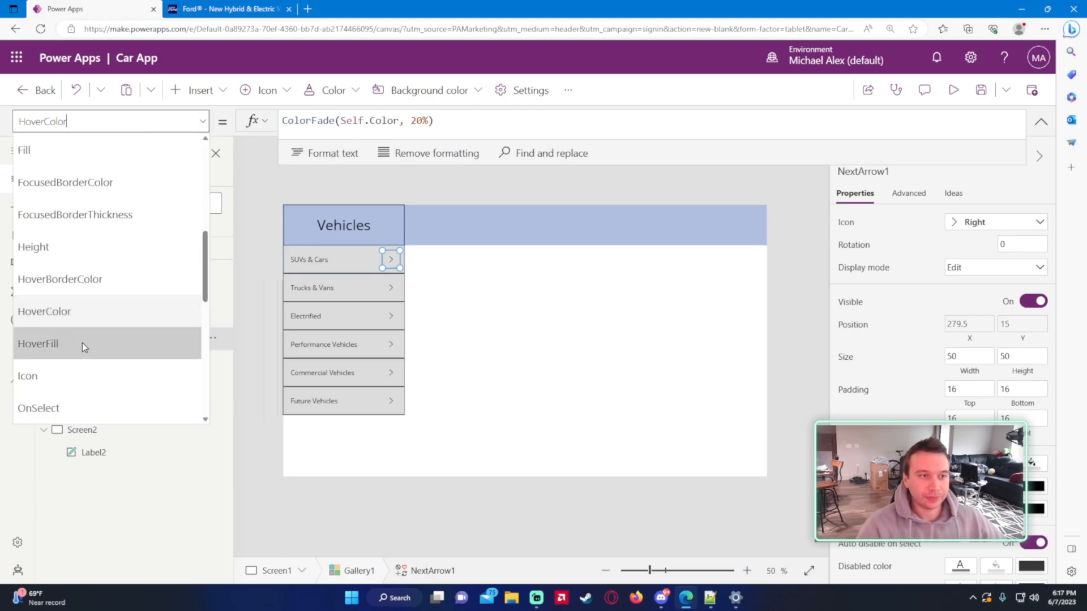
click(38, 344)
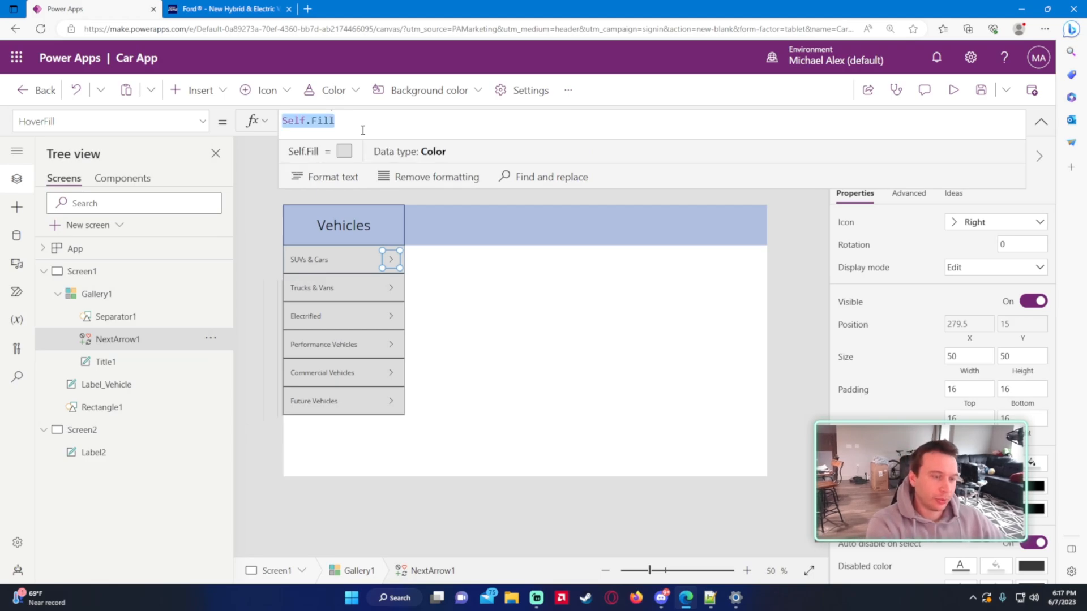
text(Title1.Hove)
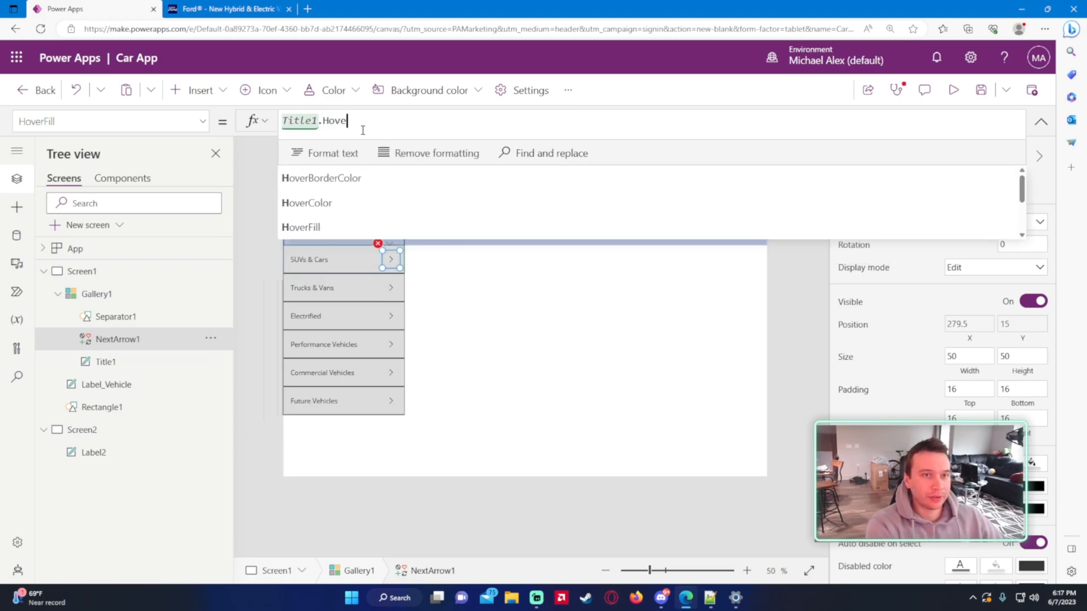
click(301, 226)
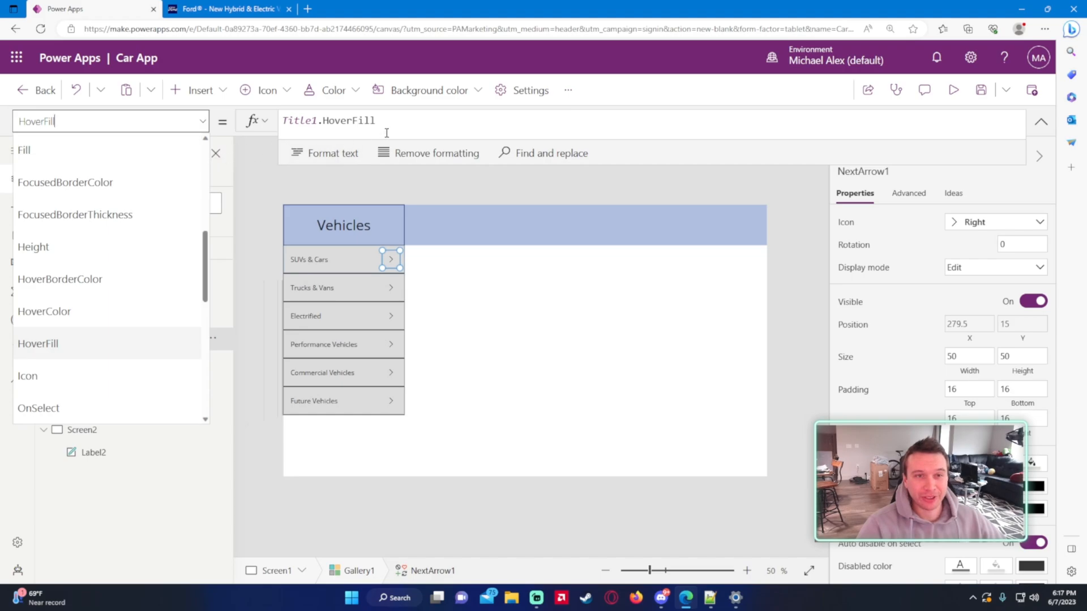
Revert NextArrow1 HoverFill to Self.Fill and dismiss the Fill colour picker unchanged.
text(Self.Fill)
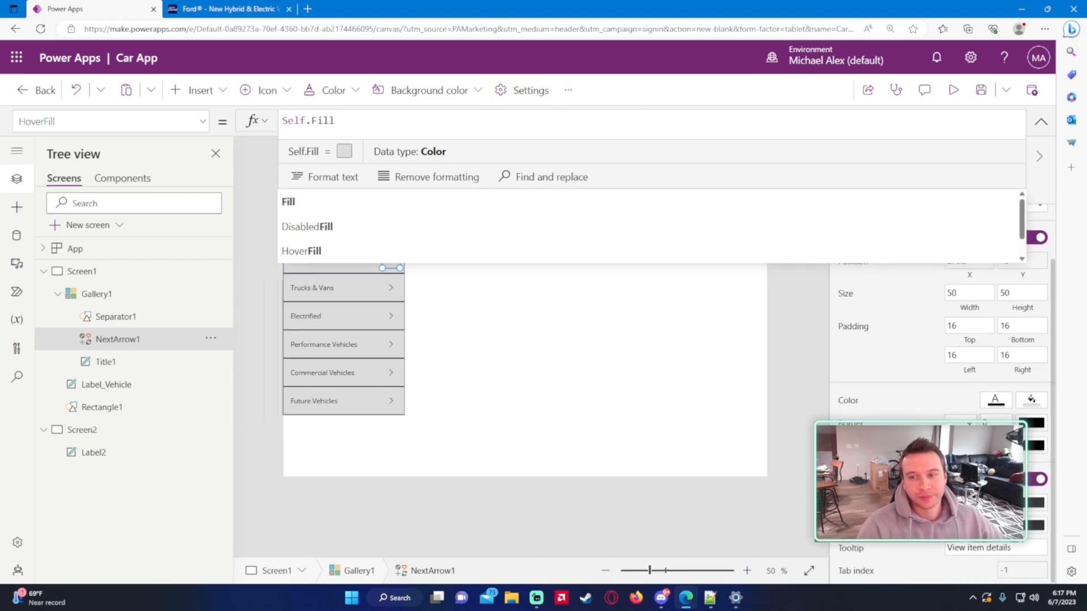
mouse_move(1032, 401)
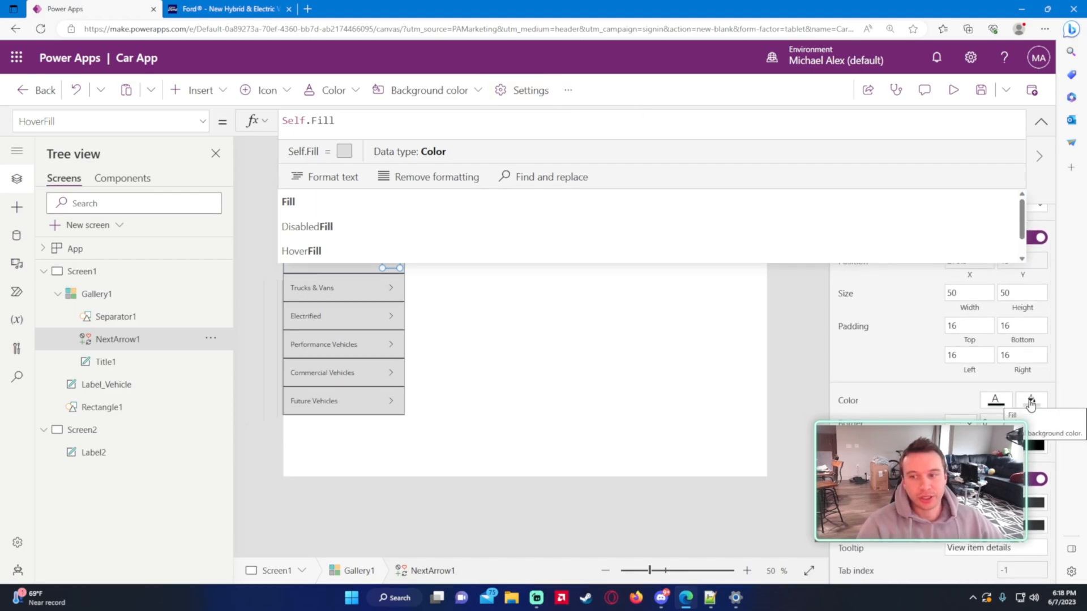
click(1031, 399)
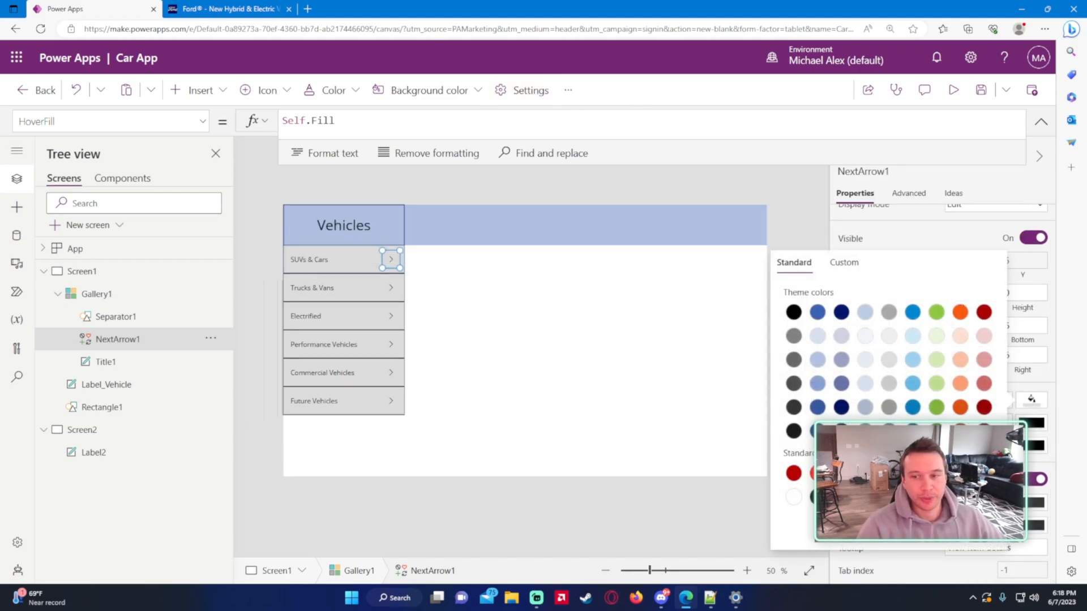
click(389, 265)
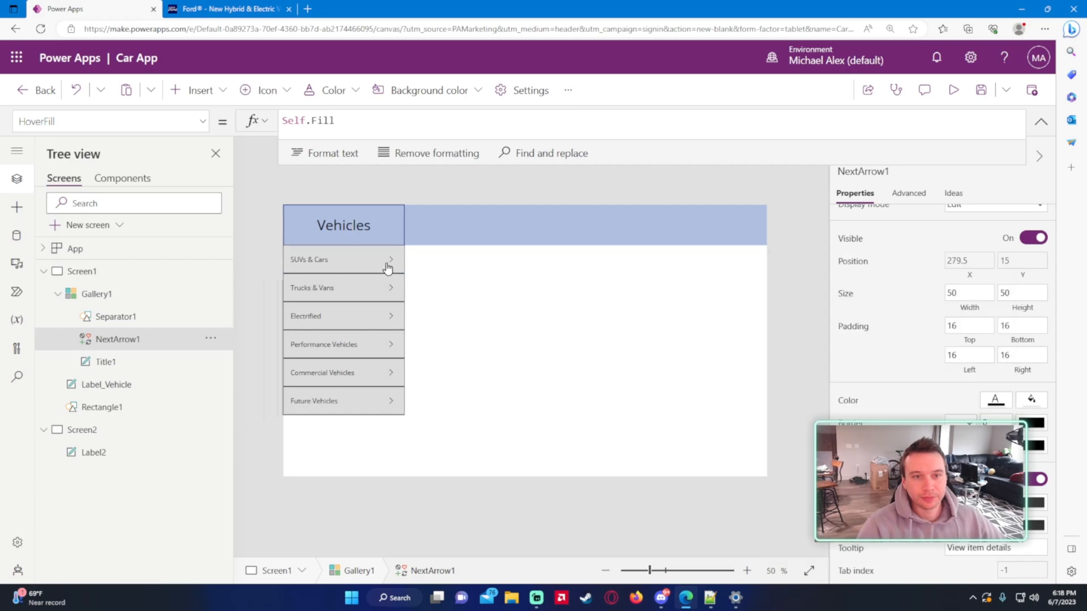
mouse_move(394, 262)
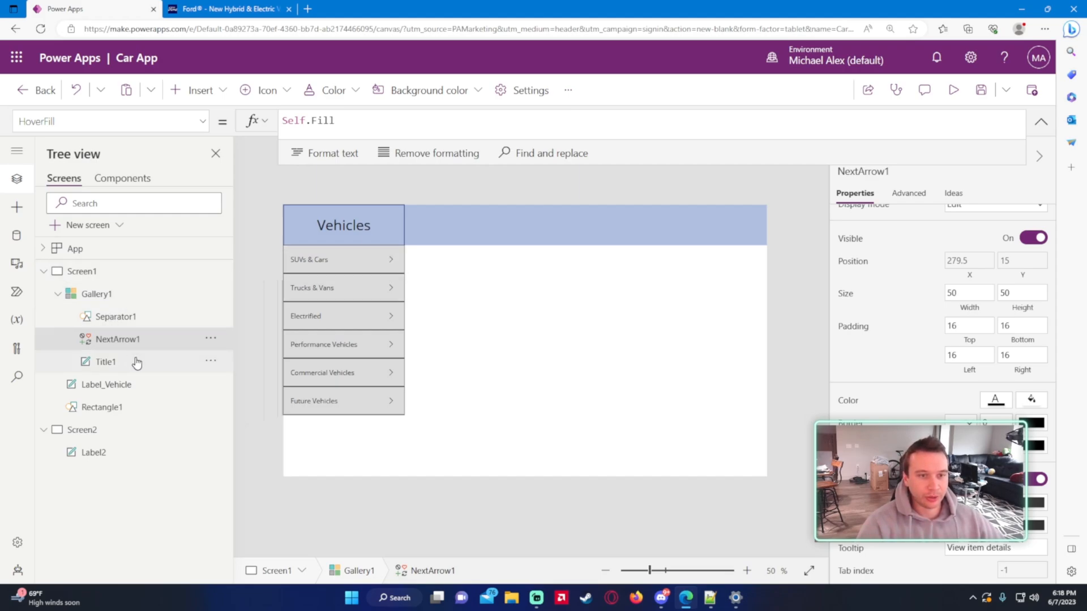
Set Title1 OnSelect to If(ThisItem.Value = "Future Vehicles", Navigate(Screen2)).
click(104, 362)
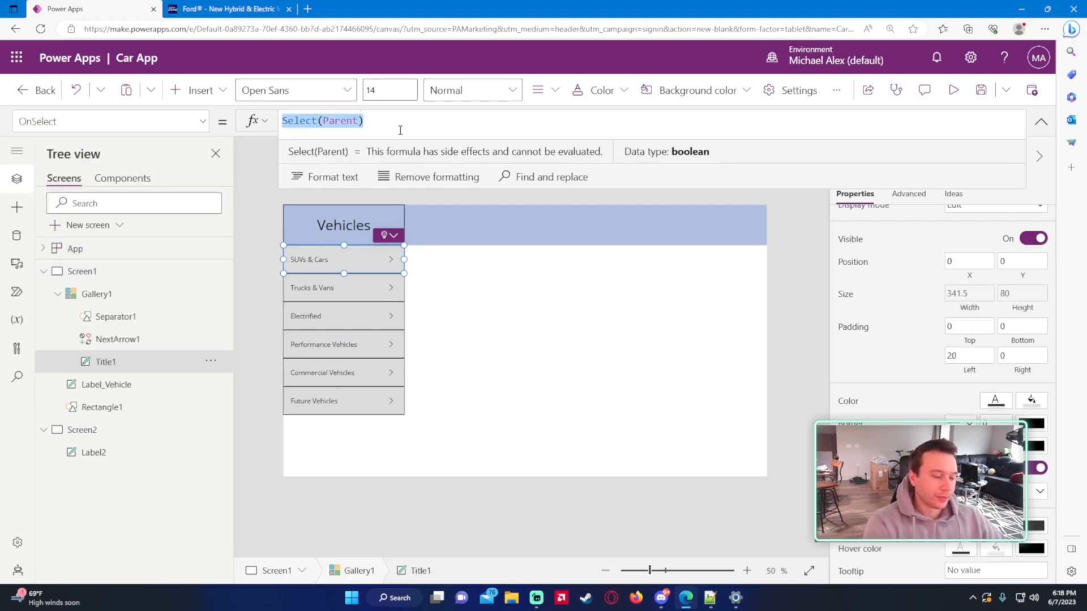
text(If(ThisItem.Value)
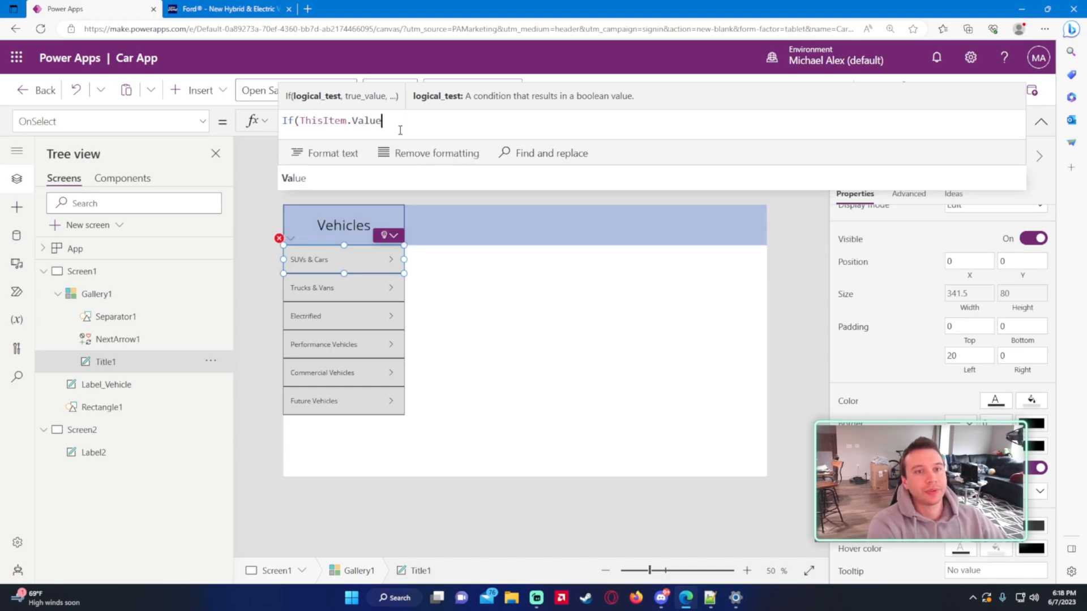
key(Backspace)
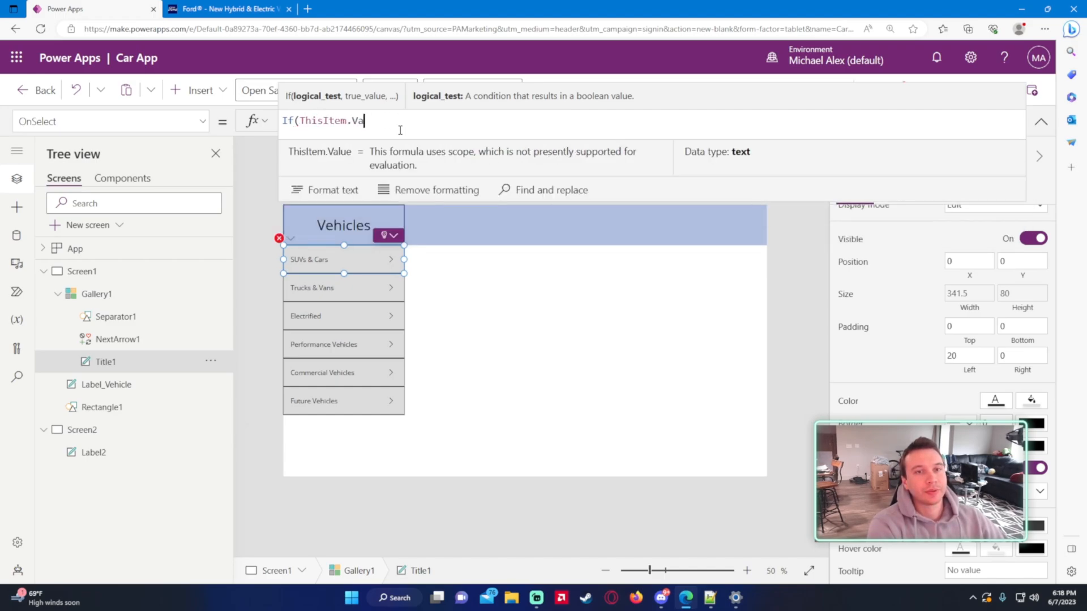
text(lue,)
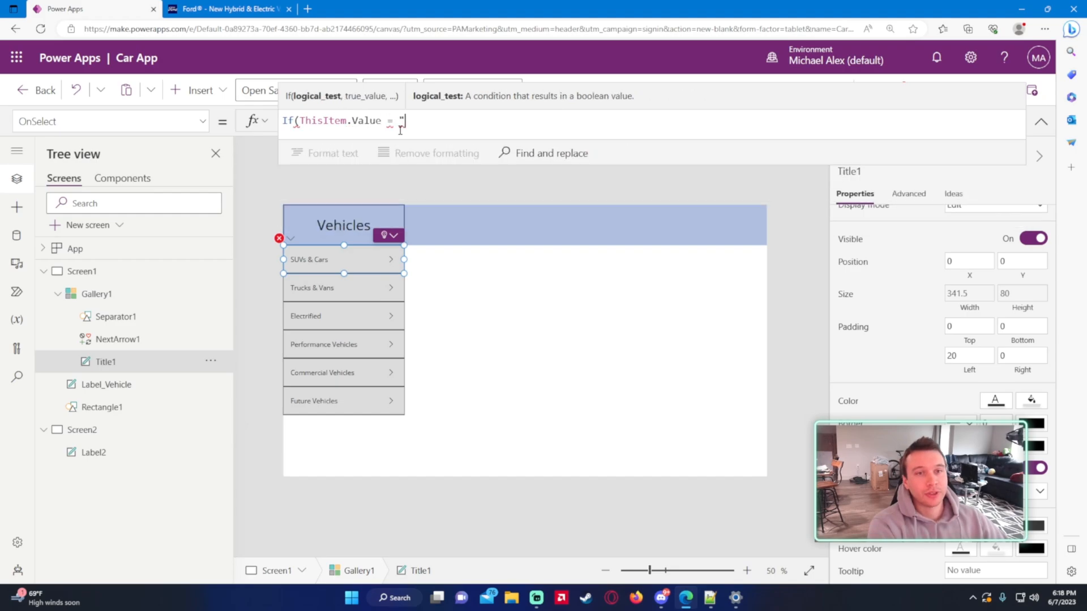
text(Future Vehicles",)
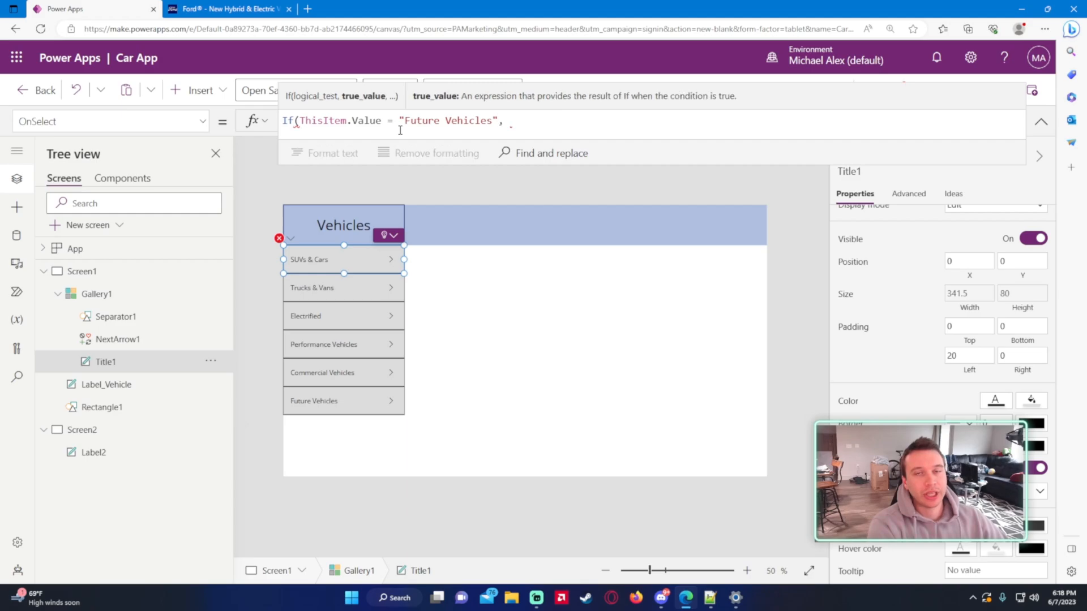
text(Navigate)
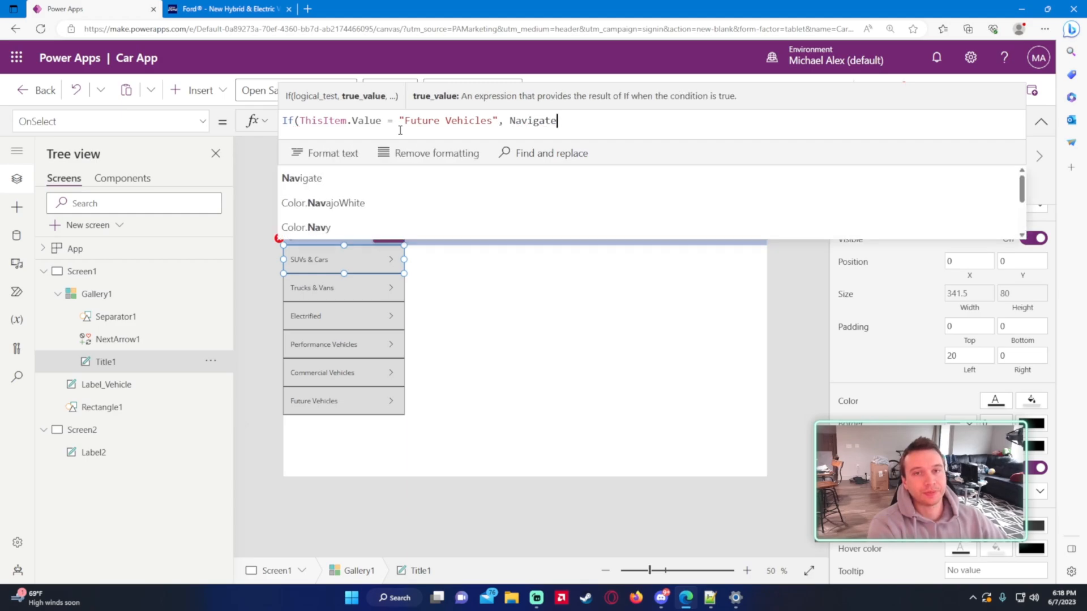
text((Screen2)
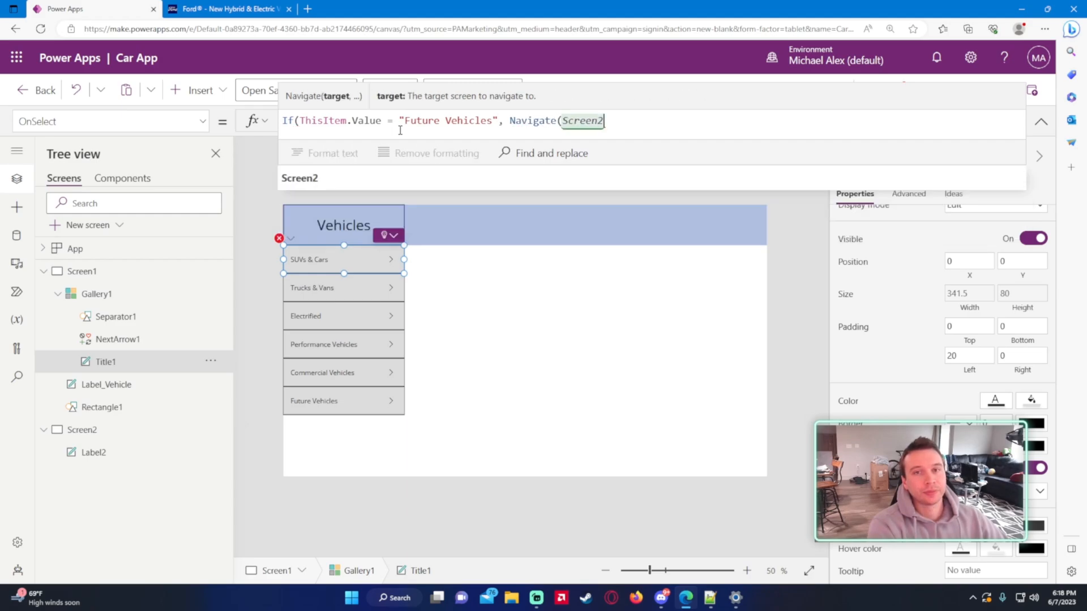
text(()
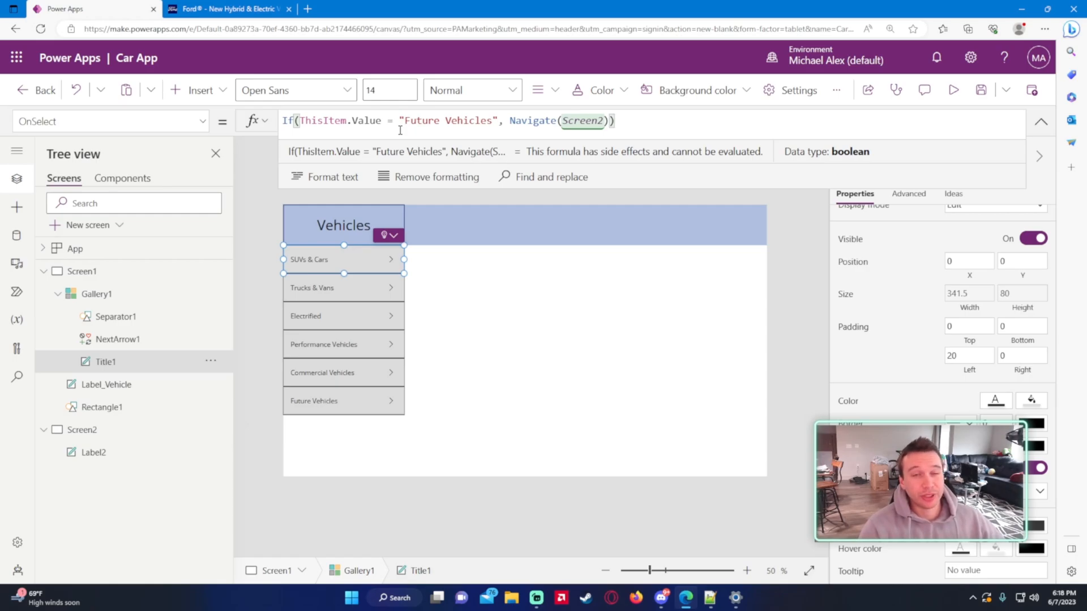
mouse_move(340, 259)
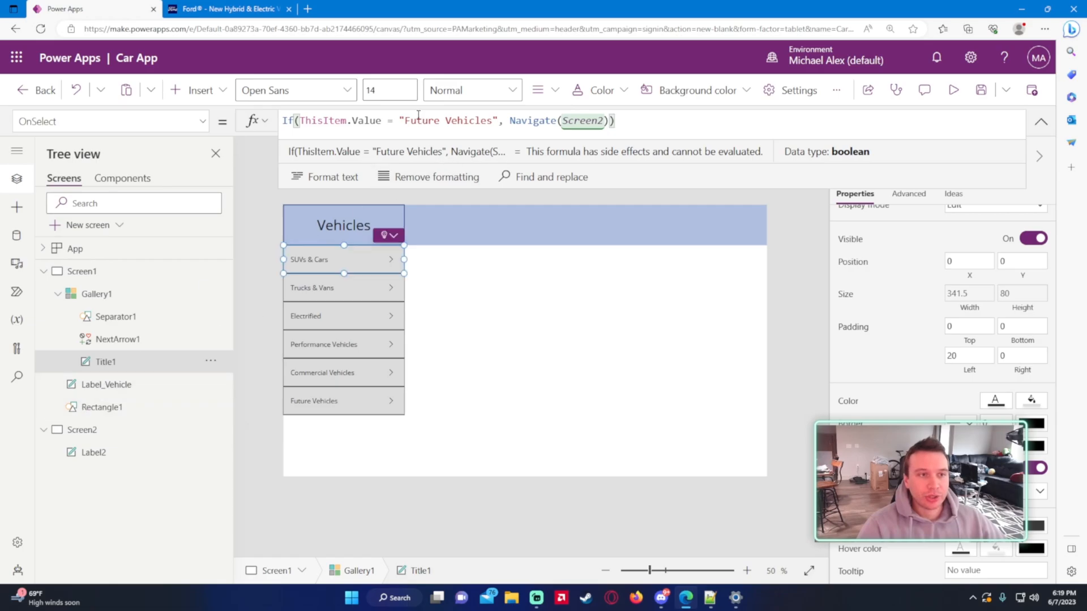
click(118, 339)
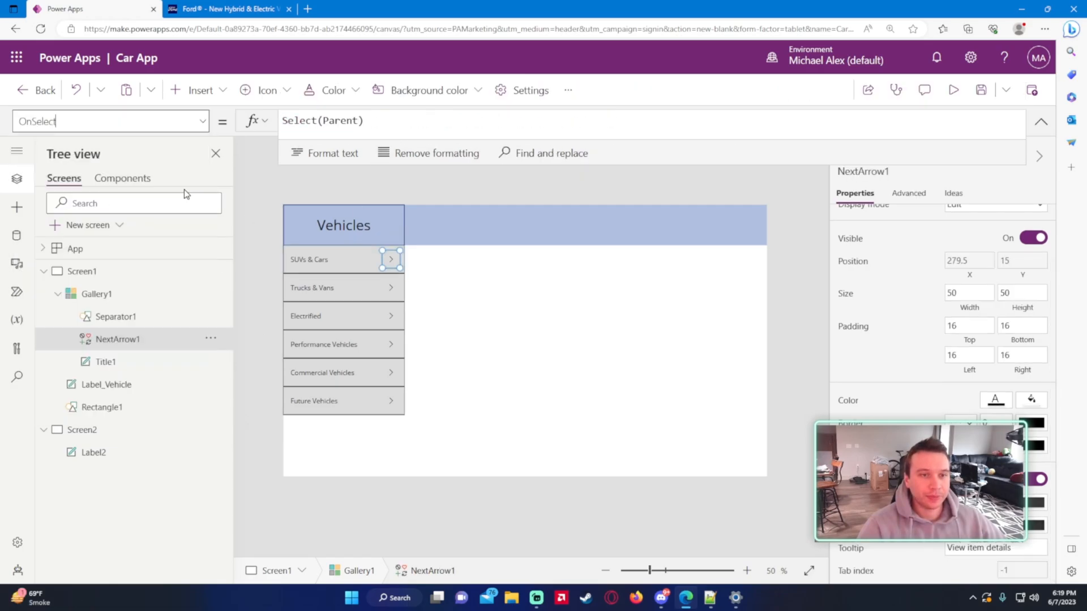
Give NextArrow1 the same Future Vehicles Navigate(Screen2) OnSelect formula and run the app preview.
text(If(ThisItem.Value = "Future Vehicles", Navigate(Screen2)))
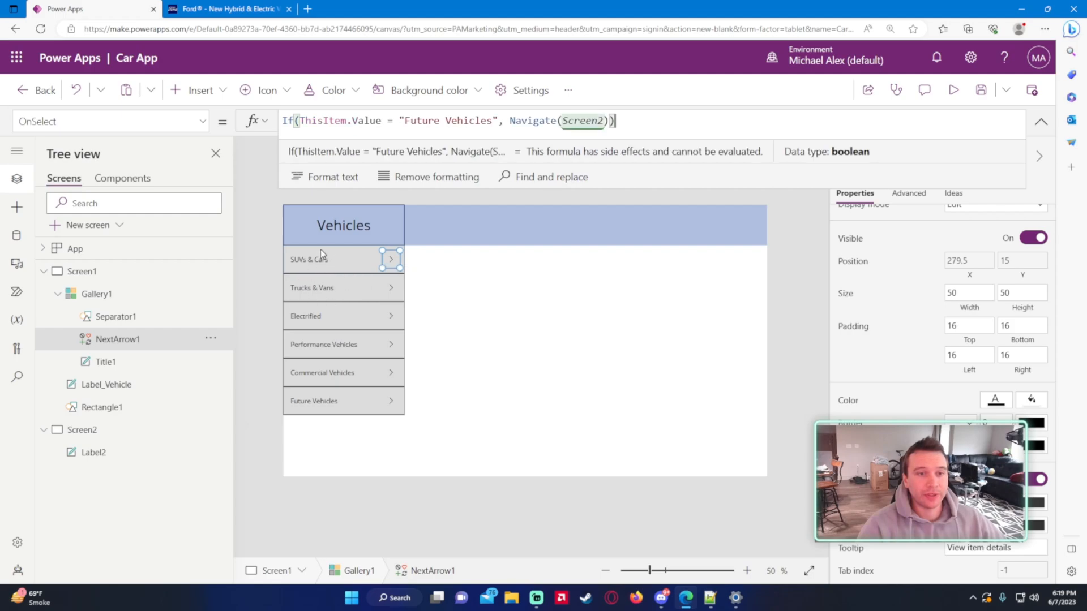
mouse_move(399, 281)
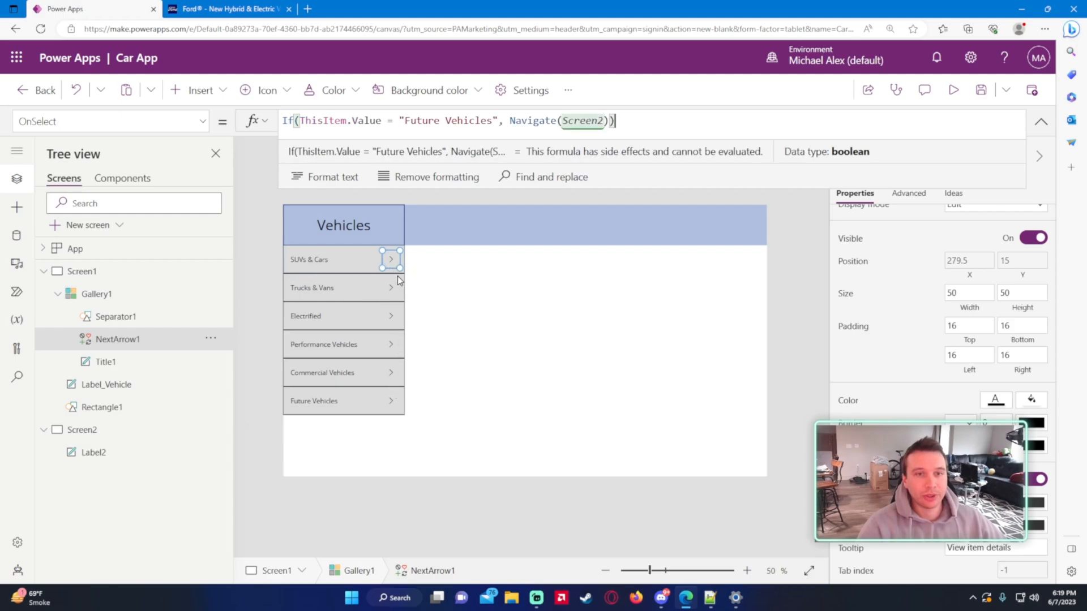
click(371, 120)
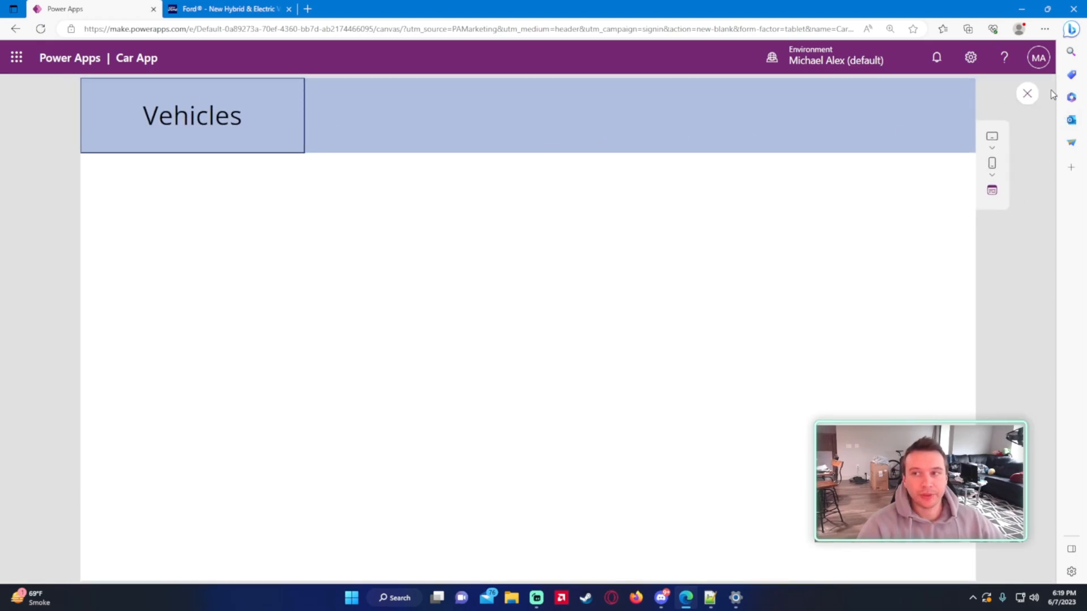
Leave preview and clear Label_Vehicle's HoverFill formula in the editor.
click(1026, 92)
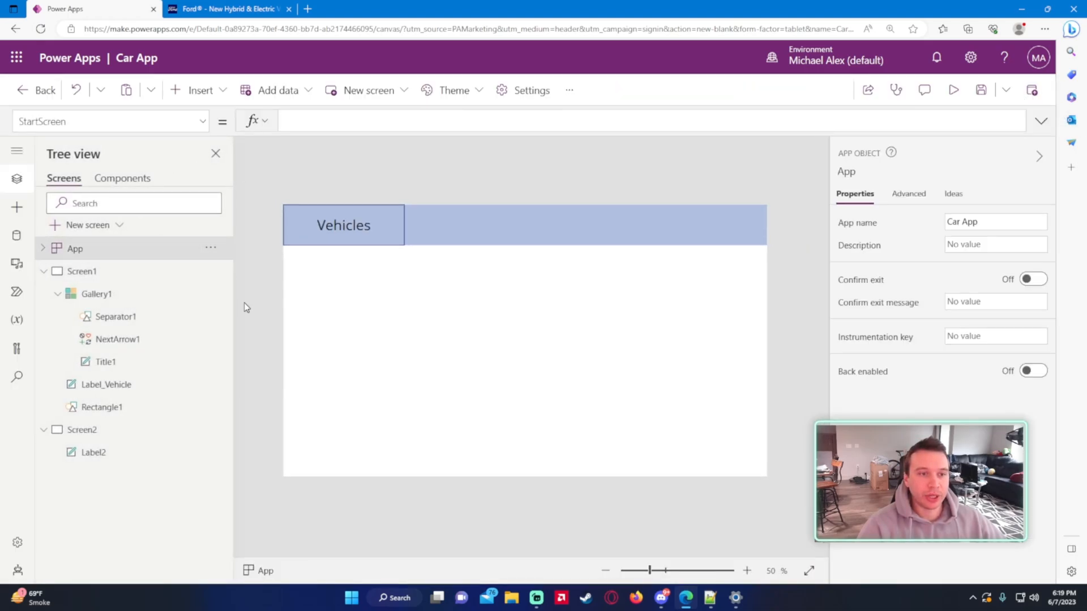
mouse_move(984, 151)
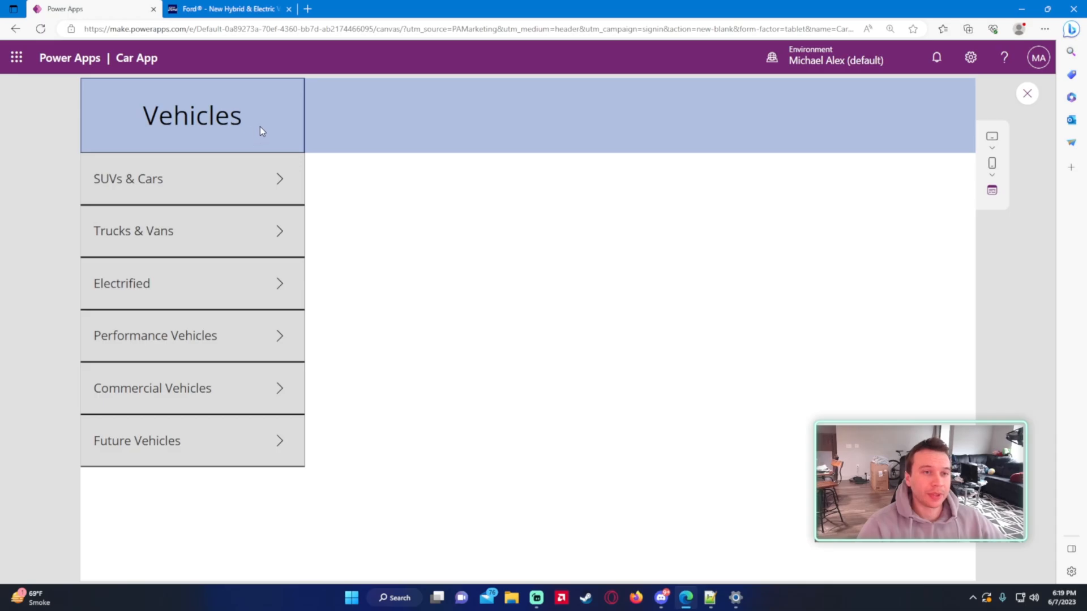
click(1026, 93)
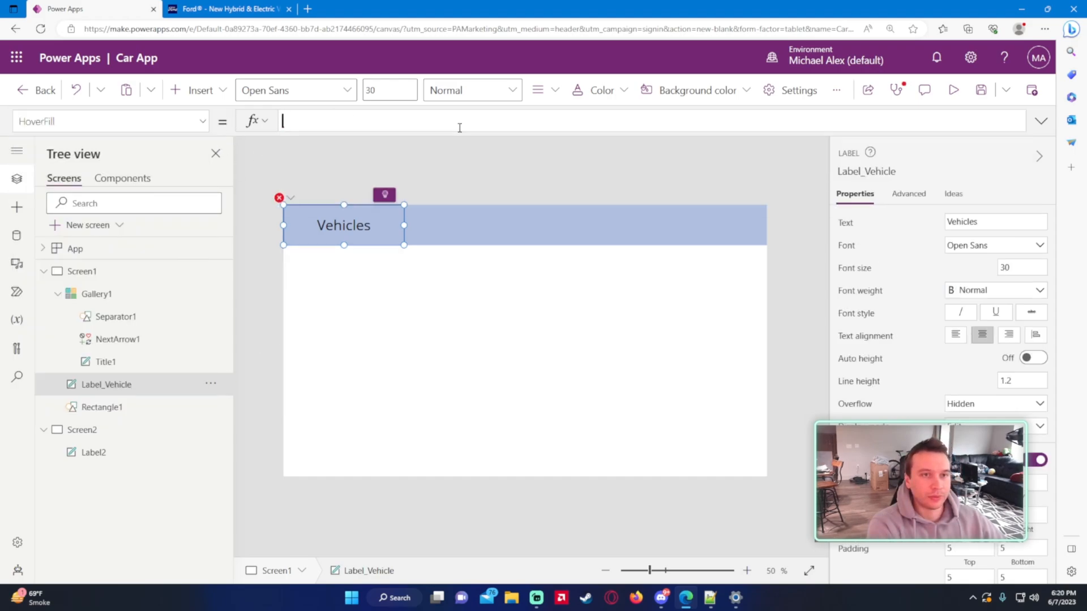
Set Label_Vehicle's HoverFill to Color.Grey and run the app.
text(Color.Grey)
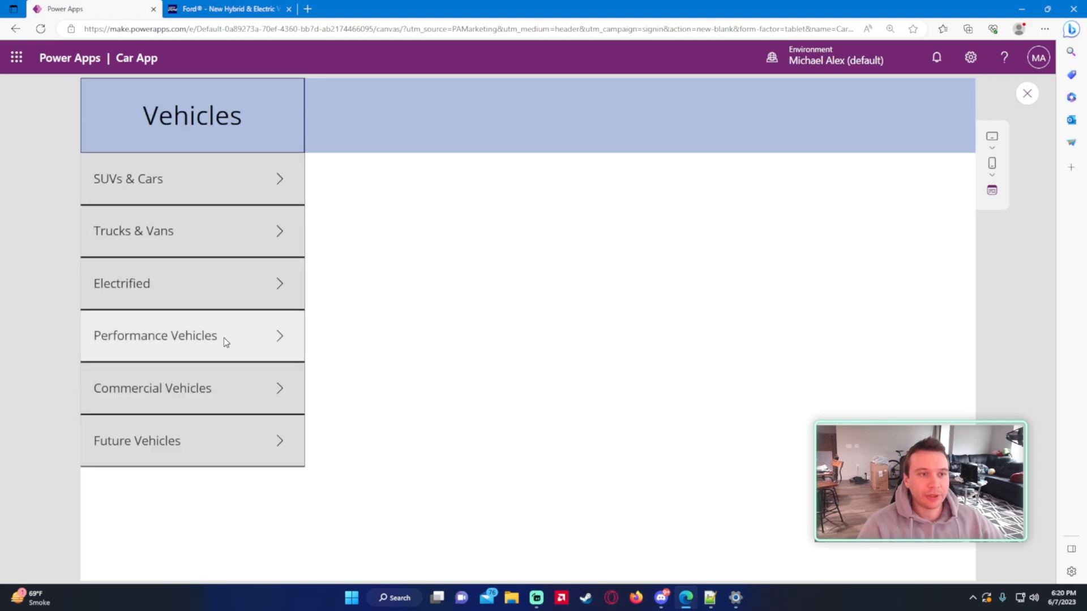
mouse_move(283, 447)
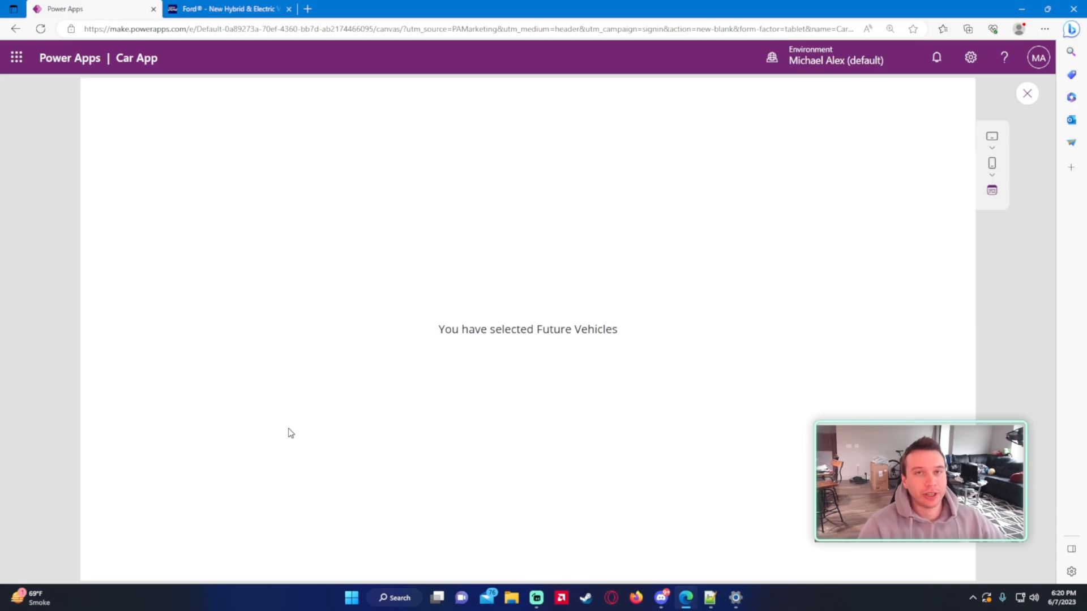
Rerun the app after reaching Screen2, hover the Vehicles heading and collapse the category list.
click(1026, 93)
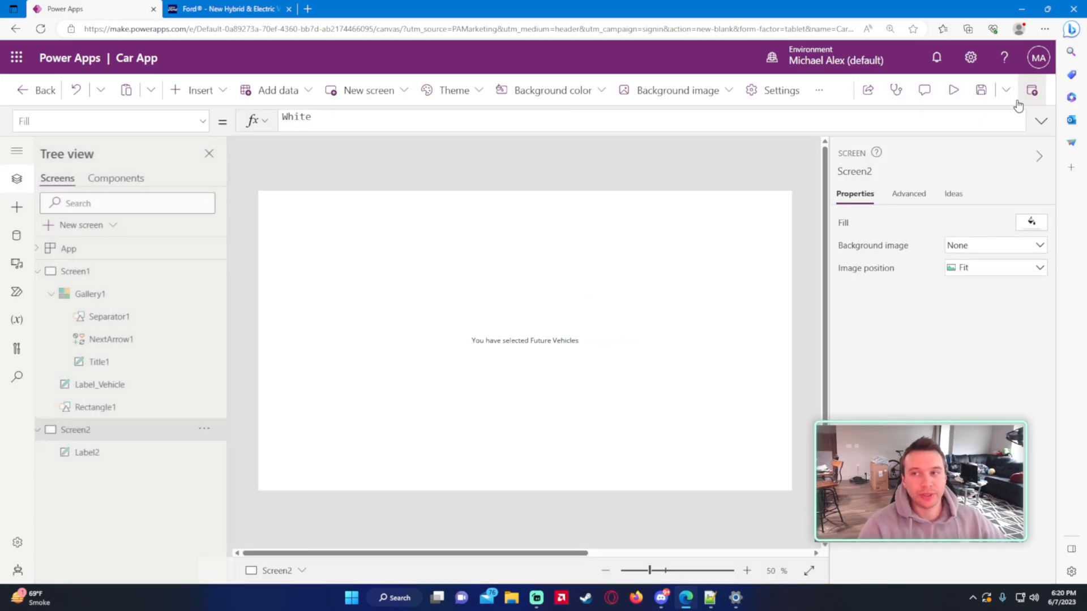
click(953, 90)
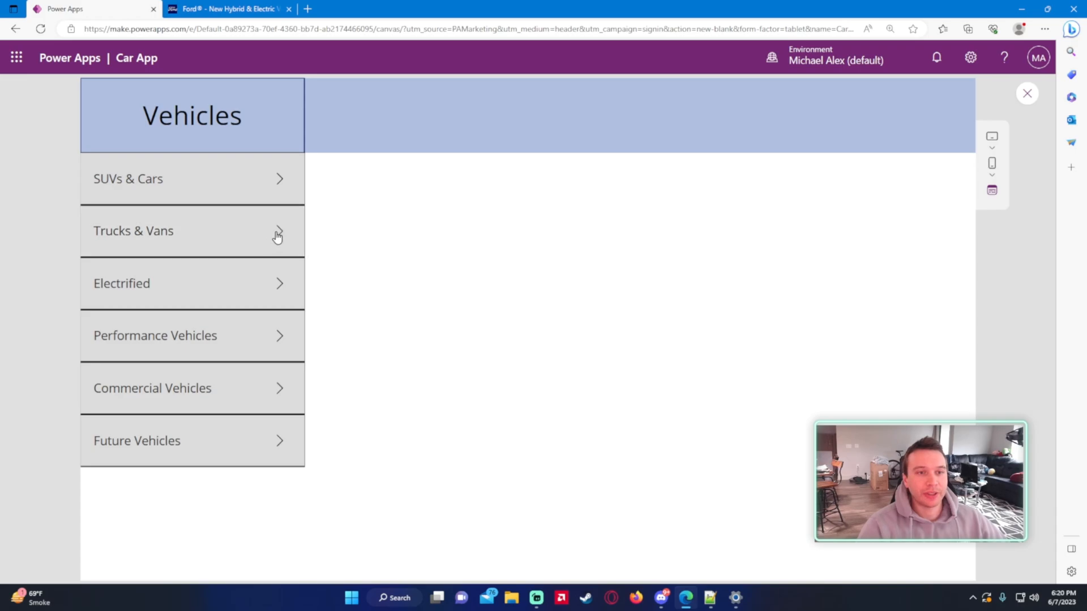
mouse_move(242, 288)
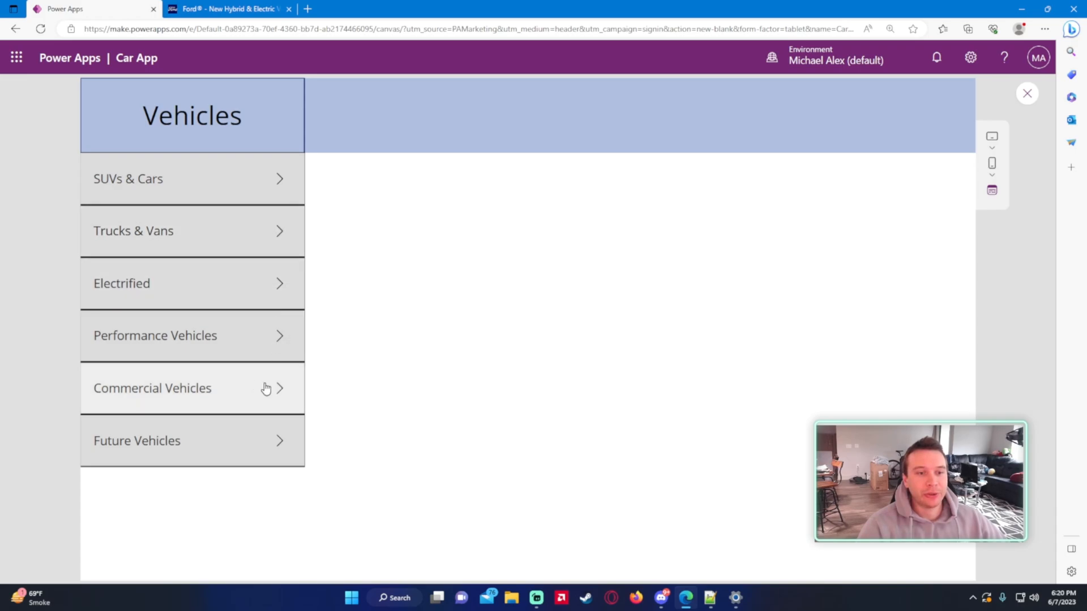
mouse_move(269, 183)
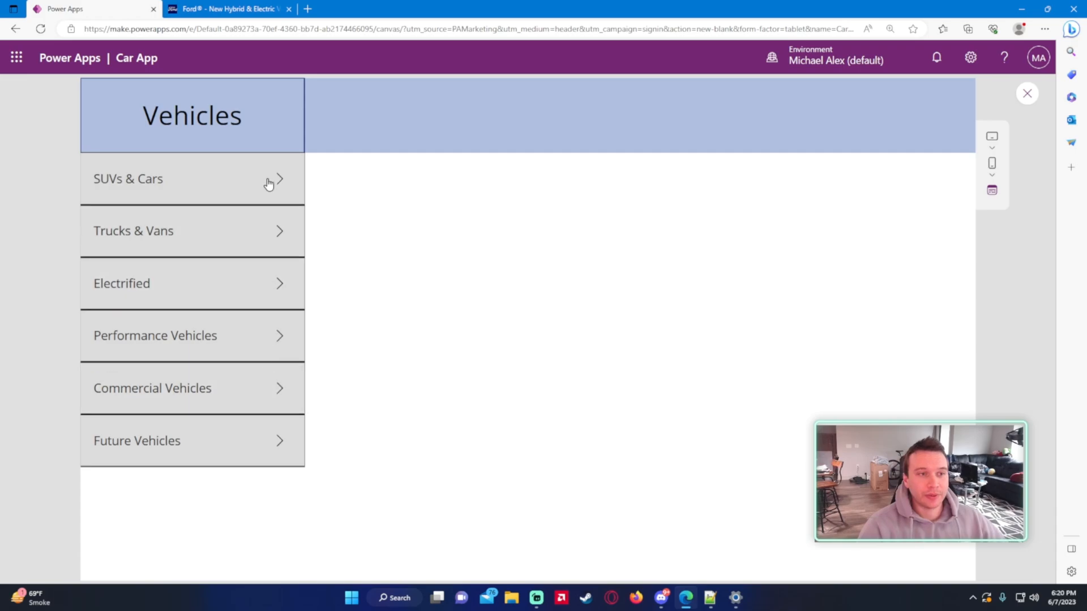
mouse_move(268, 349)
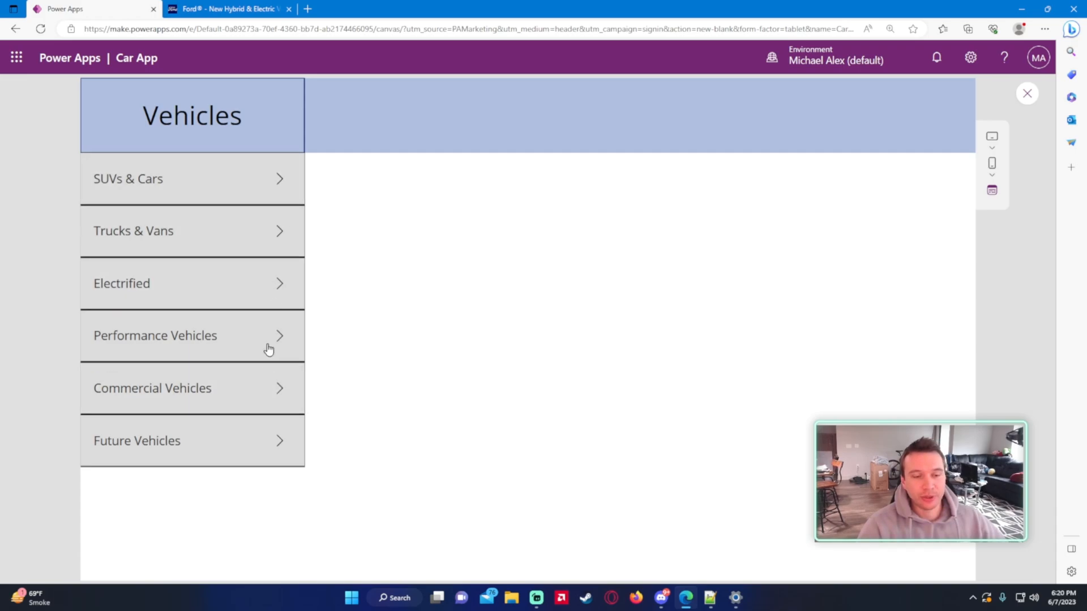
click(191, 115)
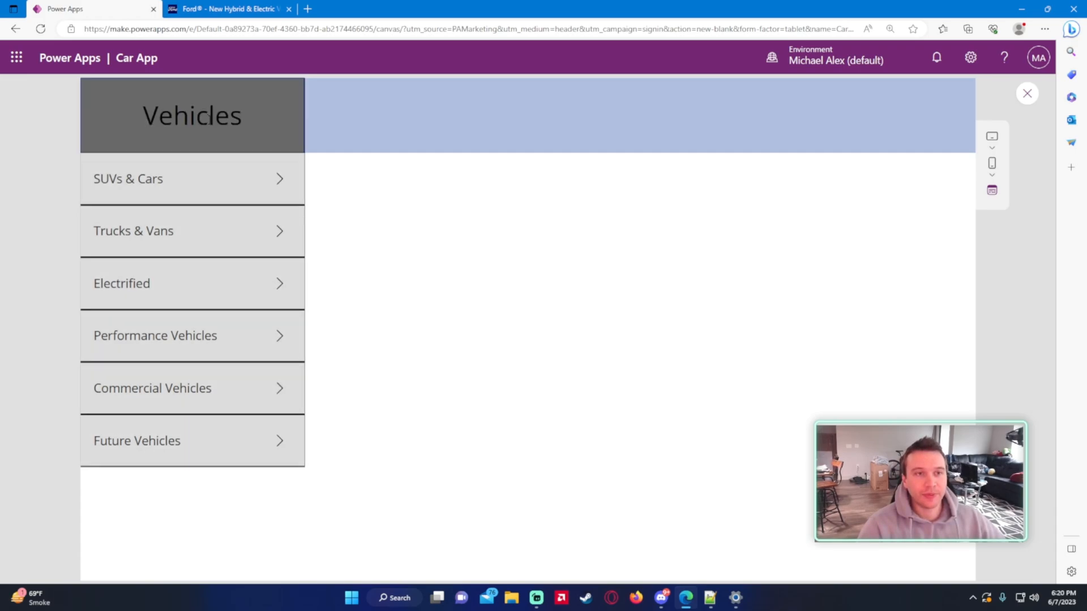
mouse_move(174, 152)
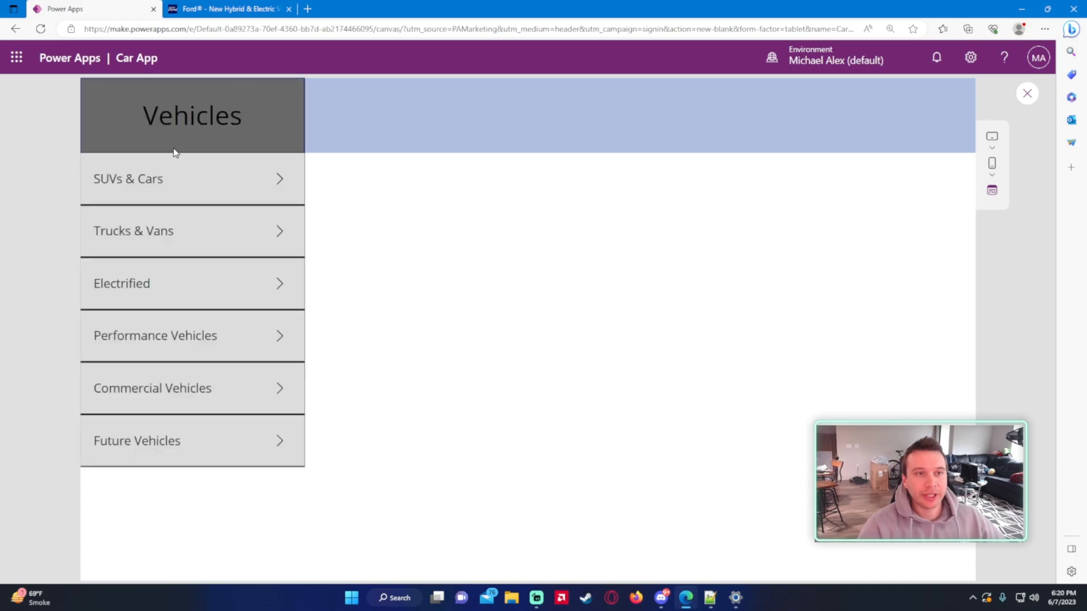
double_click(191, 115)
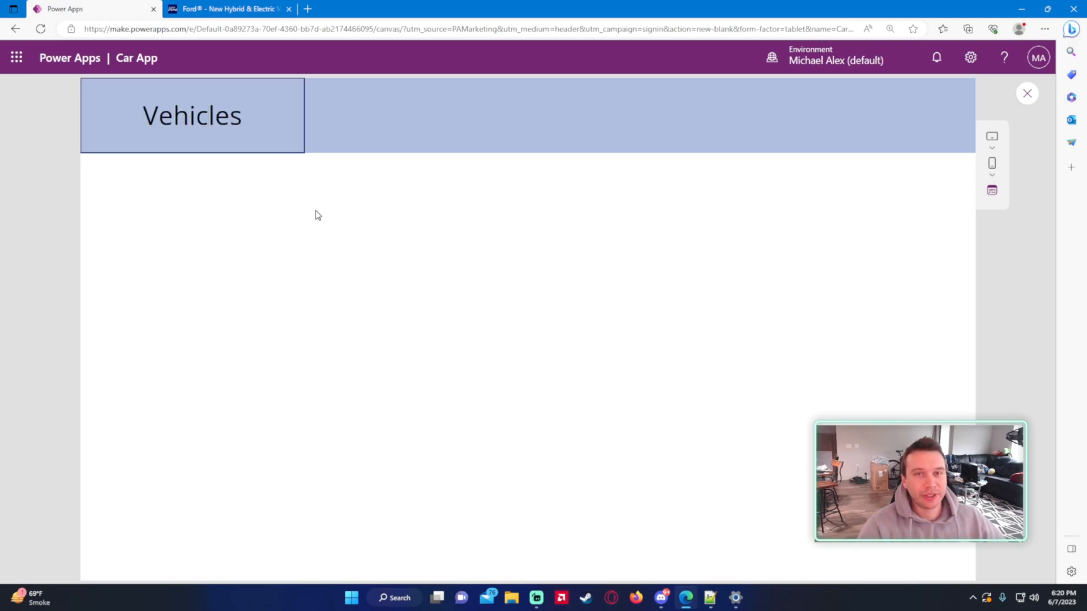
mouse_move(266, 253)
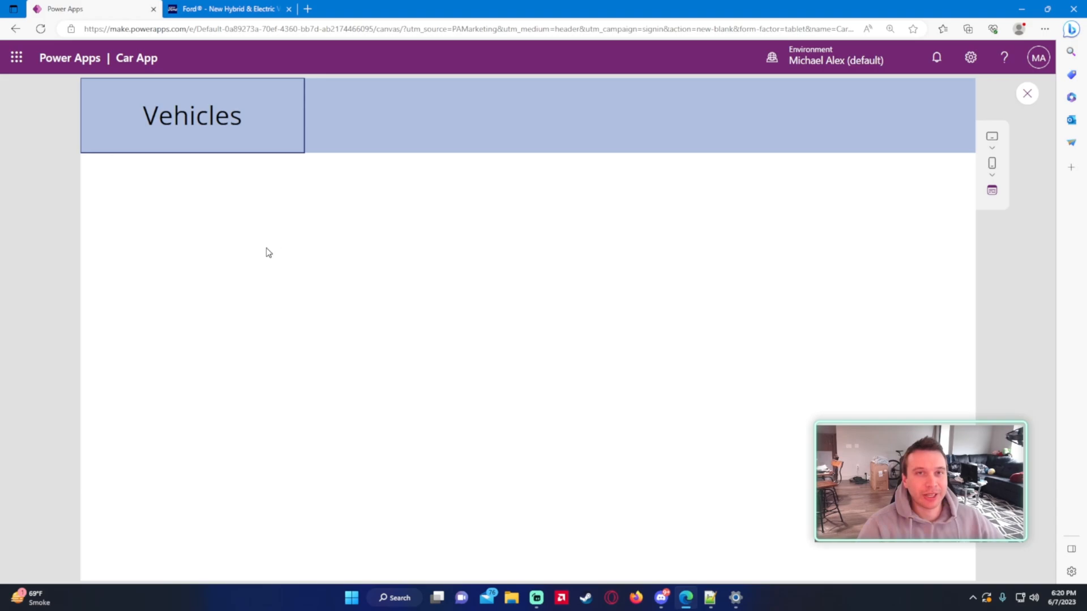
mouse_move(281, 263)
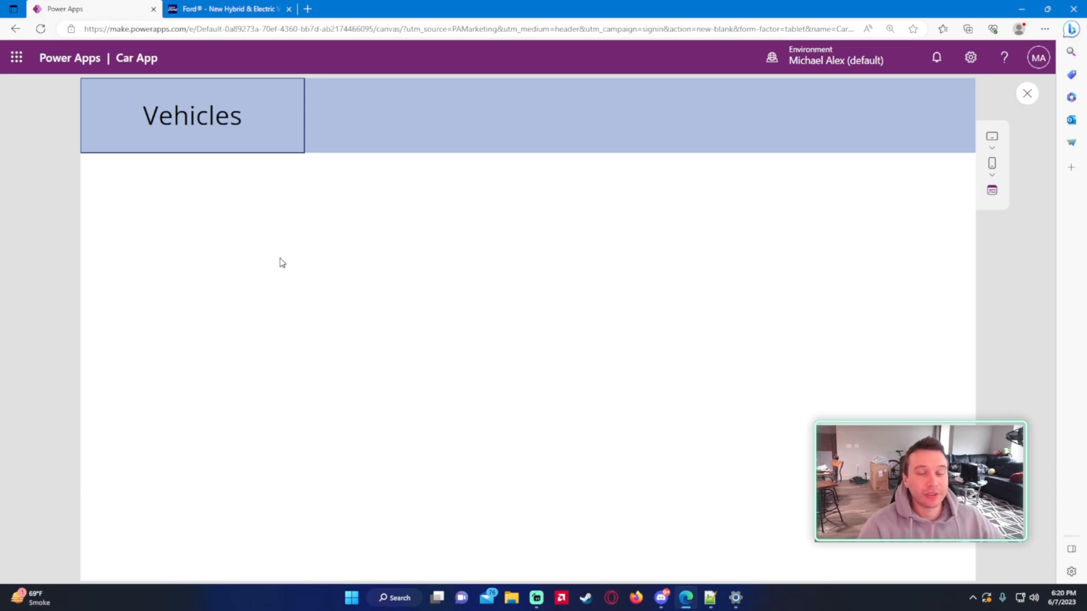
mouse_move(371, 233)
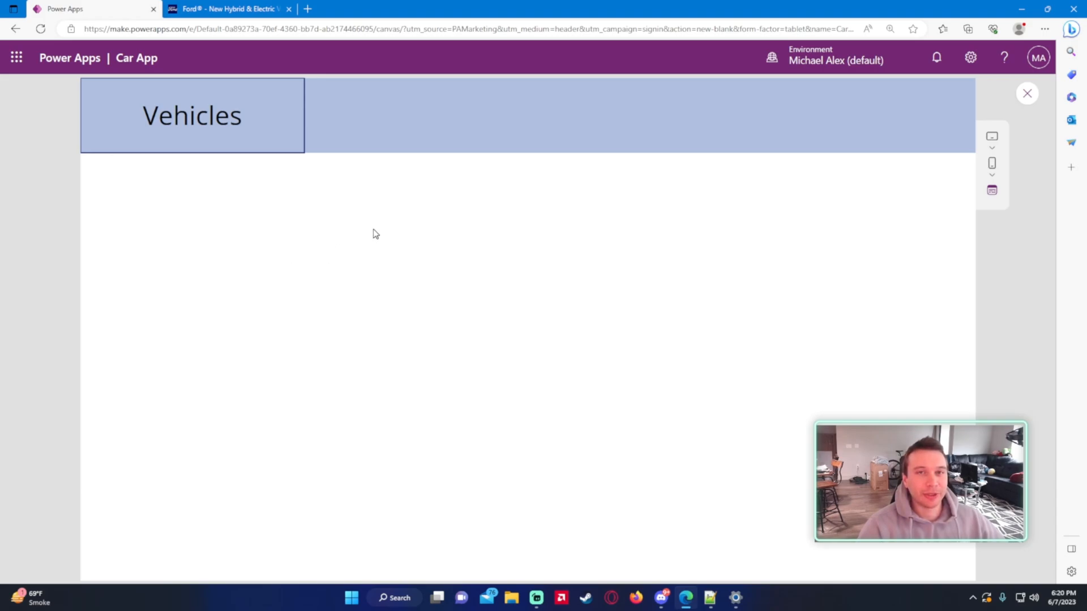